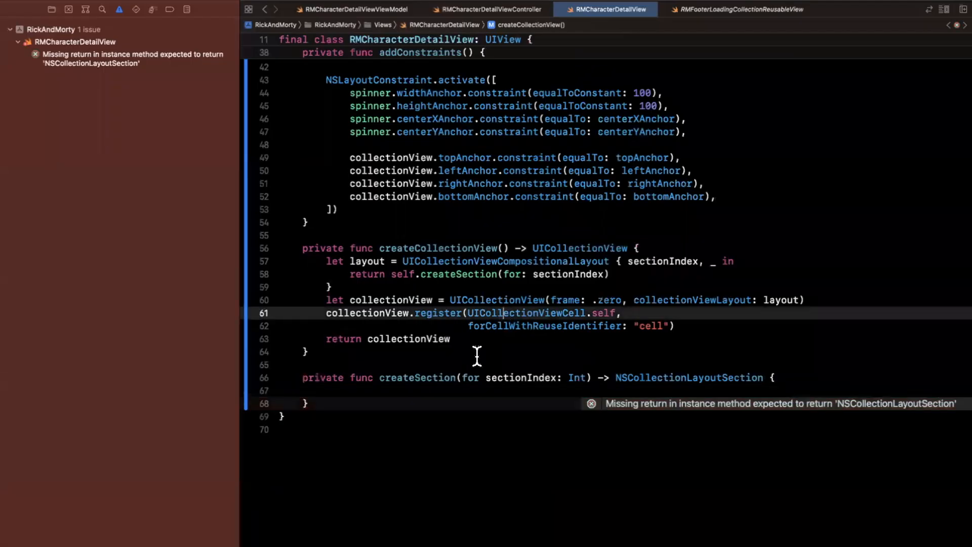
{"action": "mouse_move", "coordinate": [342, 449]}
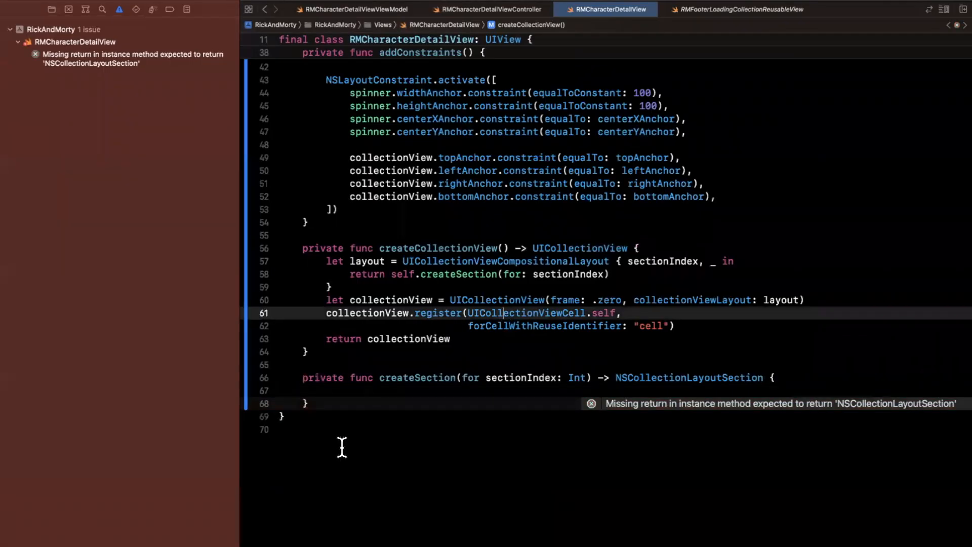
- Declare let section = NSCollectionLayoutSection(group: group) in createSection
{"action": "key", "text": "cmd+b"}
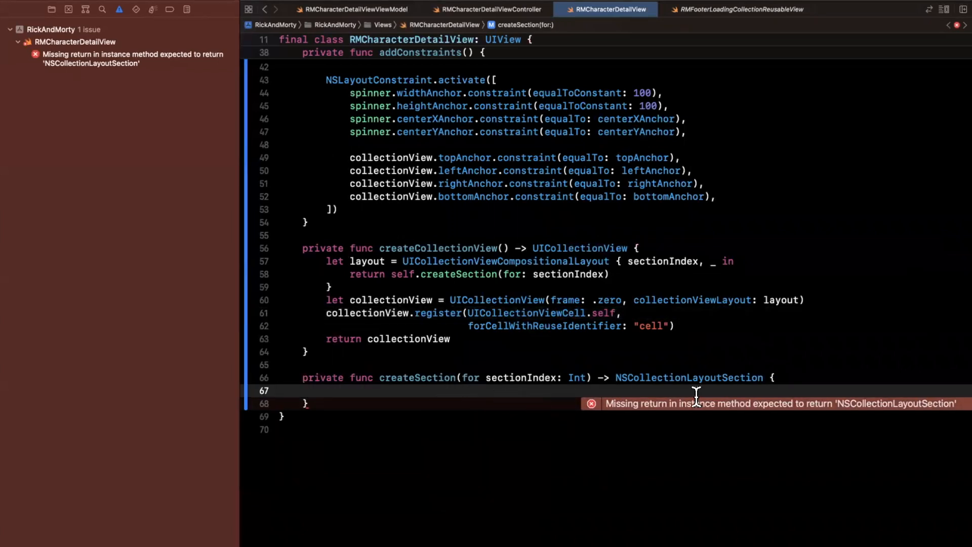
{"action": "mouse_move", "coordinate": [841, 388]}
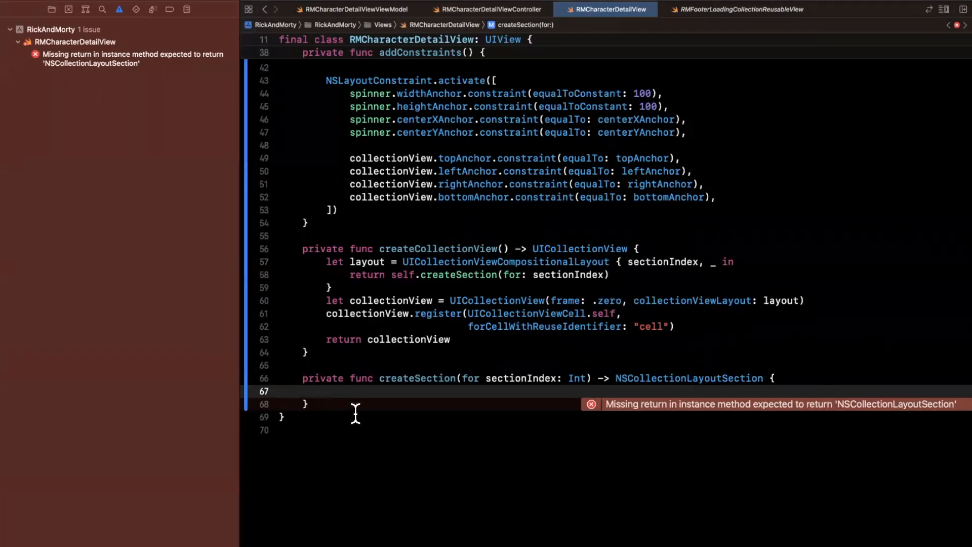
{"action": "type", "text": "let"}
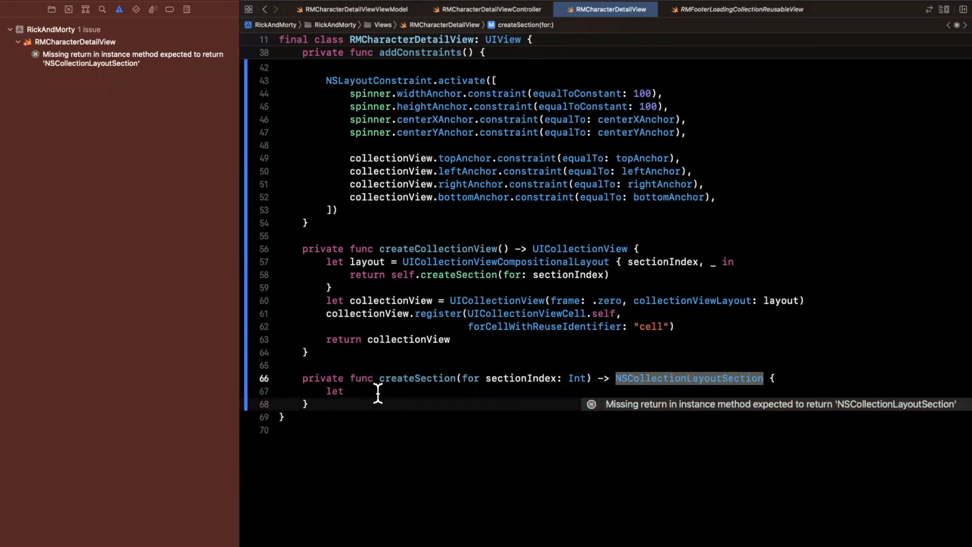
{"action": "type", "text": "section"}
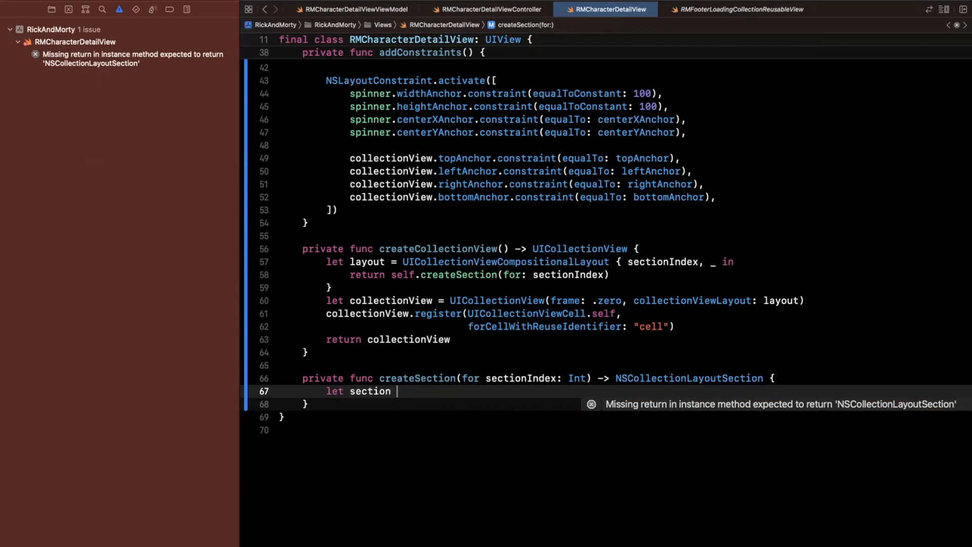
{"action": "type", "text": "= NSCollectionLayoutSection(group: NSCollectionLayoutGroup"}
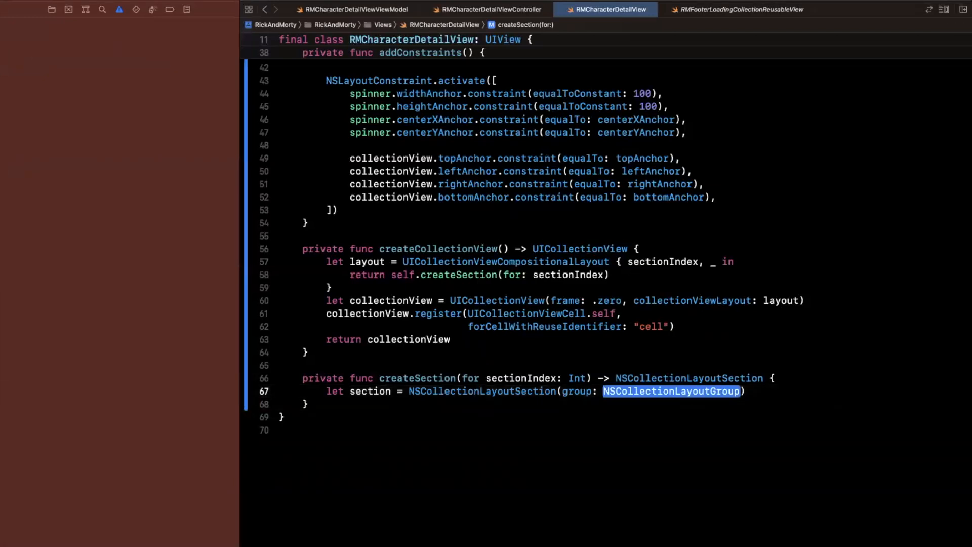
- Add let group as a vertical NSCollectionLayoutGroup with subitems via autocomplete
{"action": "type", "text": "group"}
{"action": "type", "text": "let"}
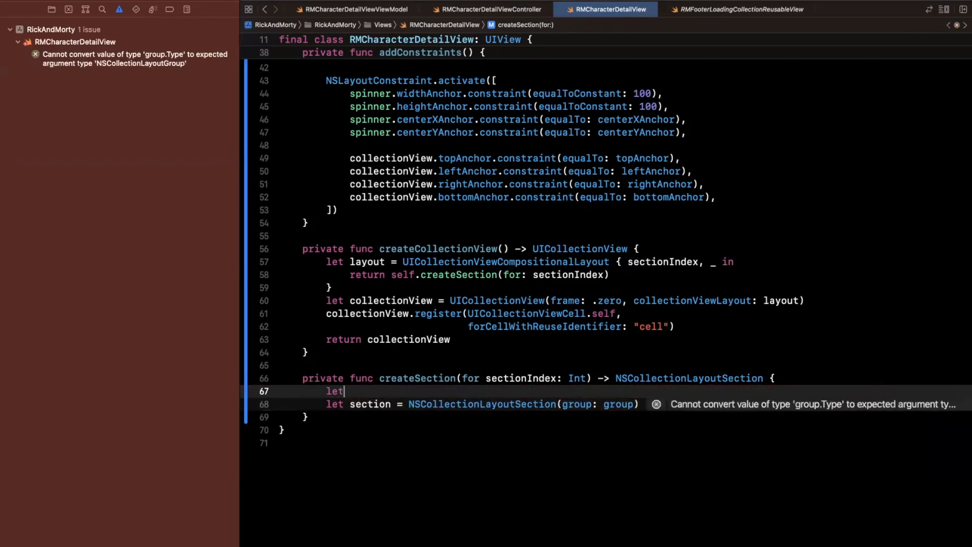
{"action": "type", "text": "group = NSS"}
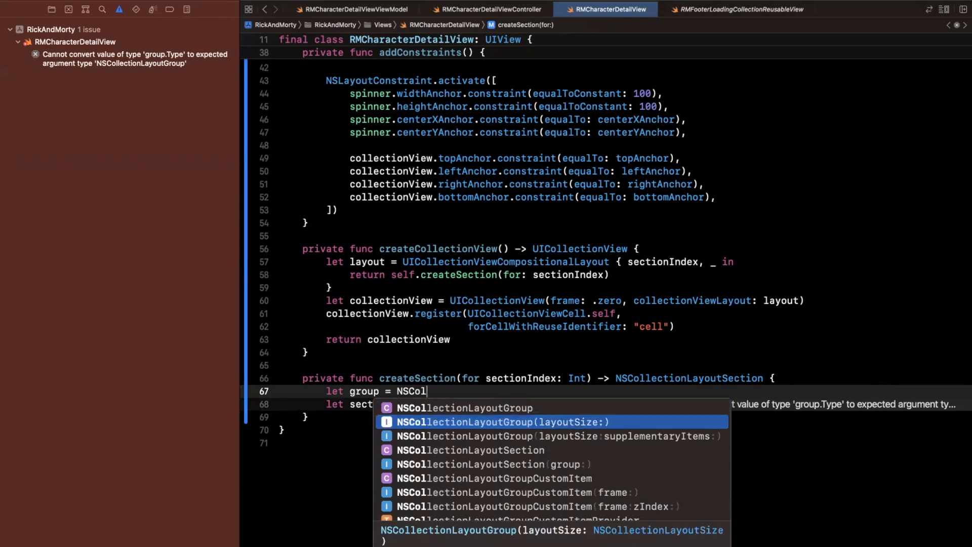
{"action": "type", "text": ".vert"}
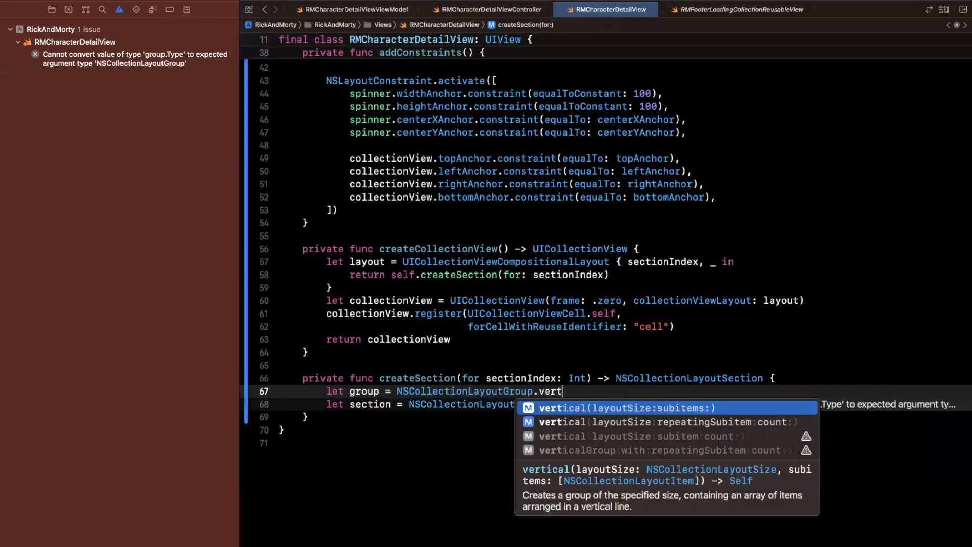
{"action": "key", "text": "Down"}
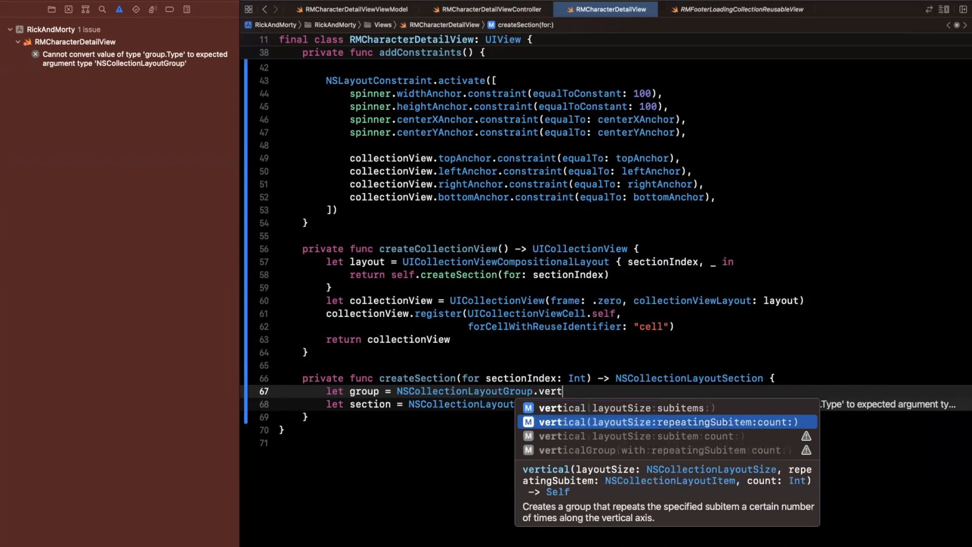
{"action": "key", "text": "Up"}
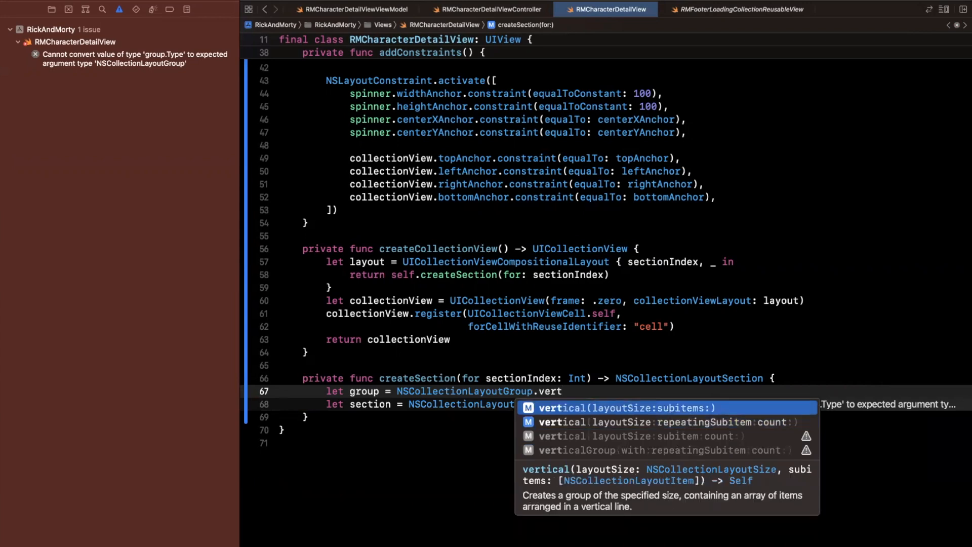
{"action": "left_click", "coordinate": [629, 407]}
{"action": "type", "text": "let"}
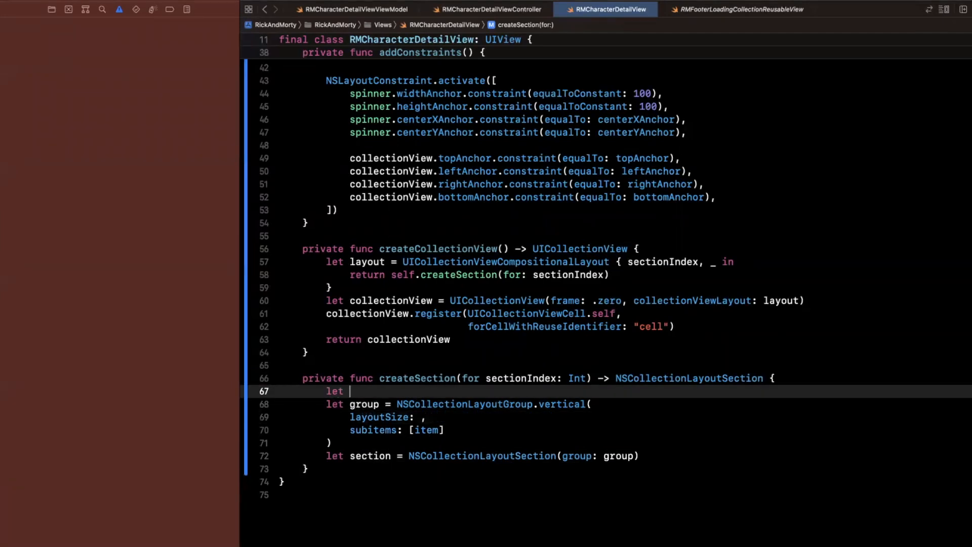
- Declare item as NSCollectionLayoutItem(layoutSize:) with the NSCollectionLayoutSize placeholder expanded
{"action": "type", "text": "item = NSCollec"}
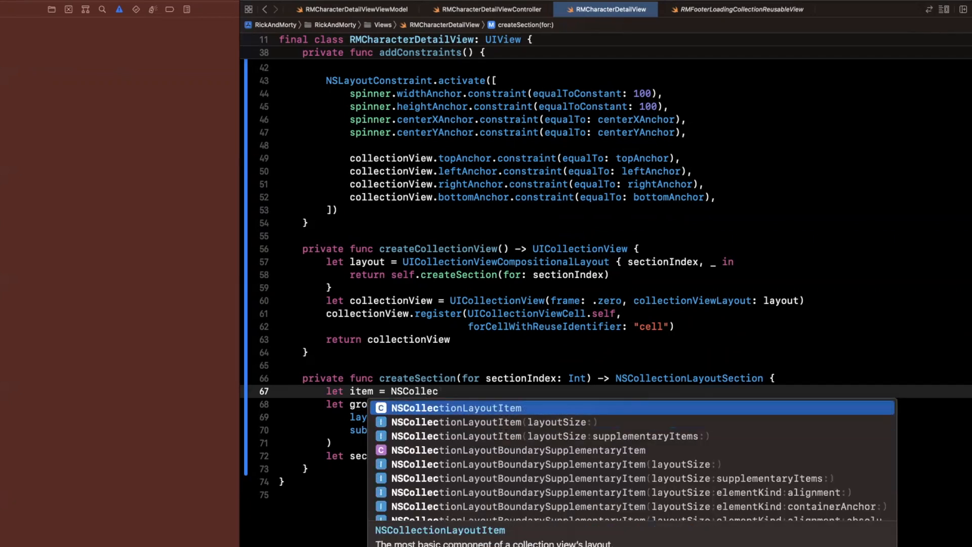
{"action": "left_click", "coordinate": [455, 408]}
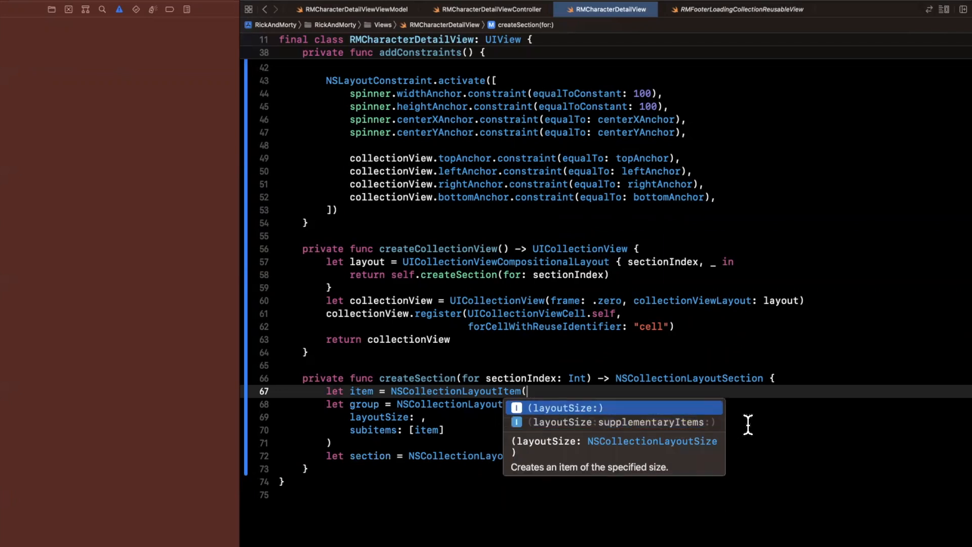
{"action": "left_click", "coordinate": [629, 422]}
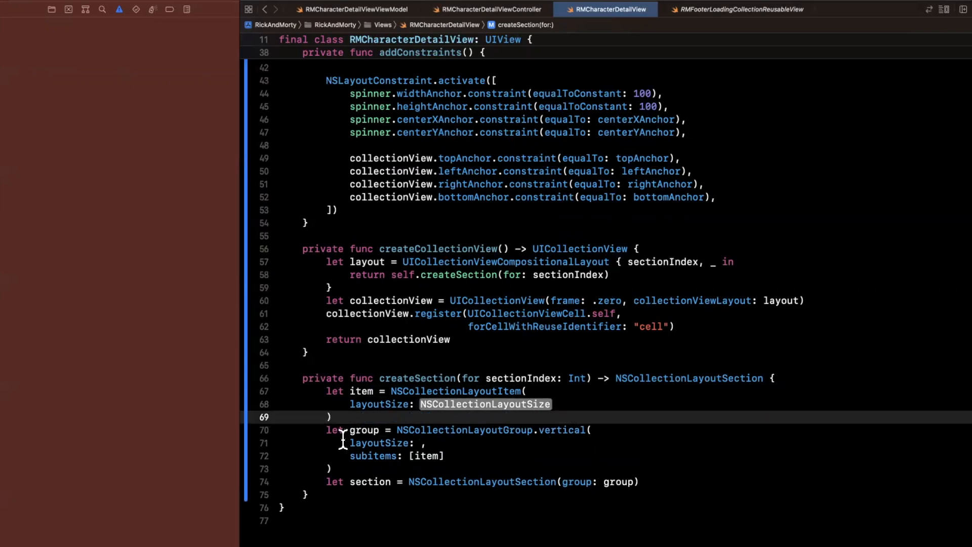
{"action": "double_click", "coordinate": [485, 404]}
{"action": "type", "text": "("}
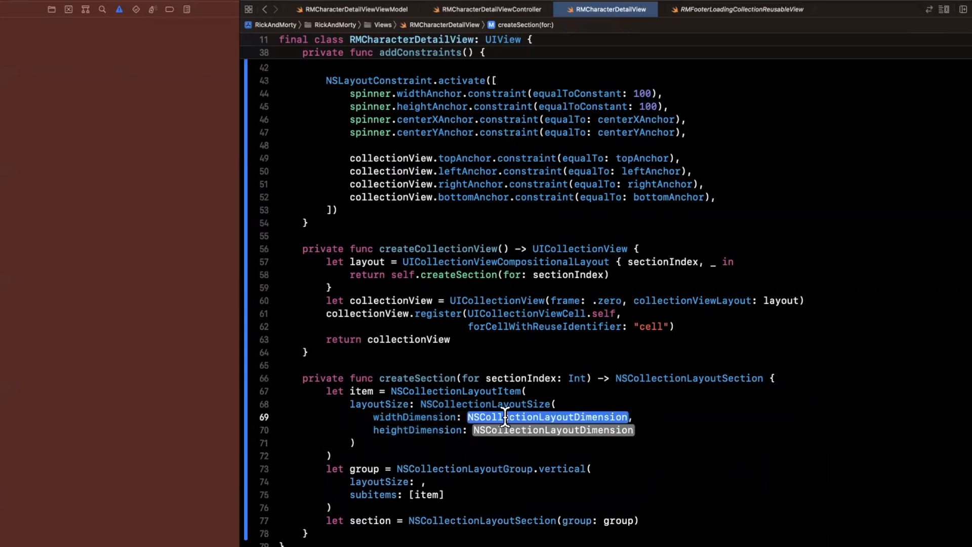
- Begin the width dimension, landing on the fractionalWidth suggestion
{"action": "type", "text": "."}
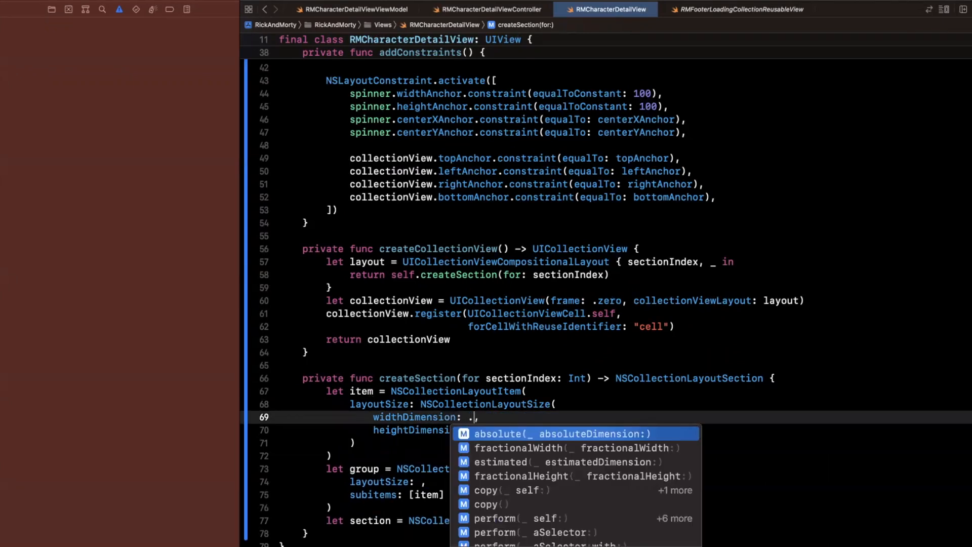
{"action": "key", "text": "Down"}
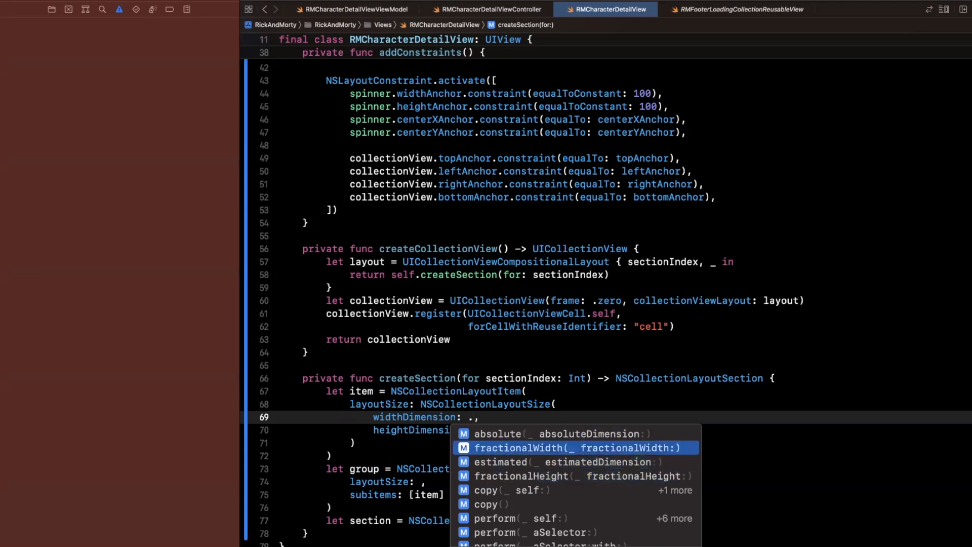
{"action": "key", "text": "Up"}
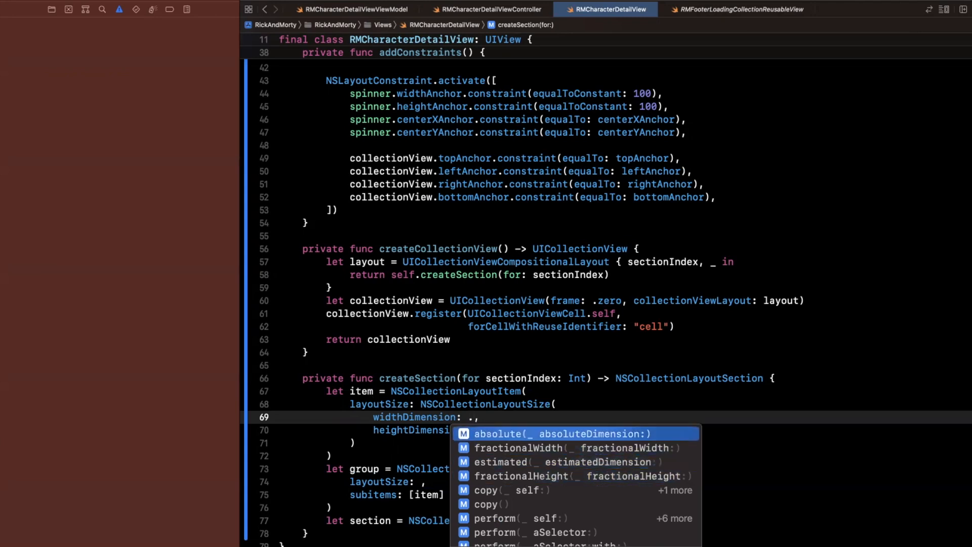
{"action": "mouse_move", "coordinate": [566, 472]}
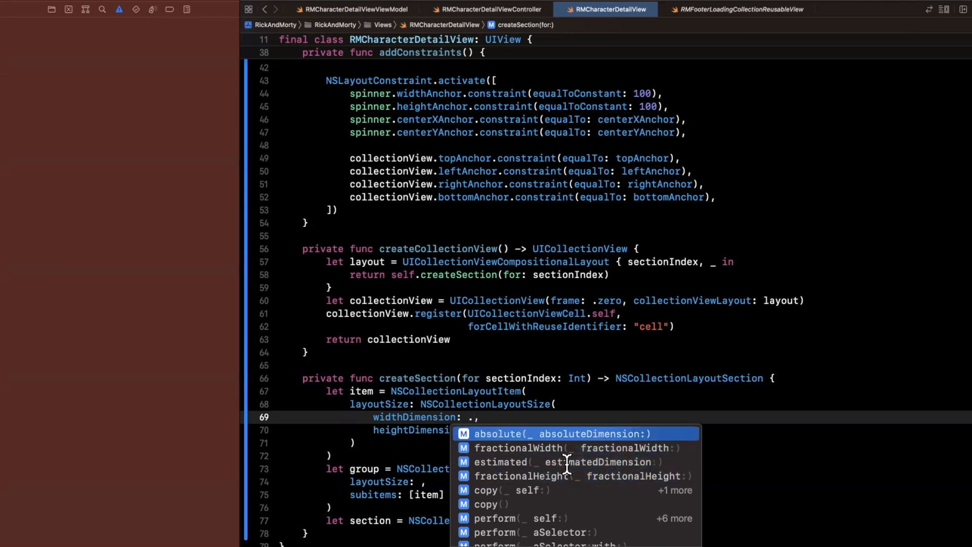
{"action": "key", "text": "Down"}
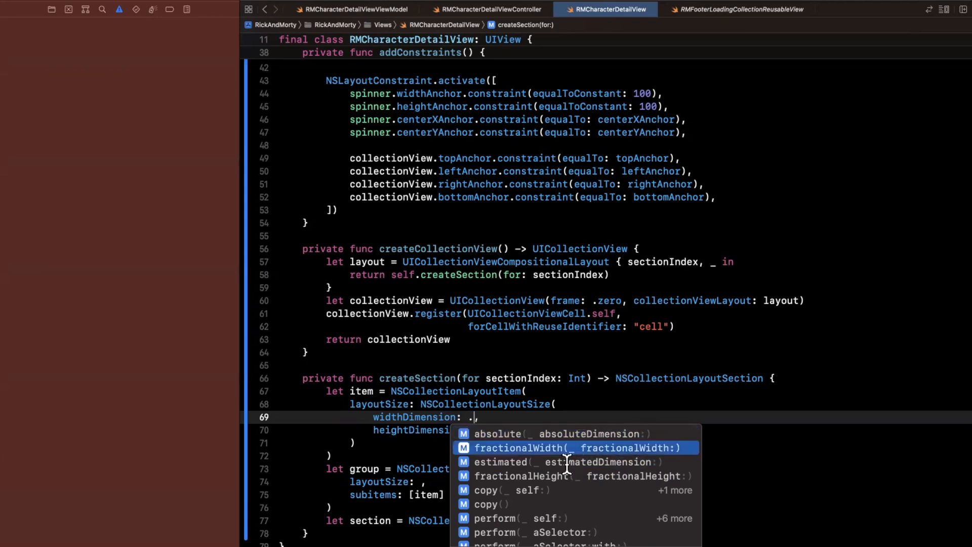
{"action": "mouse_move", "coordinate": [576, 484]}
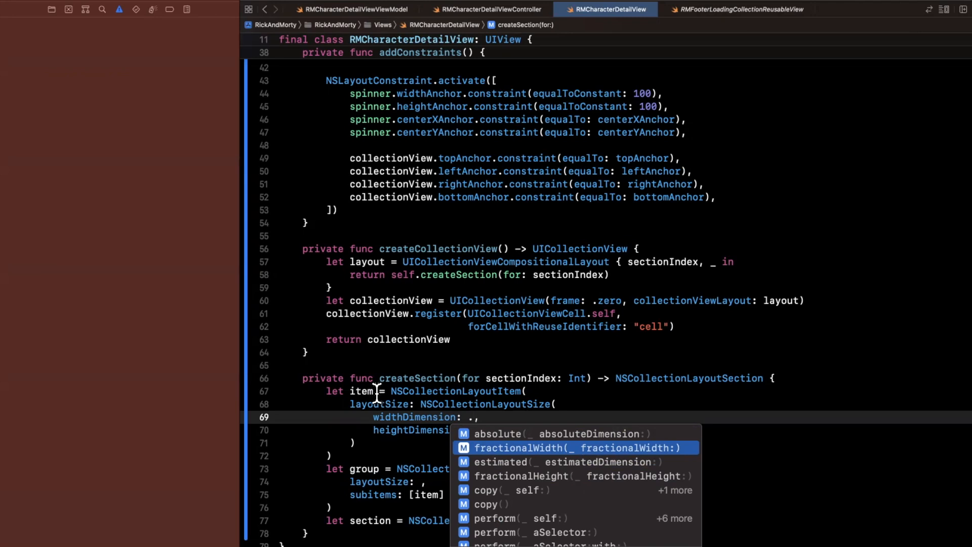
{"action": "mouse_move", "coordinate": [558, 516]}
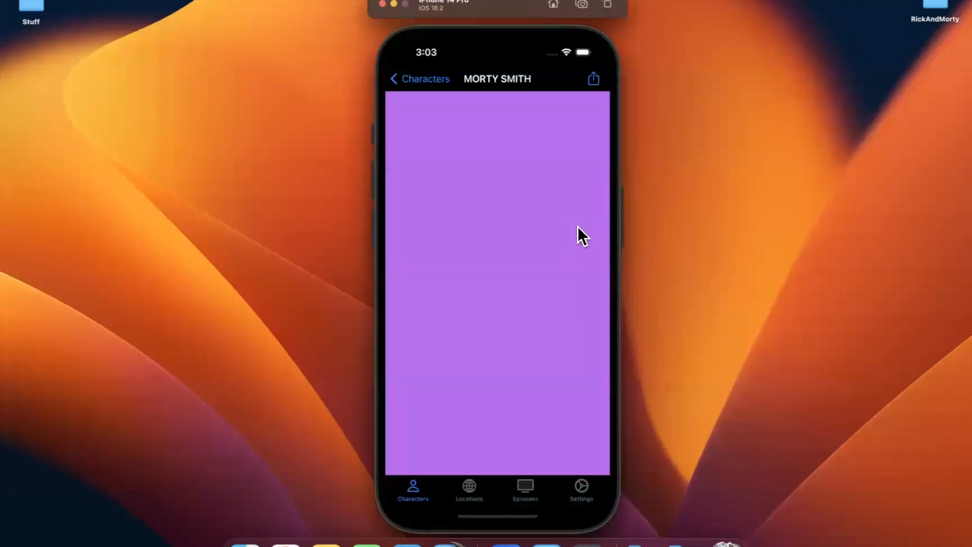
{"action": "mouse_move", "coordinate": [536, 377]}
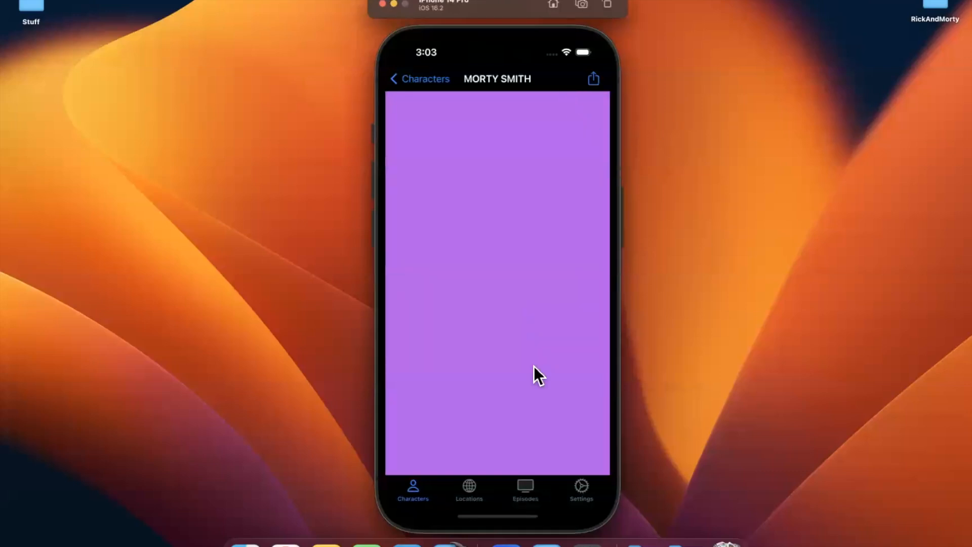
{"action": "mouse_move", "coordinate": [540, 447]}
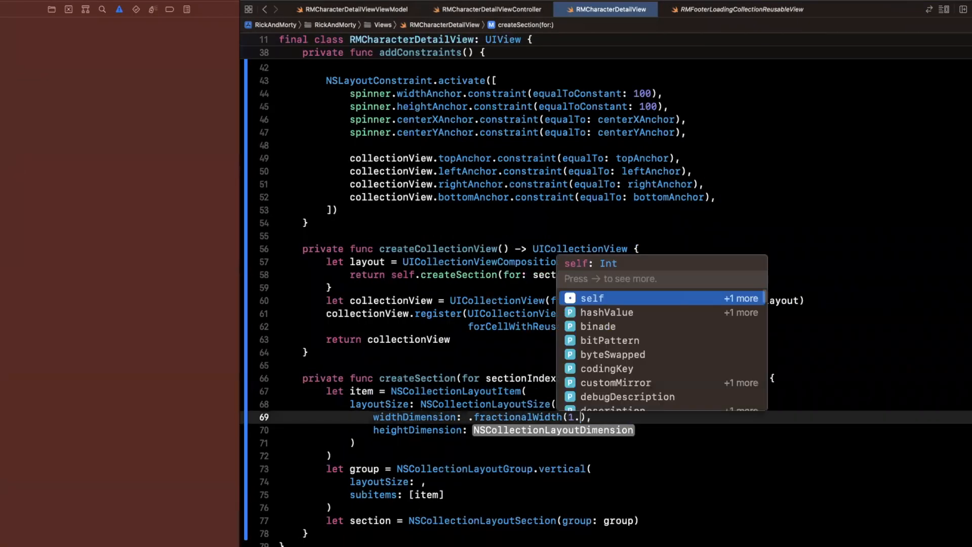
- Use fractional 1.0 sizes, change the group height to .absolute(1...), and start the return
{"action": "type", "text": ".fractionalHeight(1.0"}
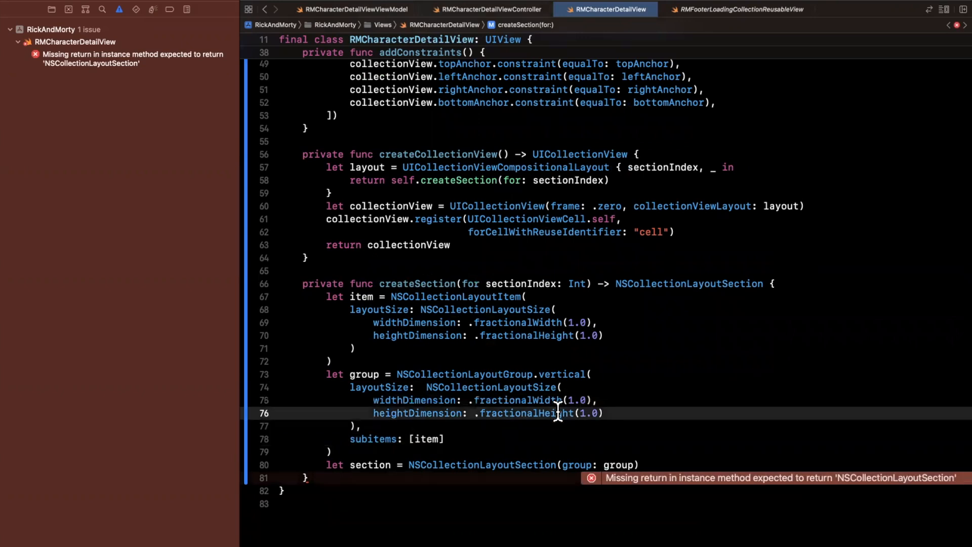
{"action": "double_click", "coordinate": [527, 413]}
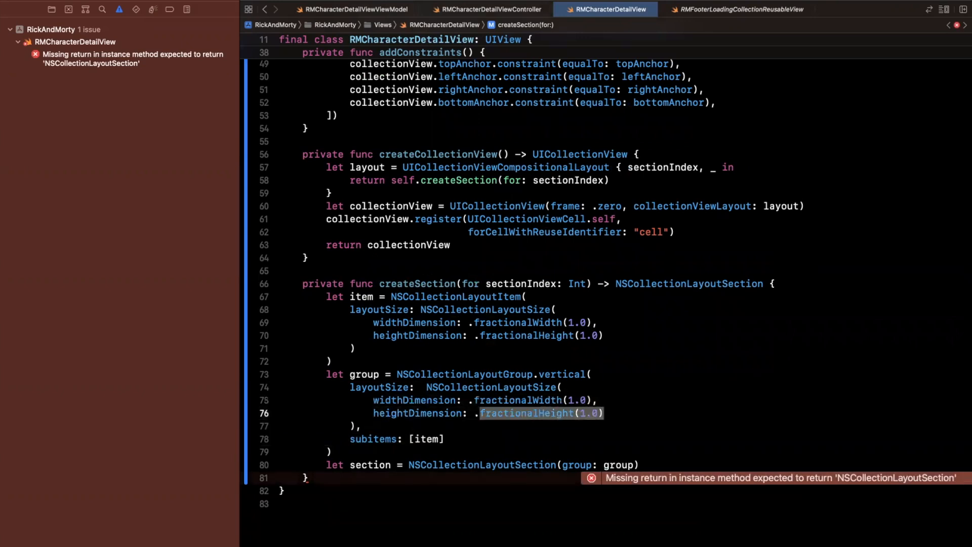
{"action": "type", "text": ".absolute(1"}
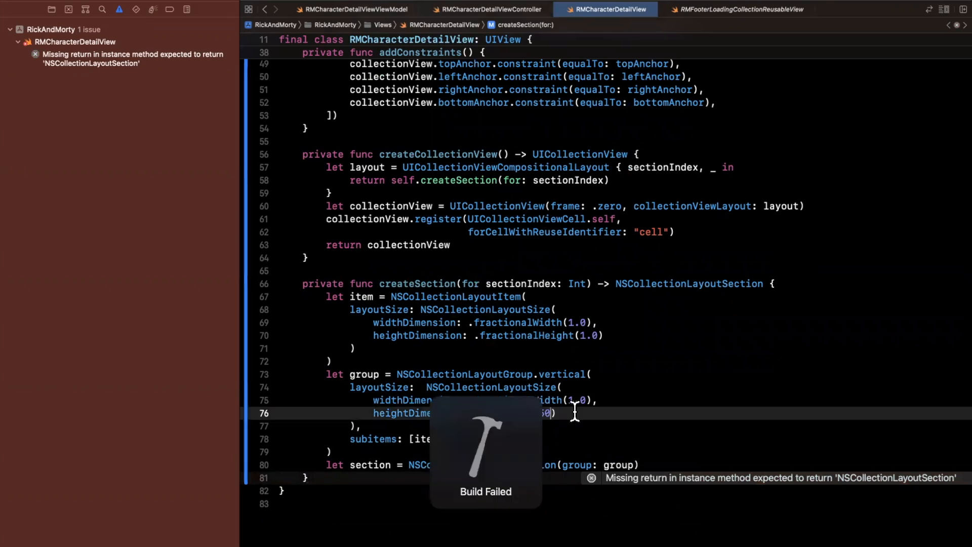
{"action": "type", "text": "retu"}
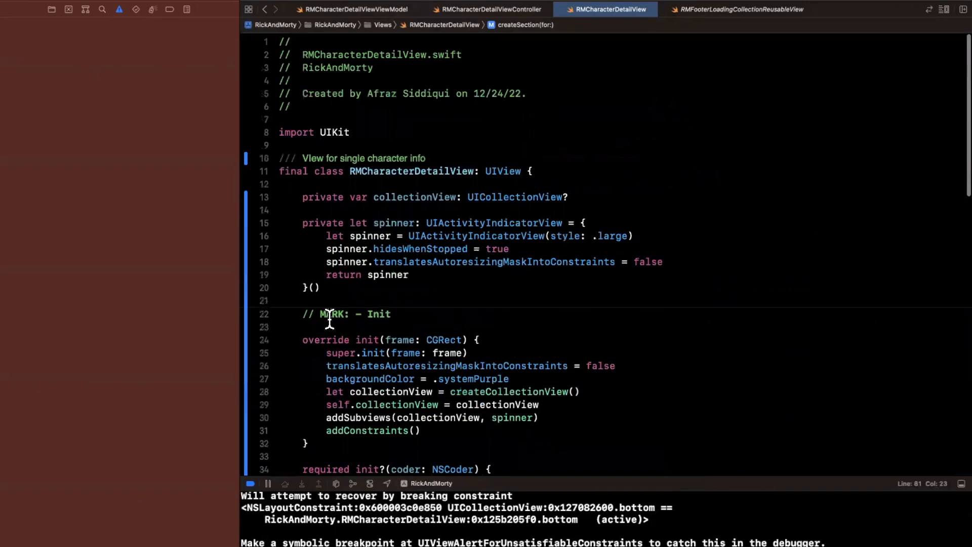
- Add an optional collectionView property to RMCharacterDetailView and assign it in init
{"action": "scroll", "scroll_direction": "down", "scroll_amount": 3}
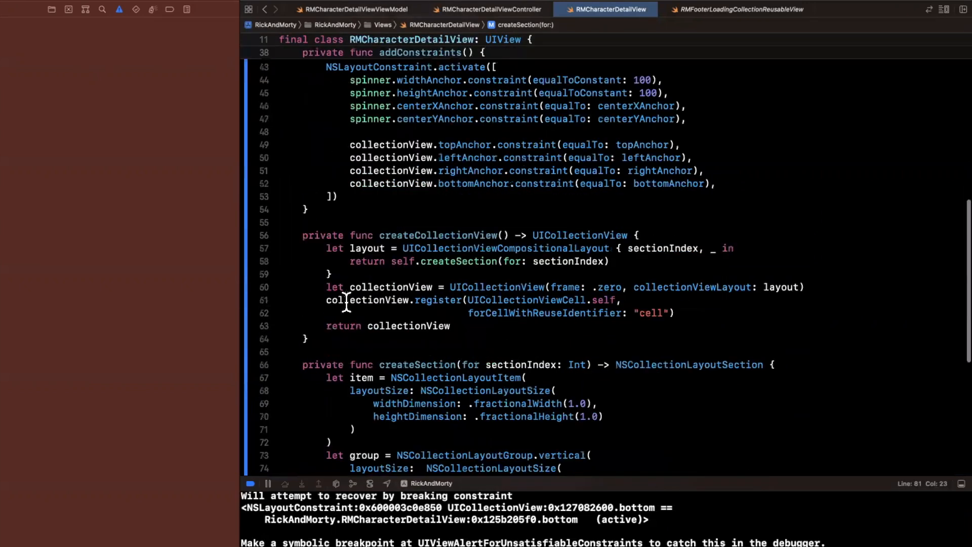
{"action": "type", "text": "collectionView."}
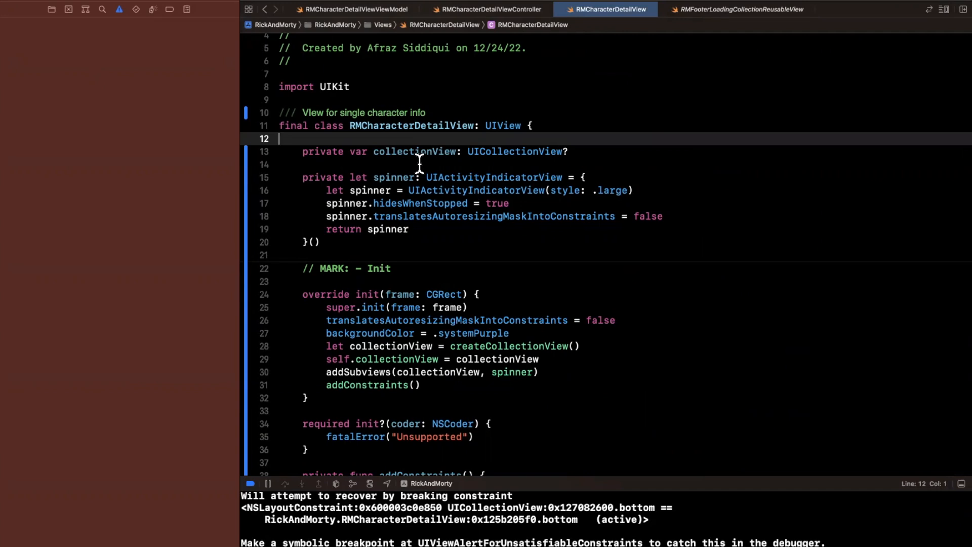
- Open RMCharacterDetailViewController.swift from the project navigator
{"action": "left_click", "coordinate": [48, 11]}
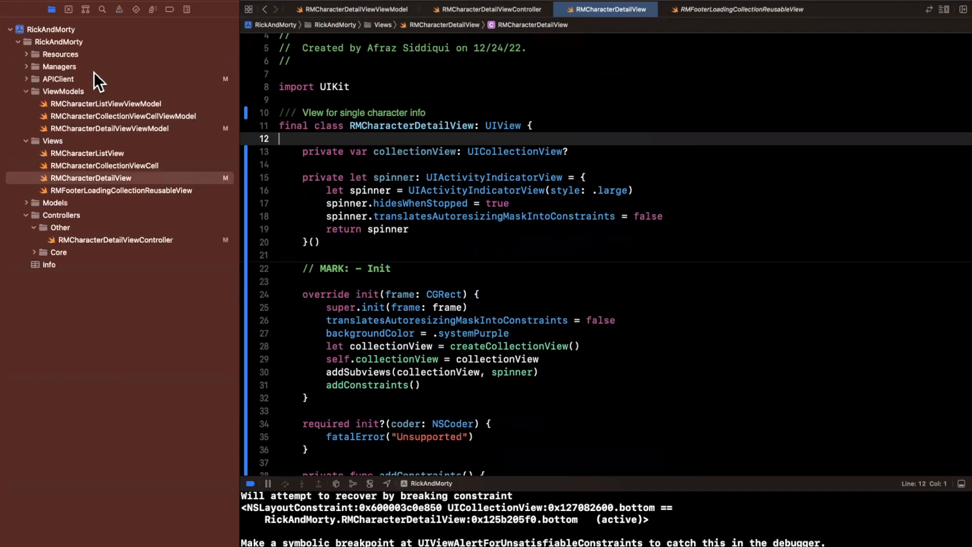
{"action": "left_click", "coordinate": [115, 240]}
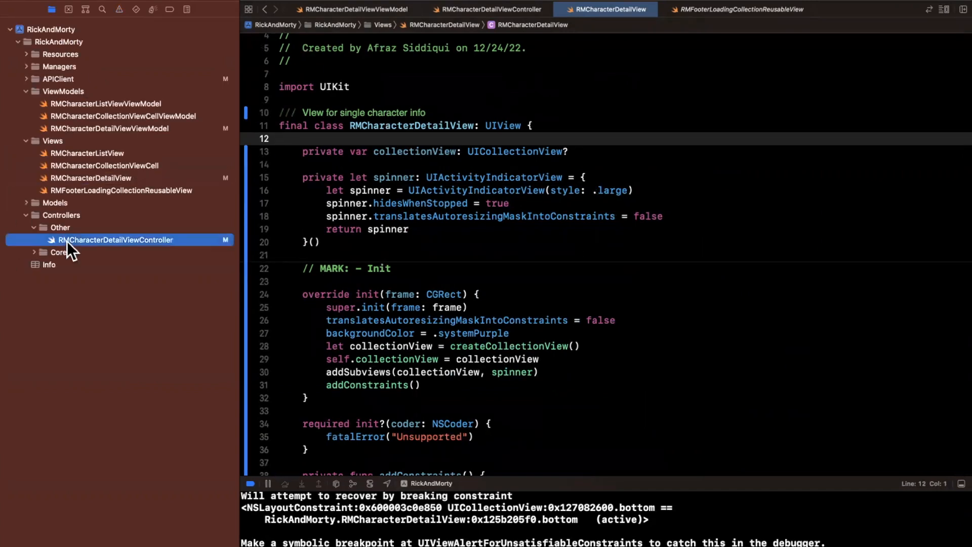
{"action": "left_click", "coordinate": [498, 9]}
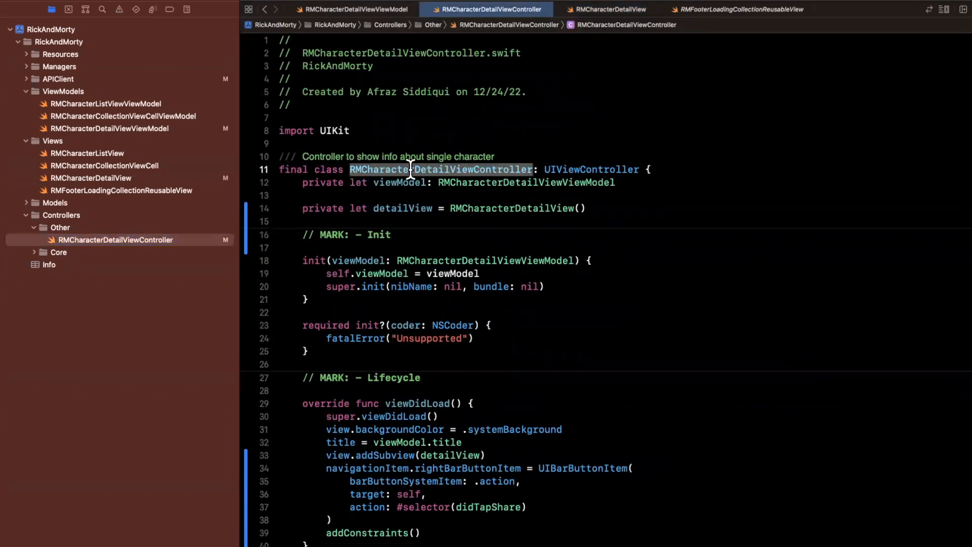
{"action": "scroll", "scroll_direction": "down", "scroll_amount": 3}
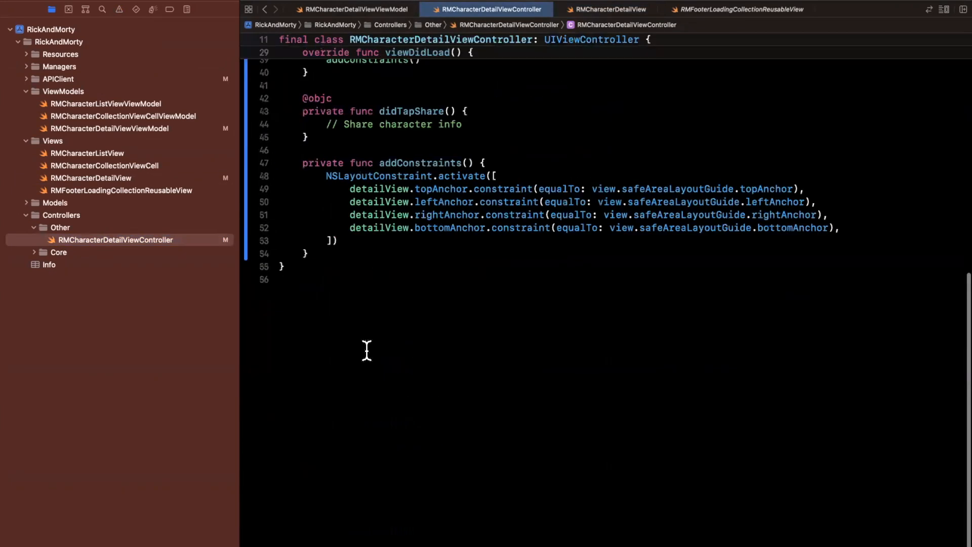
- Add an RMCharacterDetailViewController extension adopting UICollectionViewDelegate and UICollectionViewDataSource
{"action": "type", "text": "extension"}
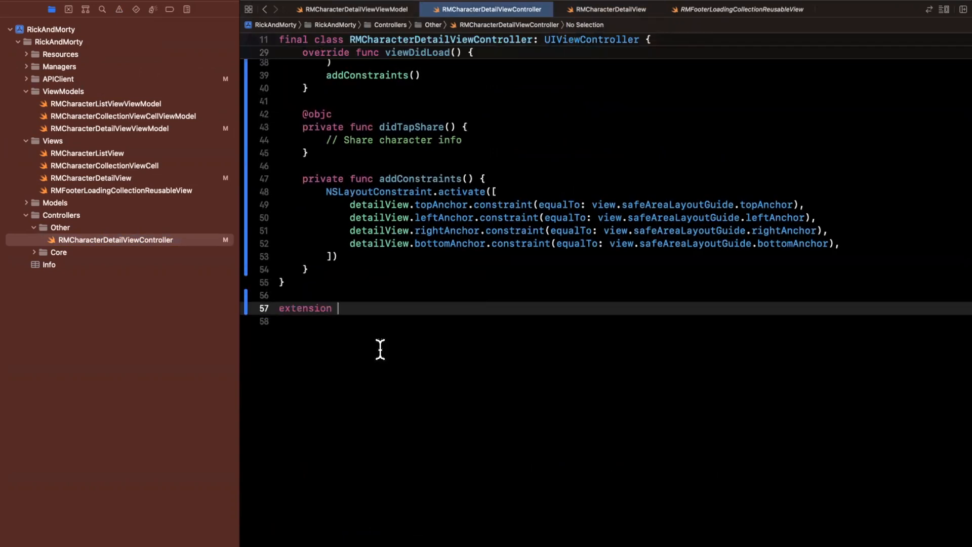
{"action": "type", "text": "RMCharacterDetailViewController"}
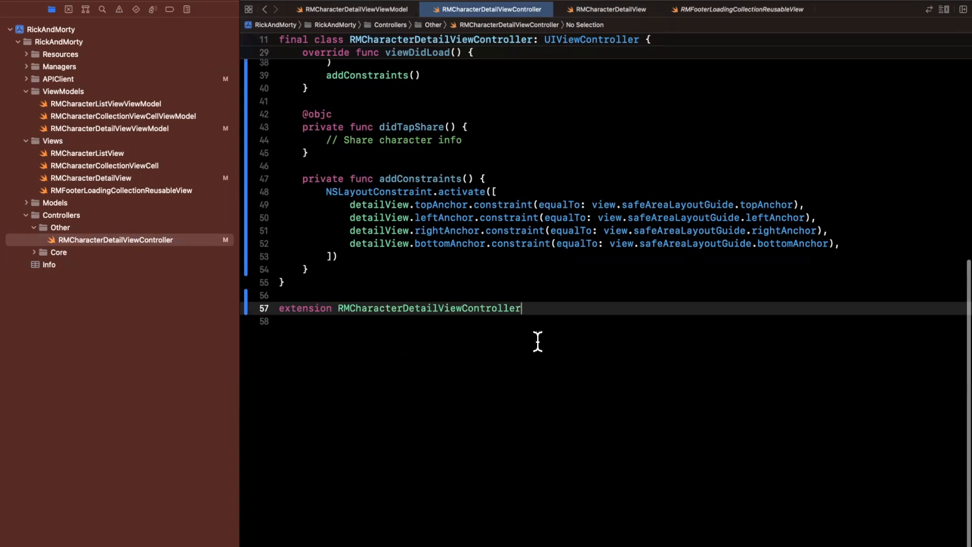
{"action": "type", "text": ":"}
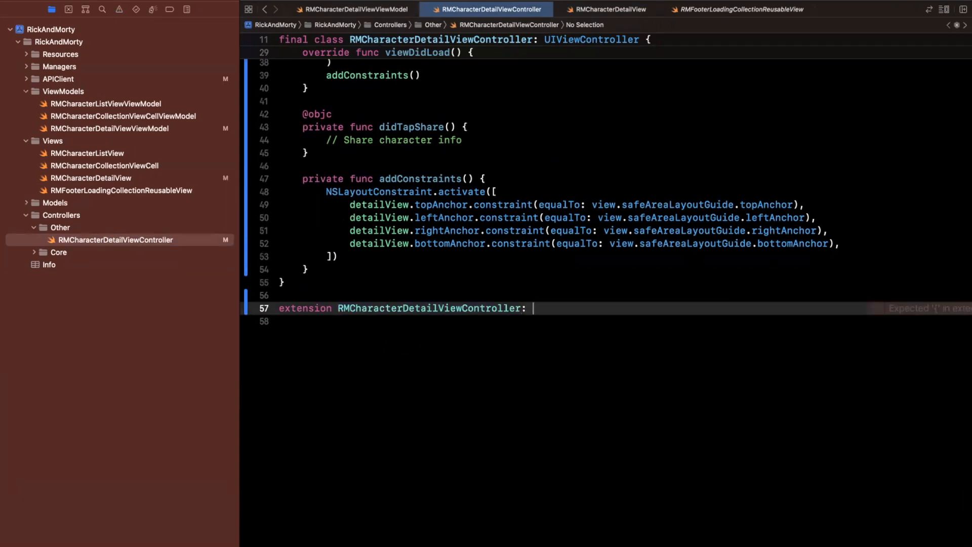
{"action": "mouse_move", "coordinate": [653, 349]}
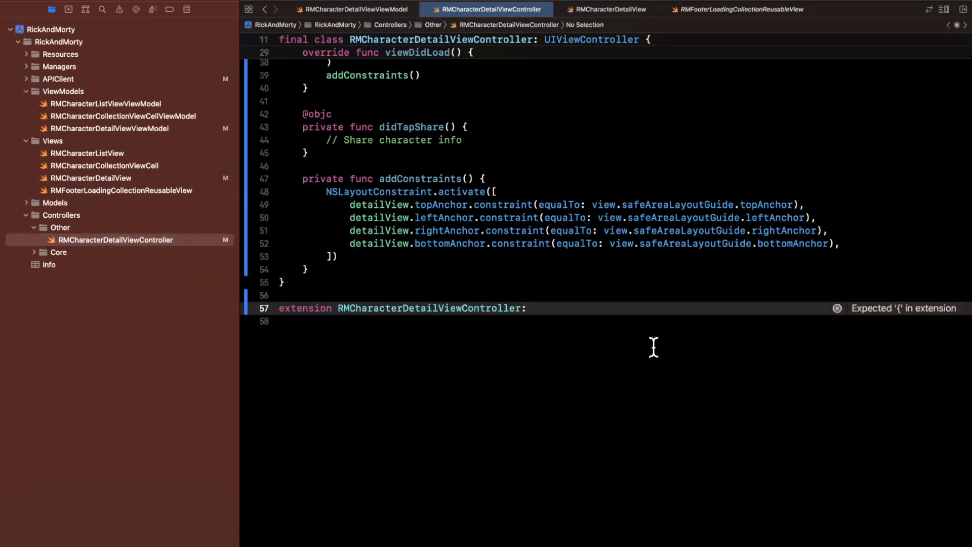
{"action": "type", "text": "UI"}
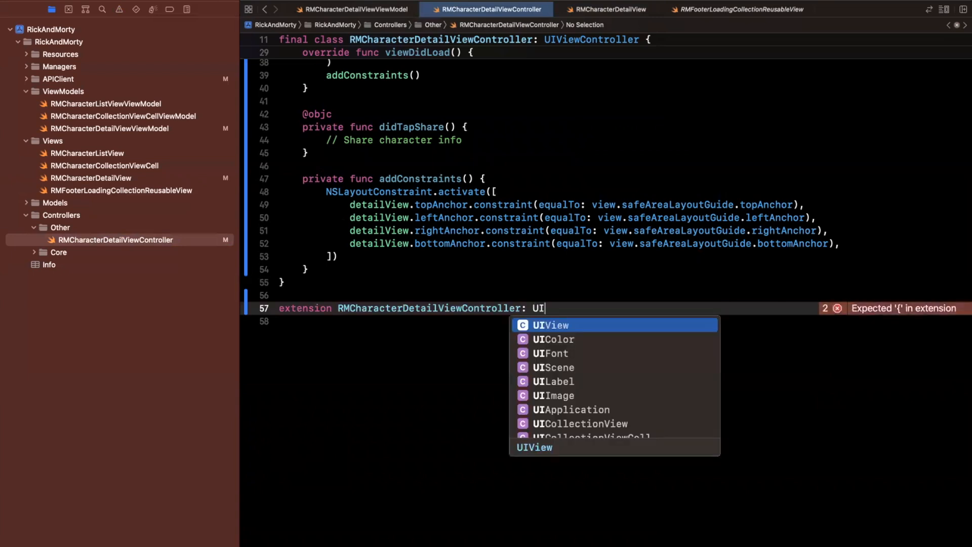
{"action": "type", "text": "collectionviewd"}
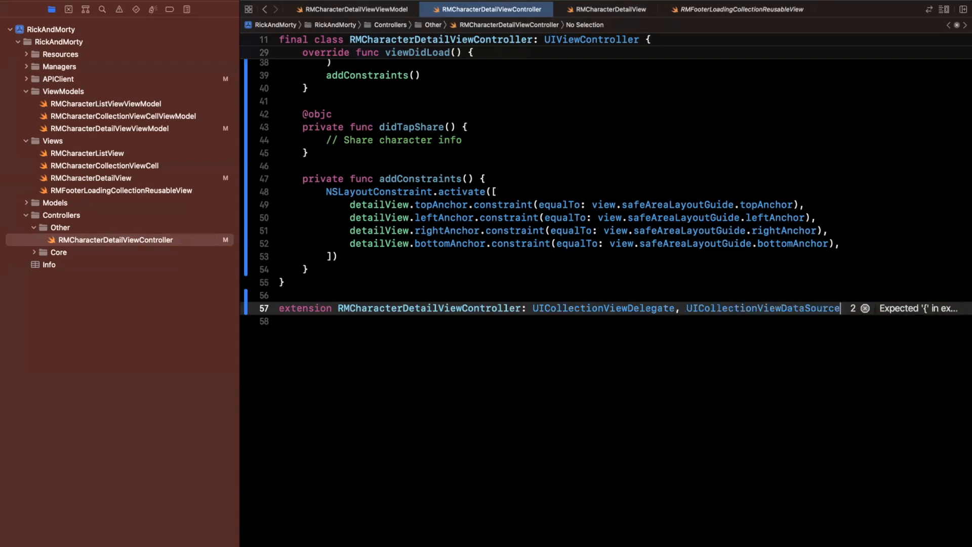
{"action": "type", "text": "{"}
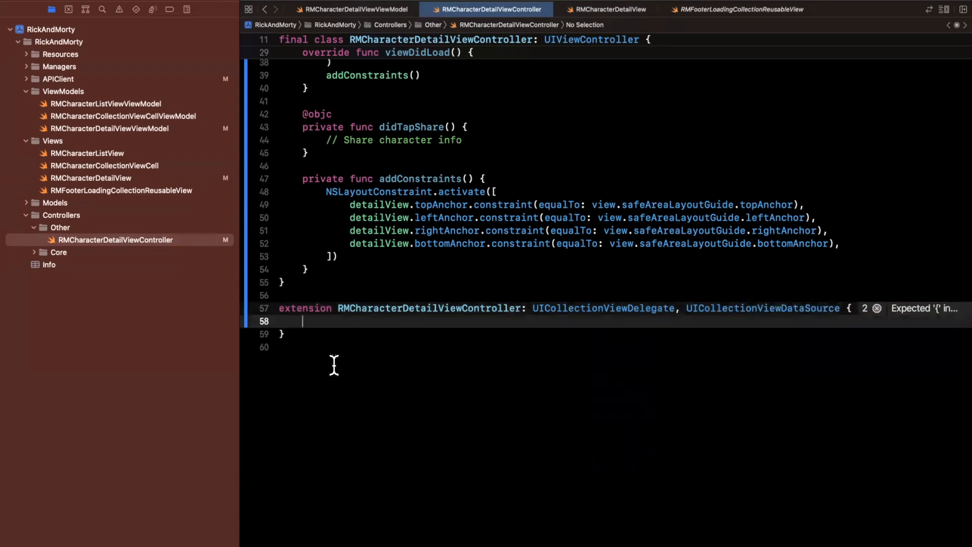
- Implement numberOfItems returning 20 and cellForItemAt returning systemPink "cell" cells
{"action": "type", "text": "func"}
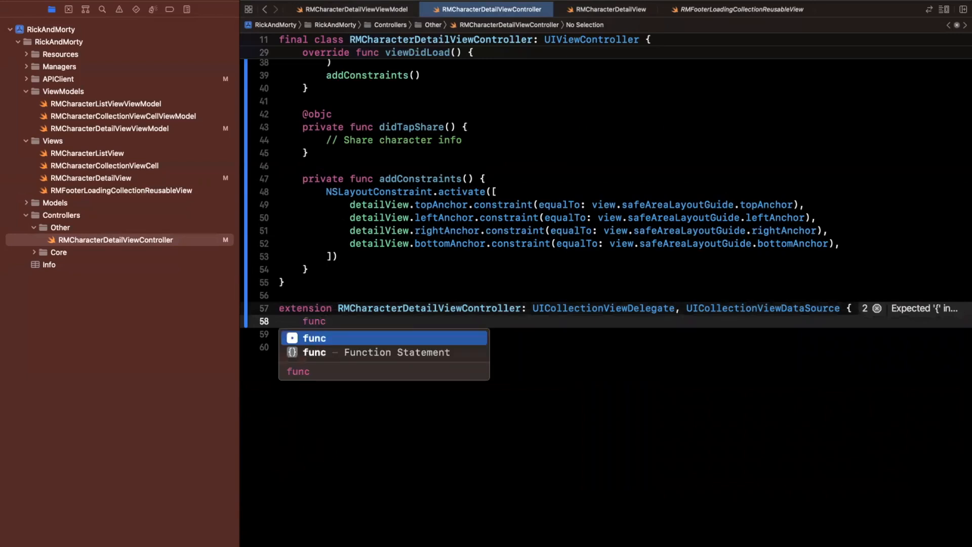
{"action": "type", "text": "numberOfItemsInSection section: Int) -> Int {"}
{"action": "type", "text": "let"}
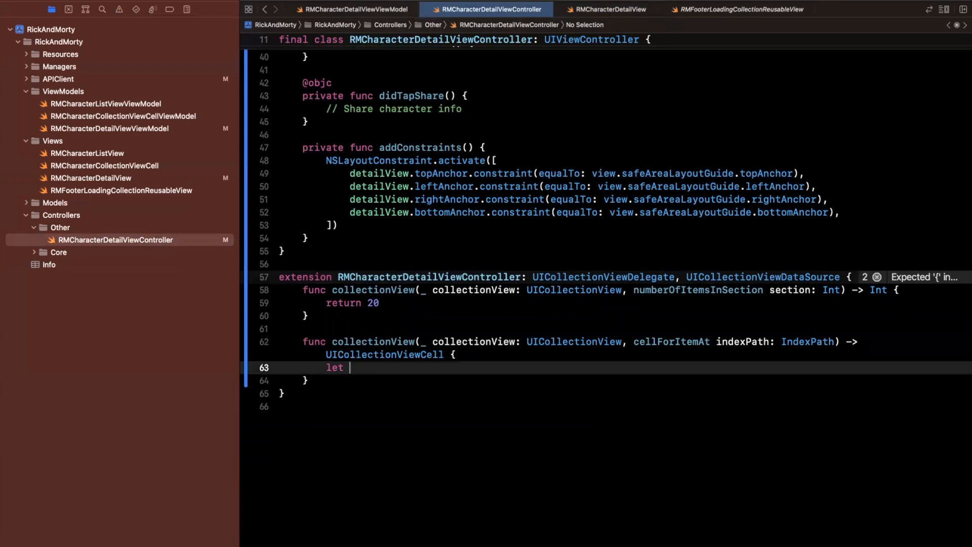
{"action": "type", "text": "cell = collectionView.dequeueReusableCell(withReuseIdentifier: String, for: IndexPath"}
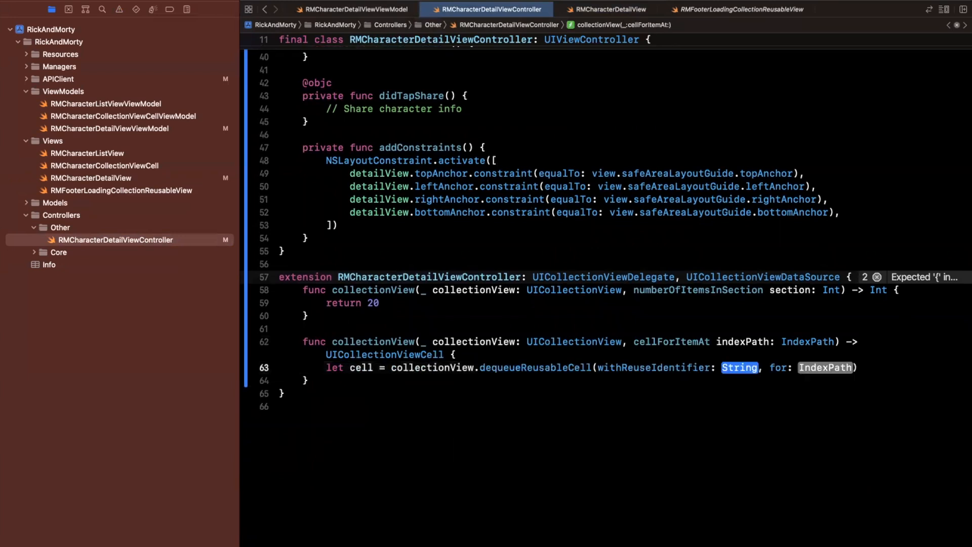
{"action": "type", "text": "\"cell\""}
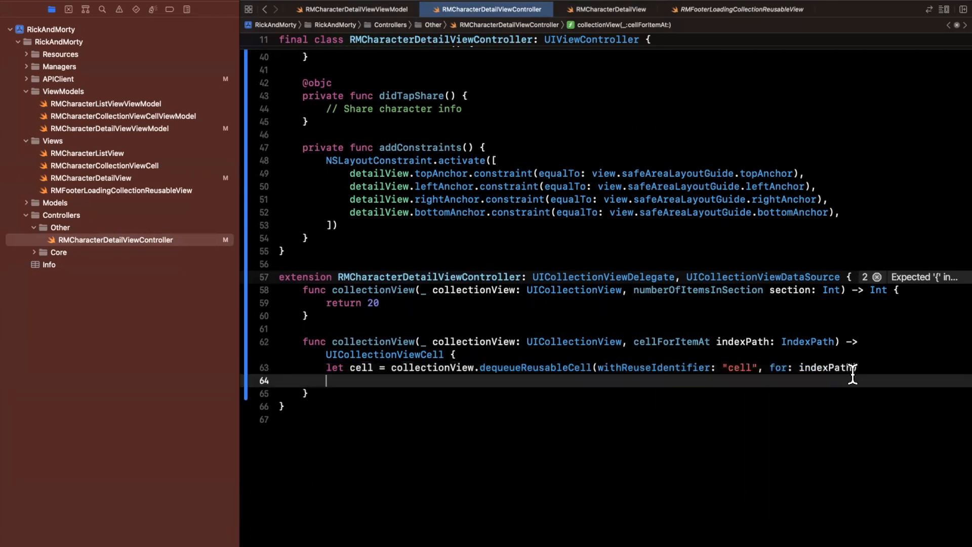
{"action": "type", "text": "cell.backgroundColor = .syste"}
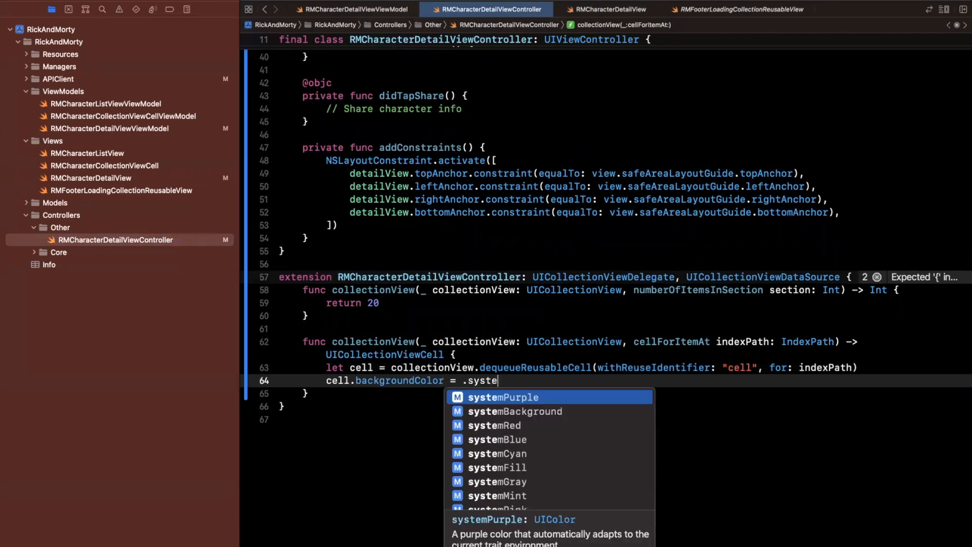
{"action": "left_click", "coordinate": [515, 411]}
{"action": "type", "text": "return cell"}
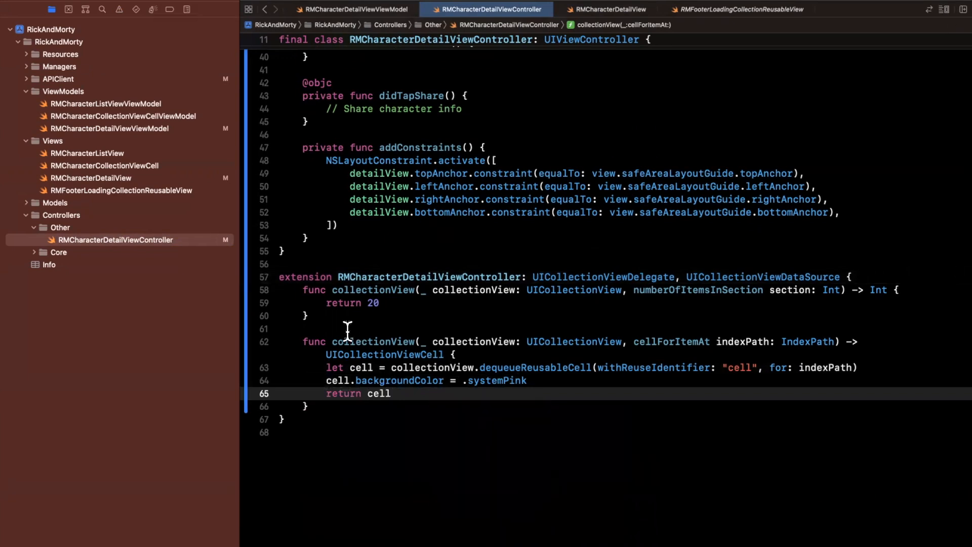
{"action": "type", "text": "//"}
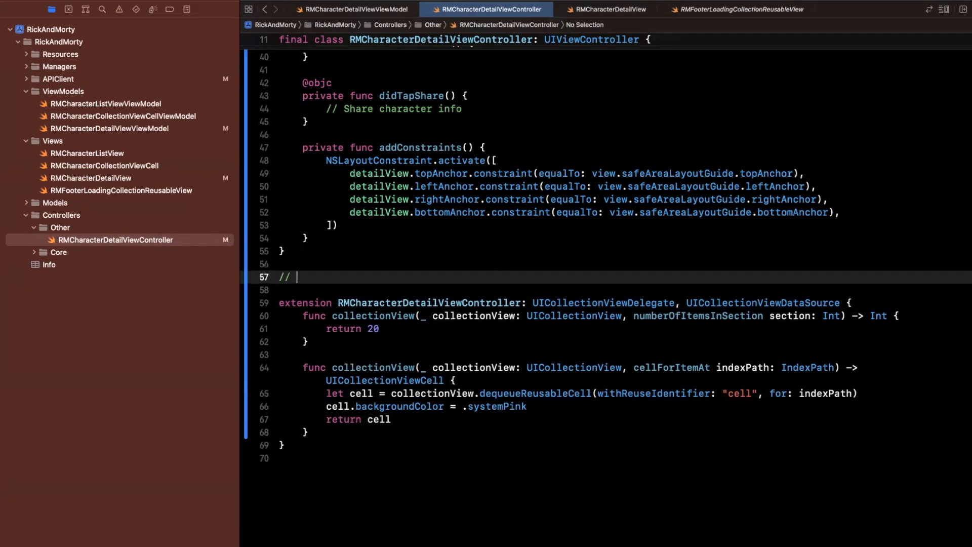
- Add a '// MARK: - CollectionView' comment above the extension
{"action": "type", "text": "MARK: - Collection"}
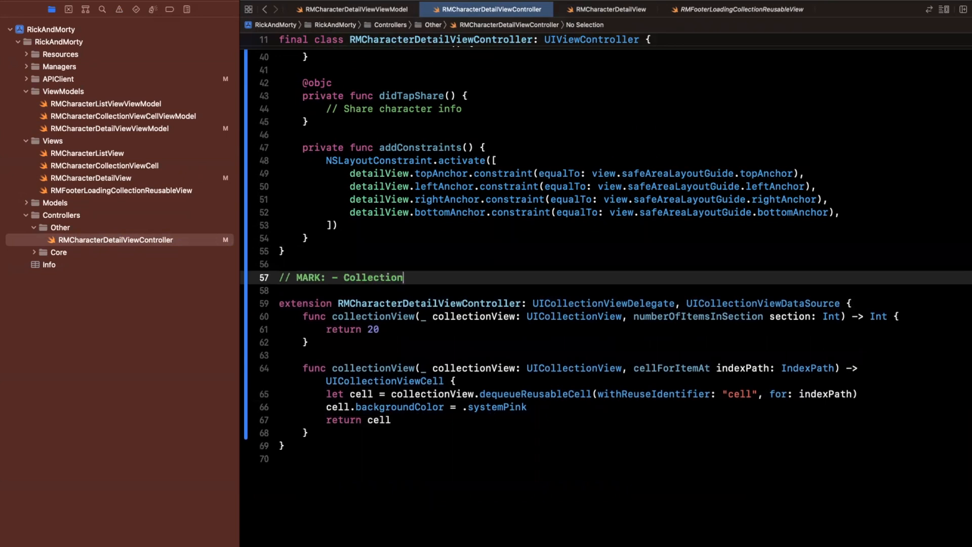
{"action": "type", "text": "Vie"}
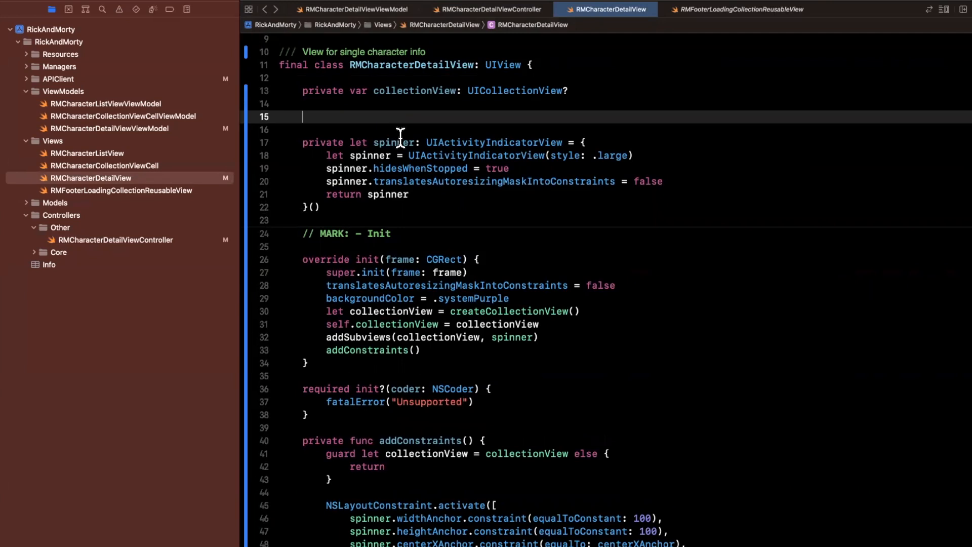
- Make collectionView public, view RMFooterLoadingCollectionReusableView, then return to the controller
{"action": "type", "text": "weak var d"}
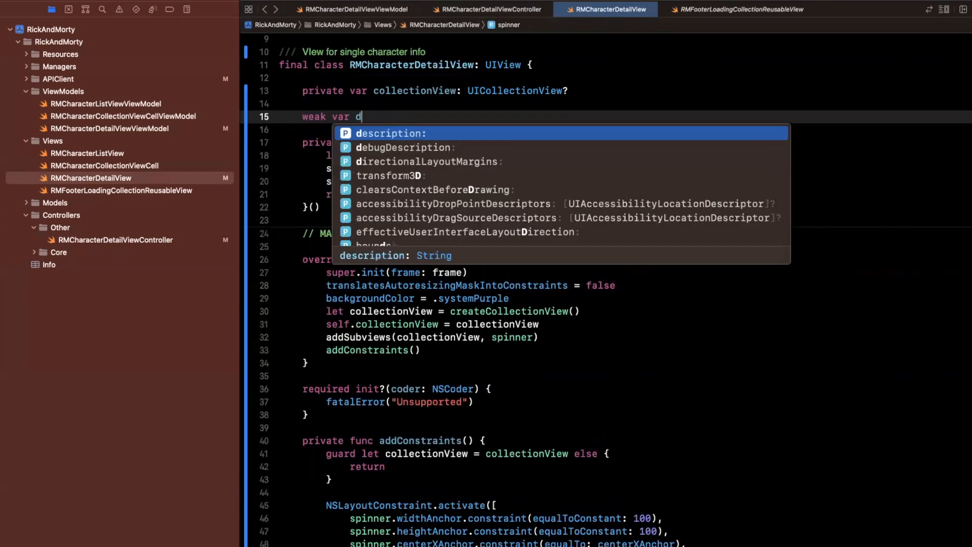
{"action": "type", "text": "ollectionVIew"}
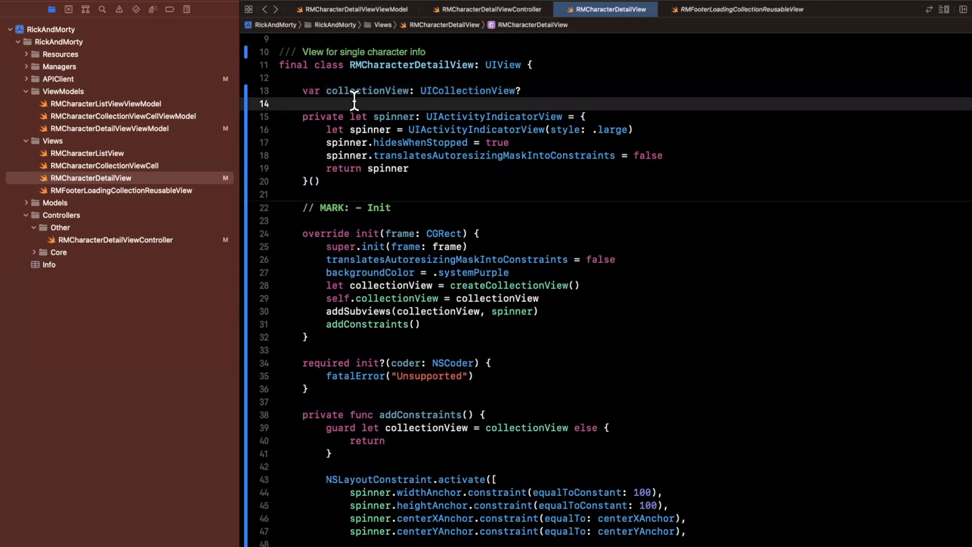
{"action": "scroll", "scroll_direction": "down", "scroll_amount": 3}
{"action": "type", "text": "public "}
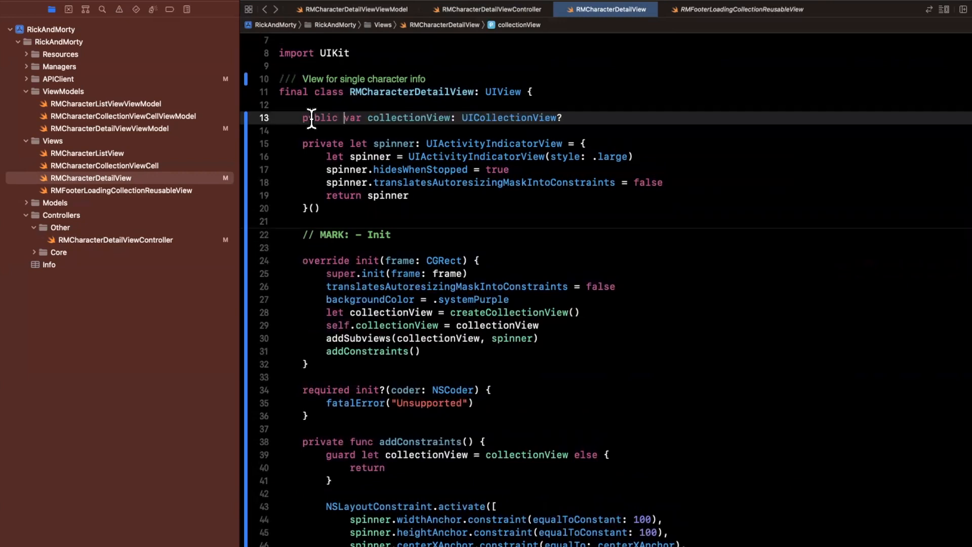
{"action": "left_click", "coordinate": [741, 9]}
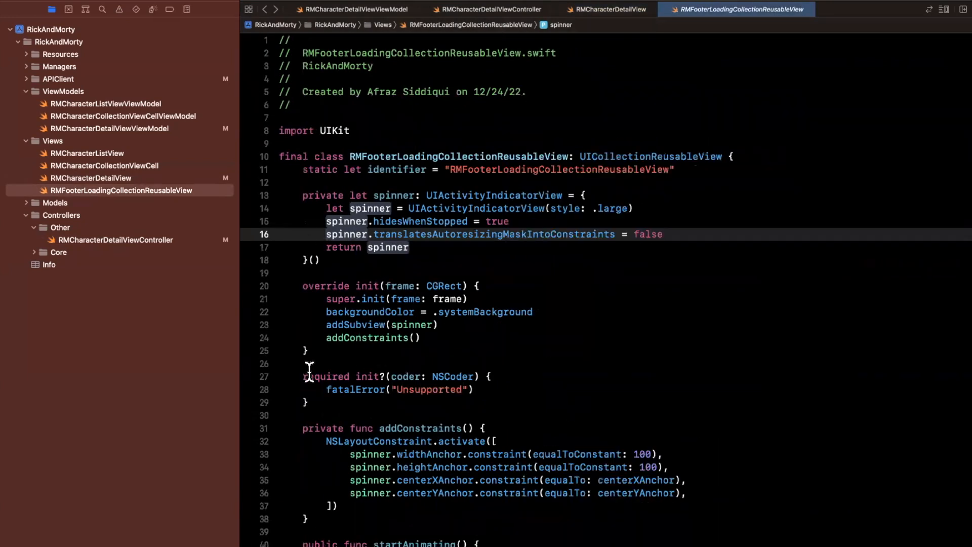
{"action": "mouse_move", "coordinate": [384, 122]}
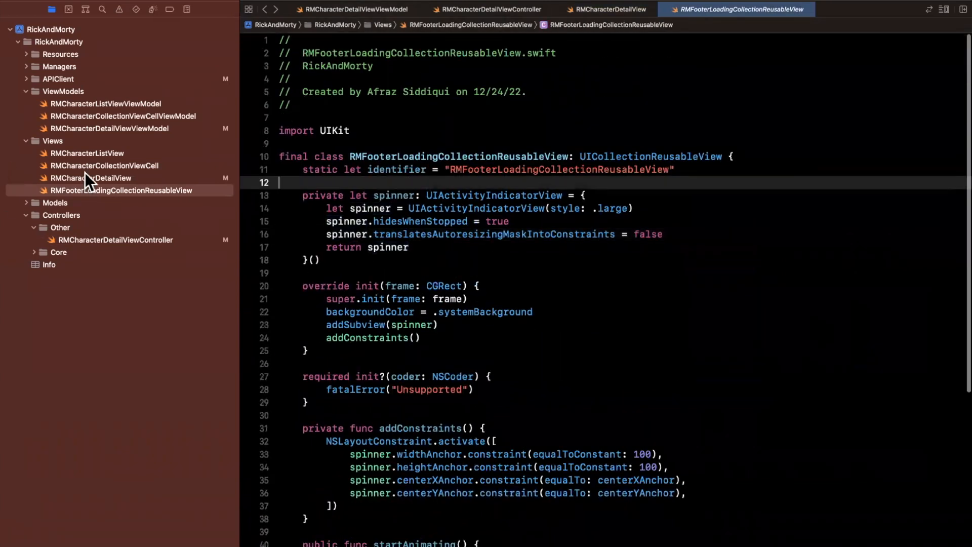
{"action": "left_click", "coordinate": [112, 191]}
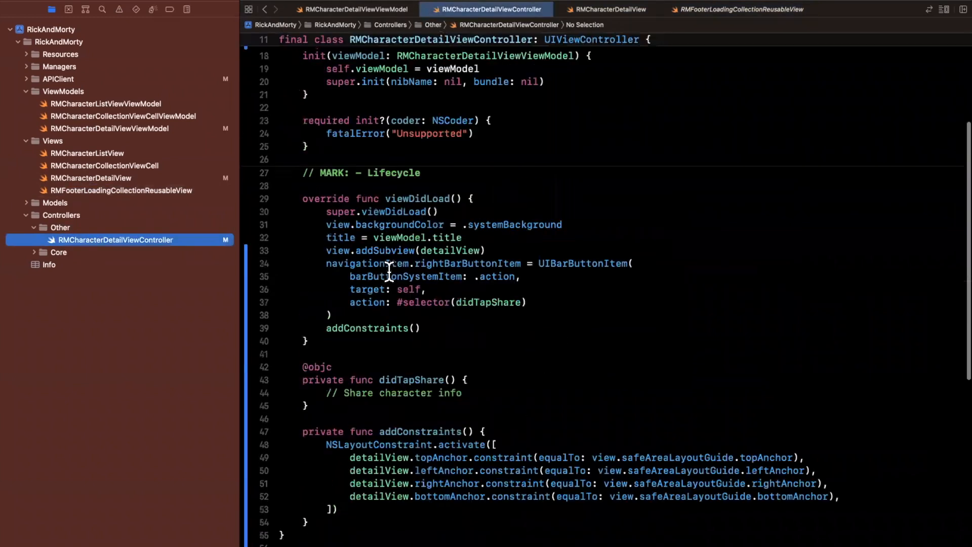
- Set detailView.collectionView delegate and dataSource to self in viewDidLoad, then run
{"action": "scroll", "scroll_direction": "down", "scroll_amount": 3}
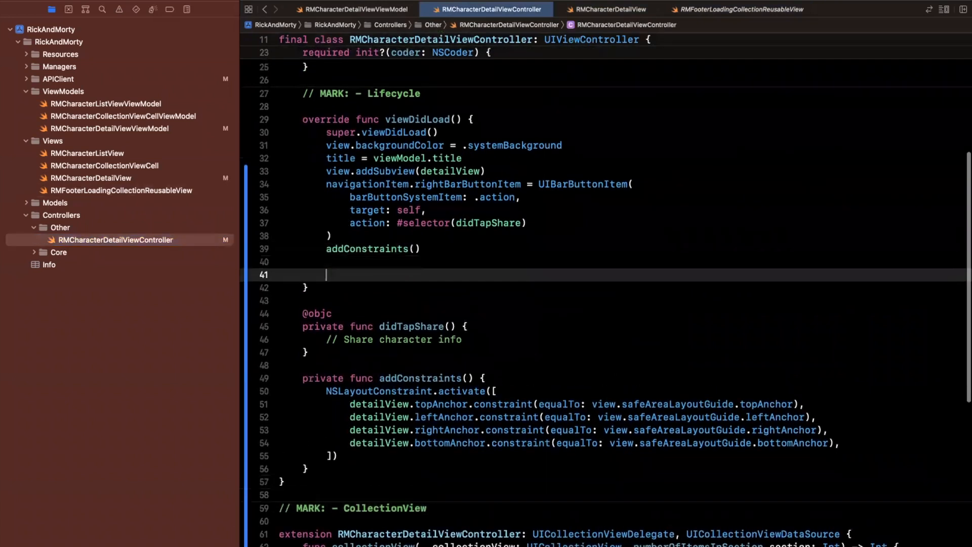
{"action": "type", "text": "detailView.co"}
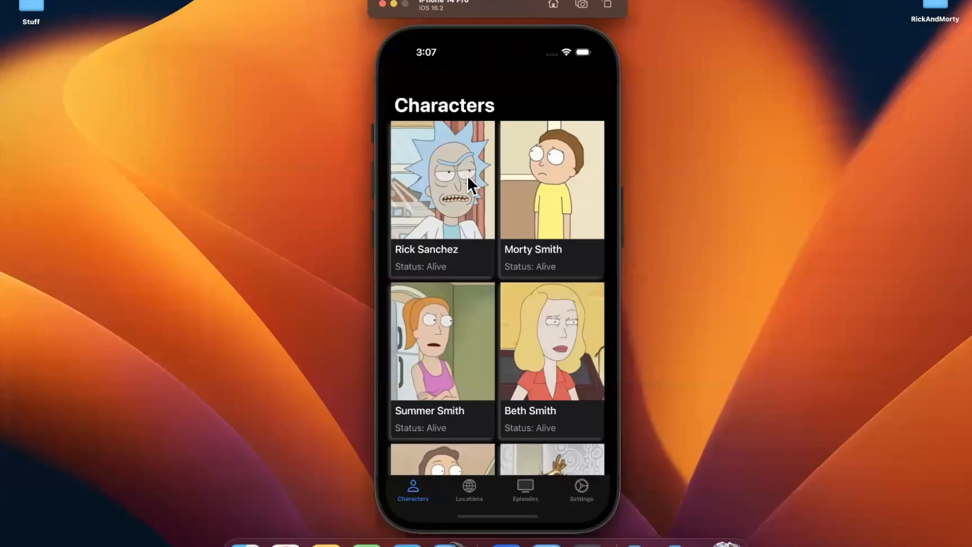
- Open Rick Sanchez's detail screen and scroll through the single large cell
{"action": "left_click", "coordinate": [467, 183]}
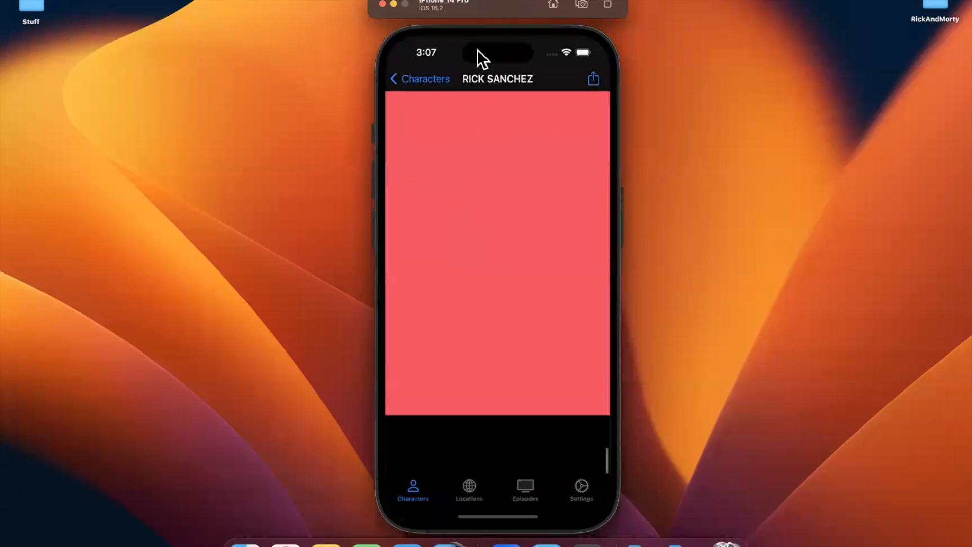
{"action": "scroll", "scroll_direction": "down", "scroll_amount": 3}
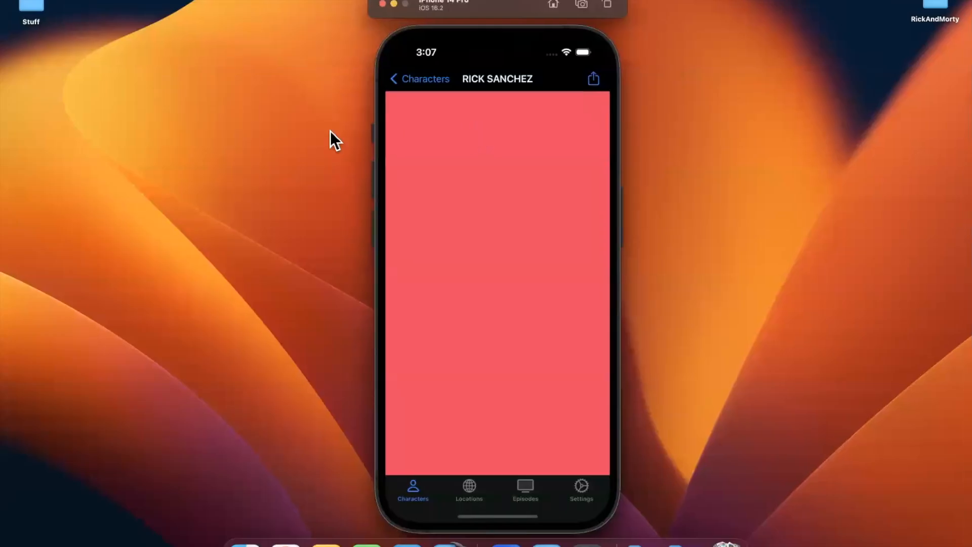
{"action": "mouse_move", "coordinate": [570, 141]}
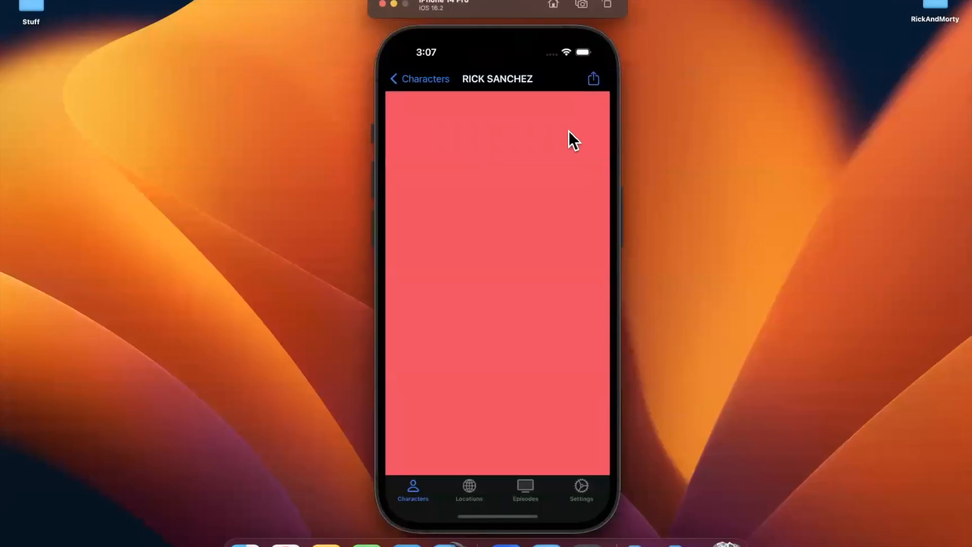
{"action": "mouse_move", "coordinate": [548, 334]}
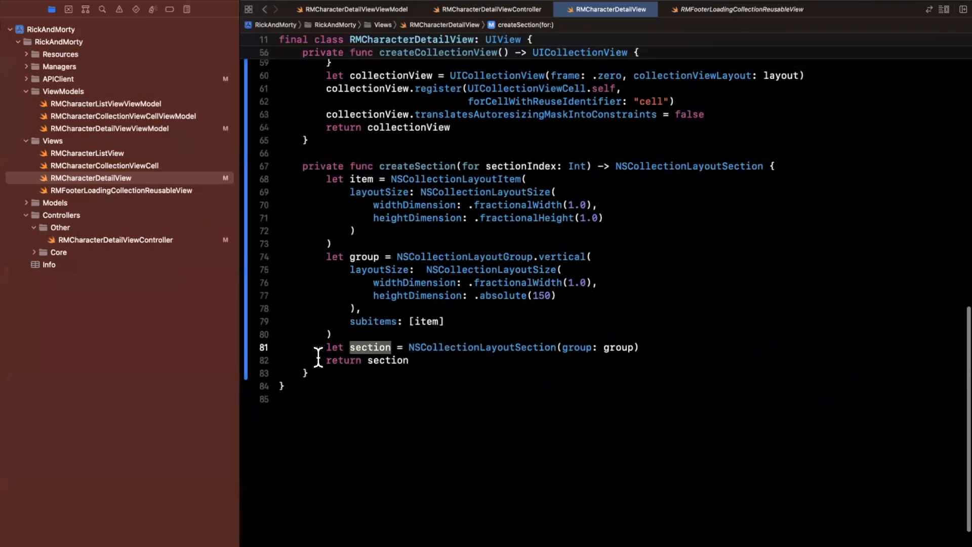
- Set section.contentInsets to NSDirectionalEdgeInsets(top:leading:bottom:trailing:), entering 0 first
{"action": "type", "text": "section."}
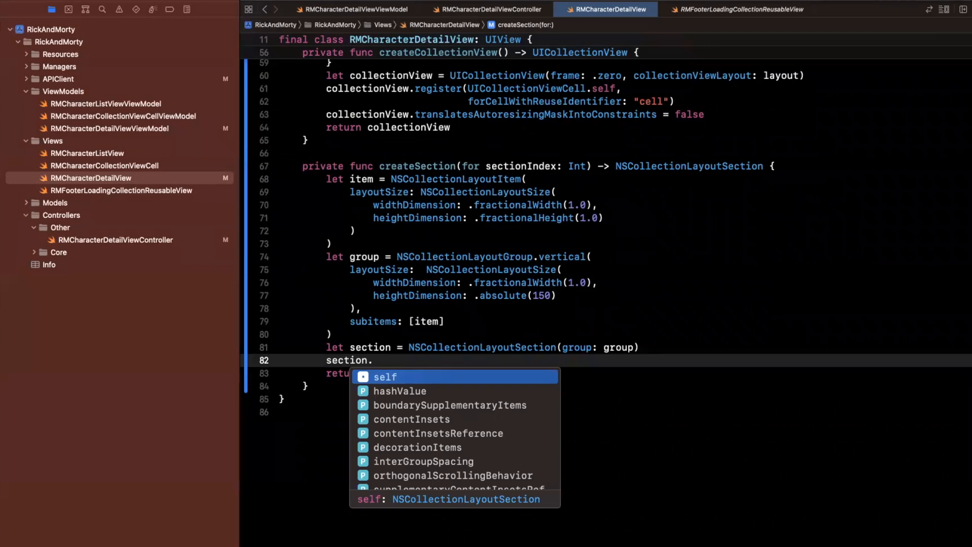
{"action": "key", "text": "Down"}
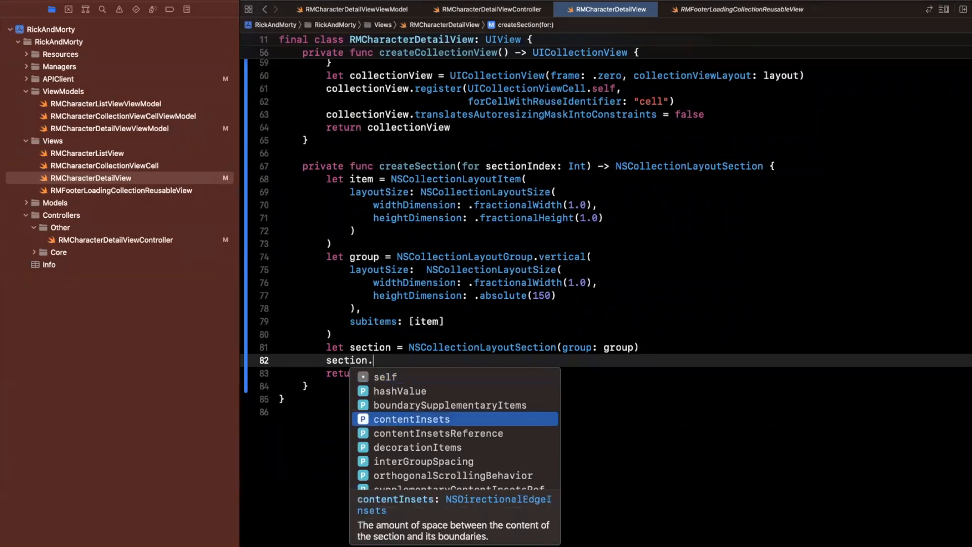
{"action": "type", "text": "contentInsets = N"}
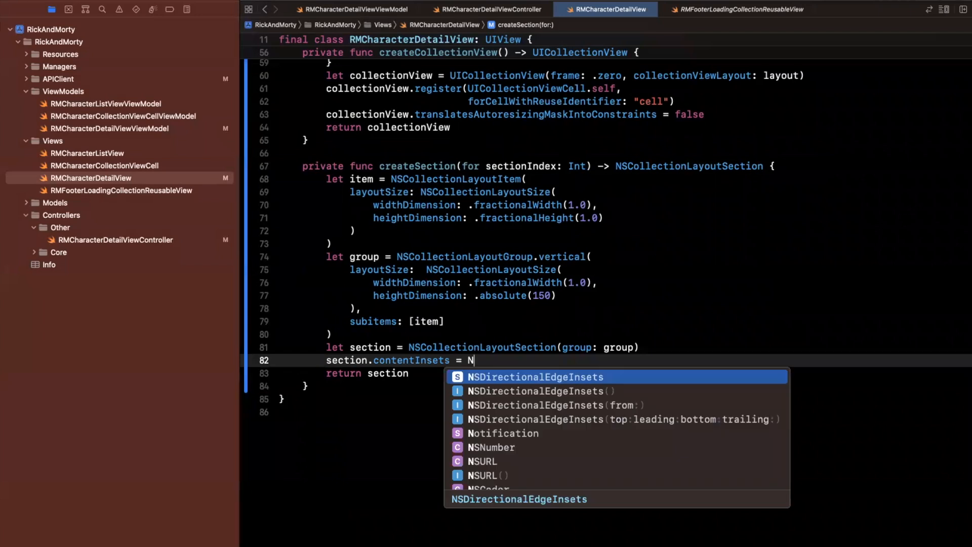
{"action": "type", "text": "SDirectionalEdgeInsets"}
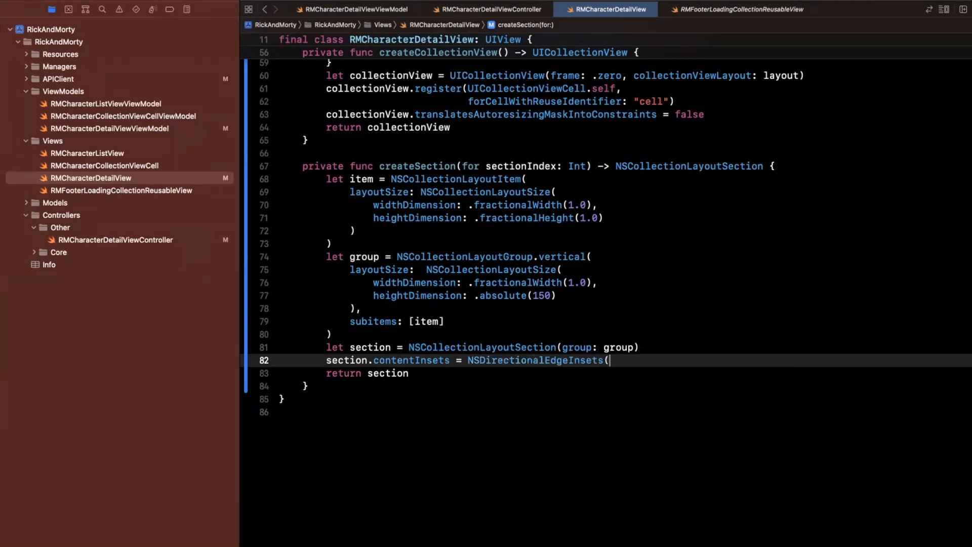
{"action": "type", "text": "("}
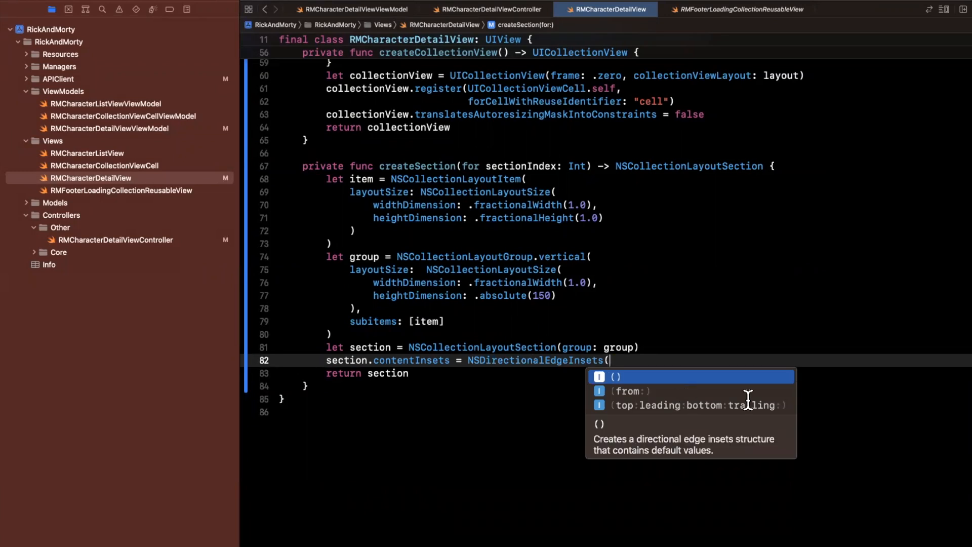
{"action": "left_click", "coordinate": [698, 405]}
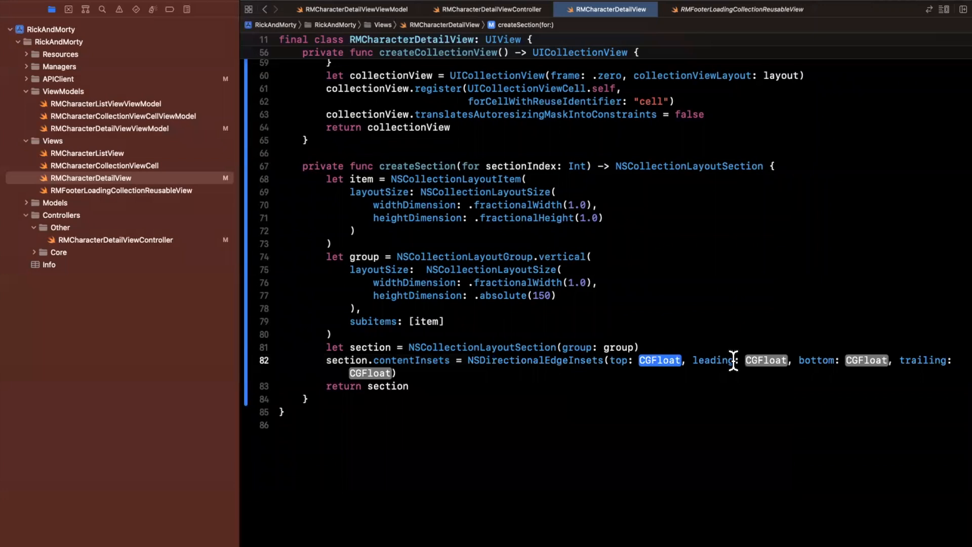
{"action": "type", "text": "0"}
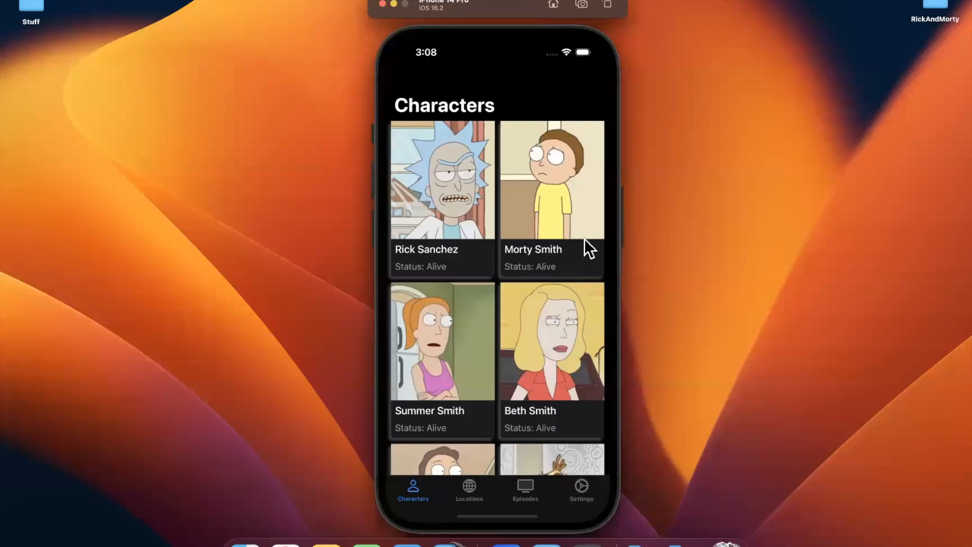
- View Morty Smith's detail screen, then Rick Sanchez's, to check the separated pink cells
{"action": "left_click", "coordinate": [551, 192]}
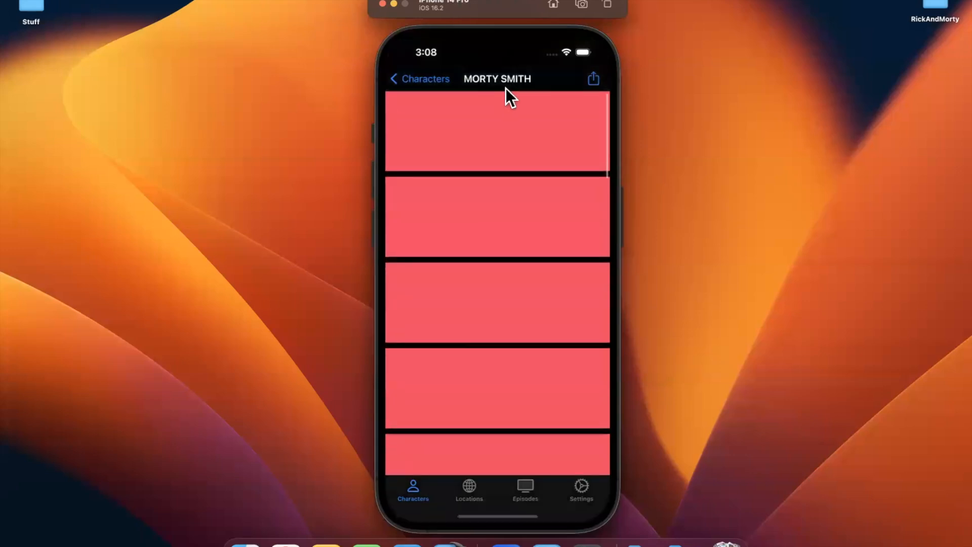
{"action": "mouse_move", "coordinate": [502, 154]}
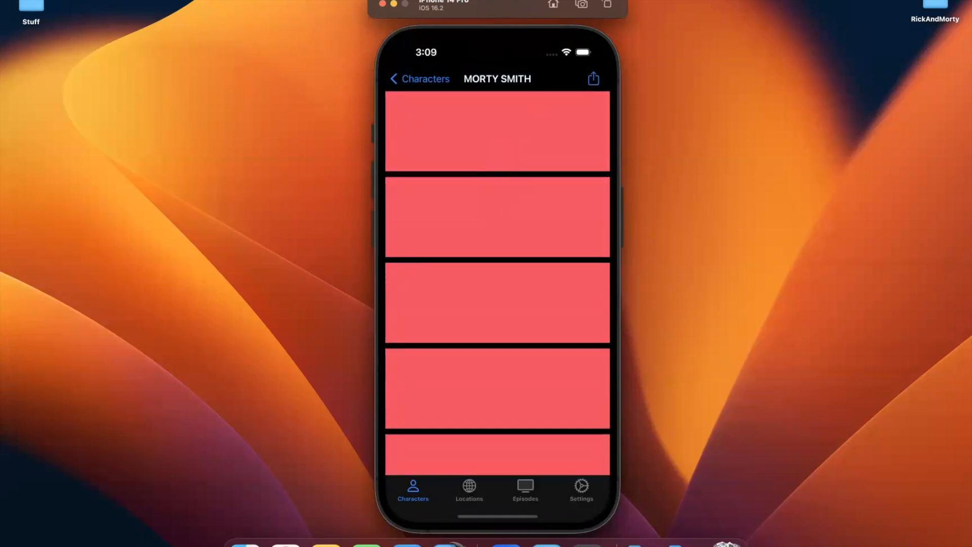
{"action": "mouse_move", "coordinate": [669, 170]}
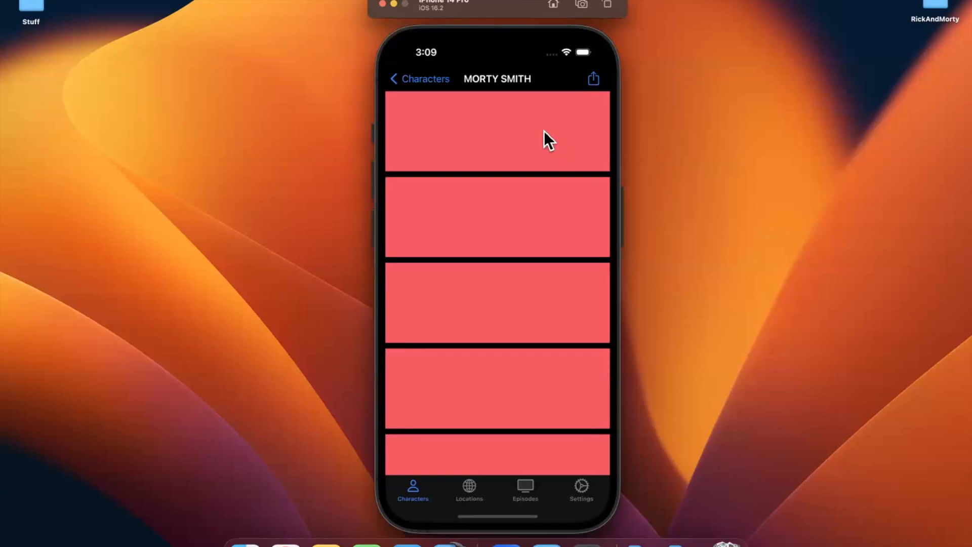
{"action": "scroll", "scroll_direction": "down", "scroll_amount": 3}
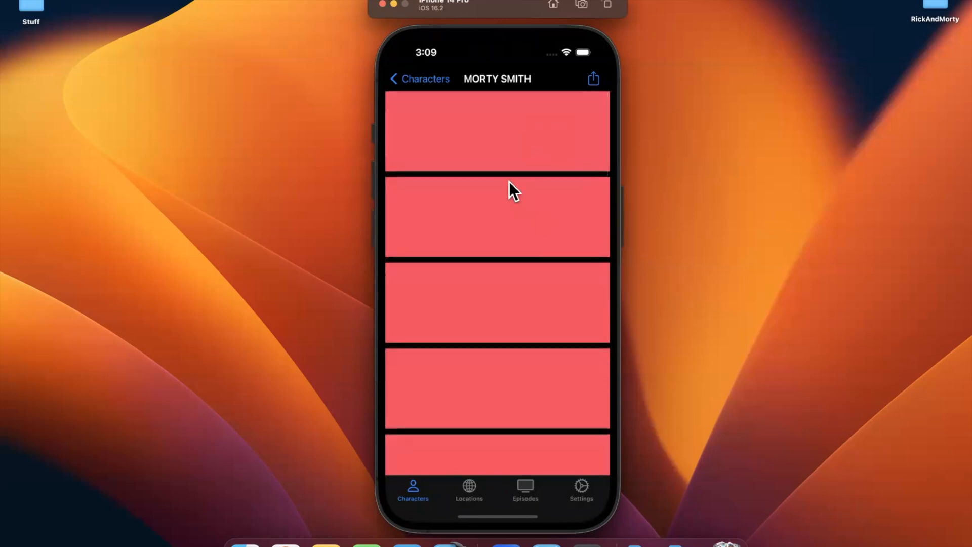
{"action": "mouse_move", "coordinate": [500, 227]}
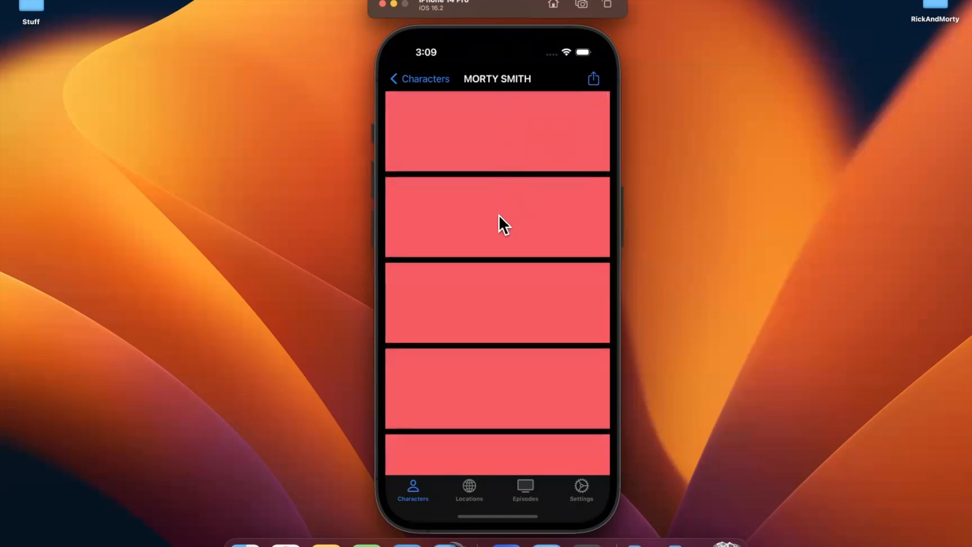
{"action": "mouse_move", "coordinate": [498, 152]}
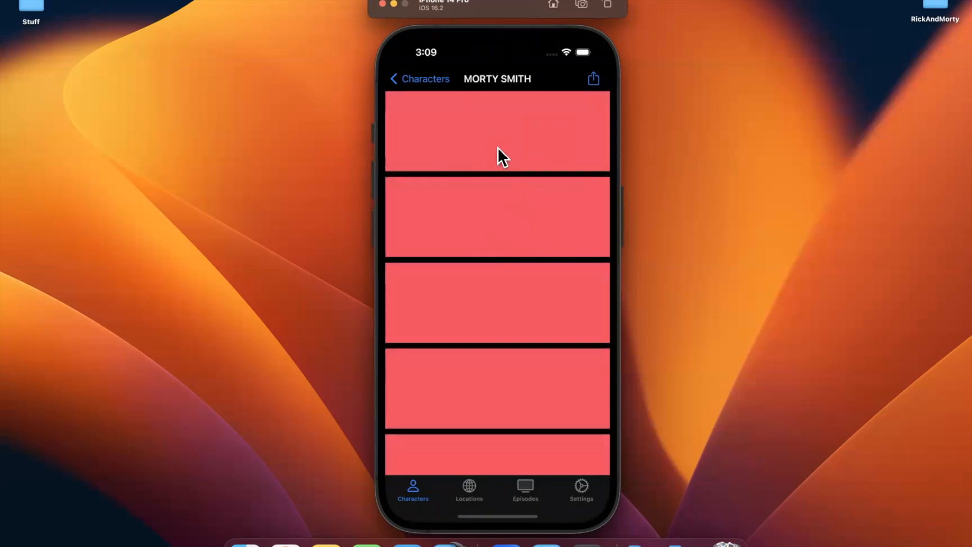
{"action": "left_click", "coordinate": [418, 79]}
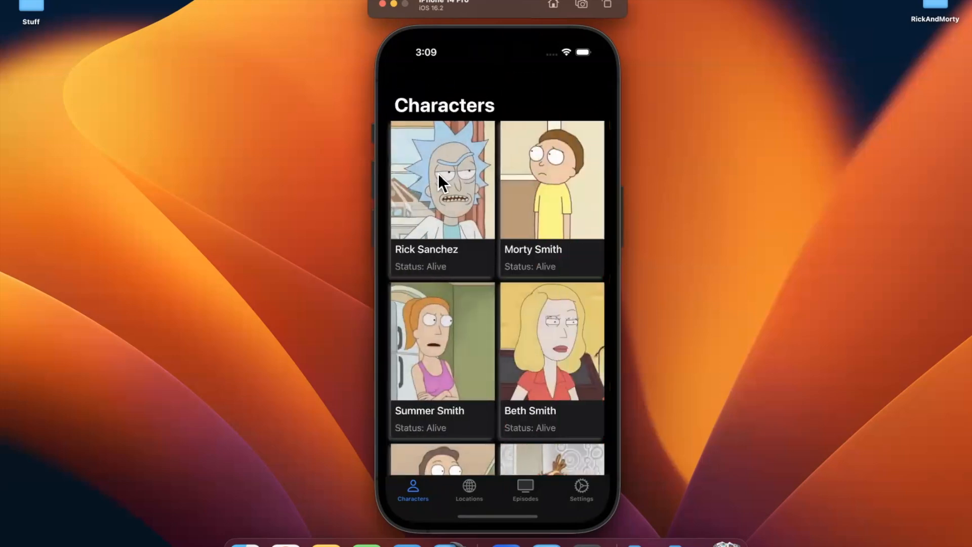
{"action": "left_click", "coordinate": [442, 182]}
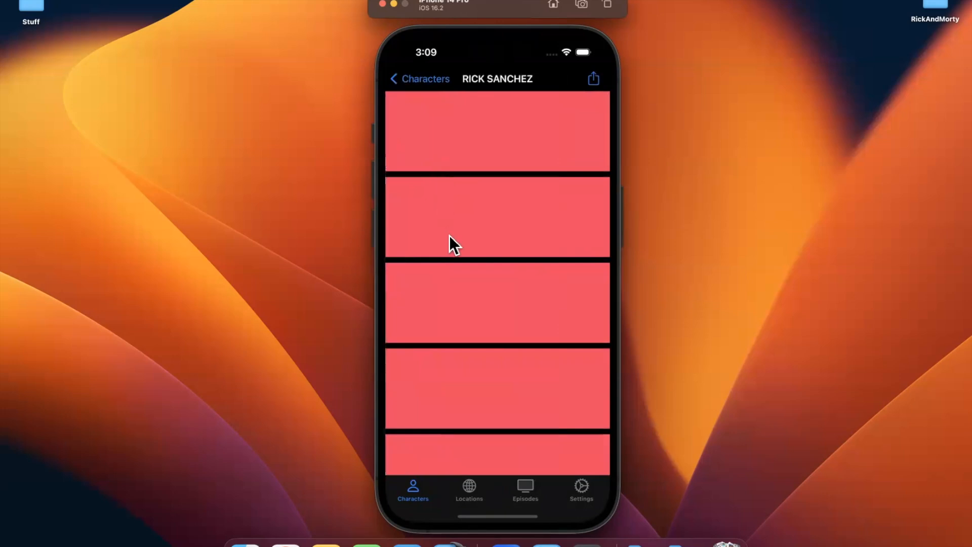
{"action": "mouse_move", "coordinate": [450, 206]}
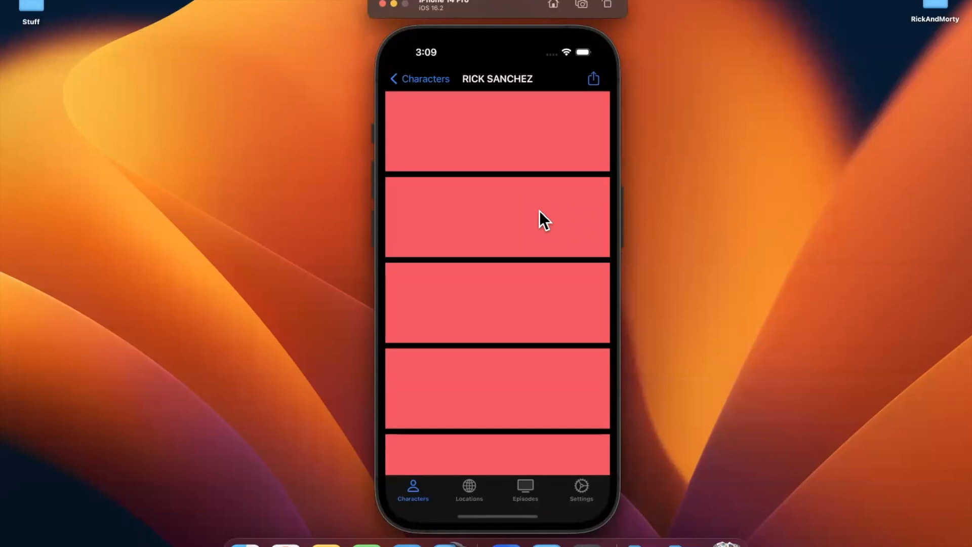
{"action": "mouse_move", "coordinate": [453, 248]}
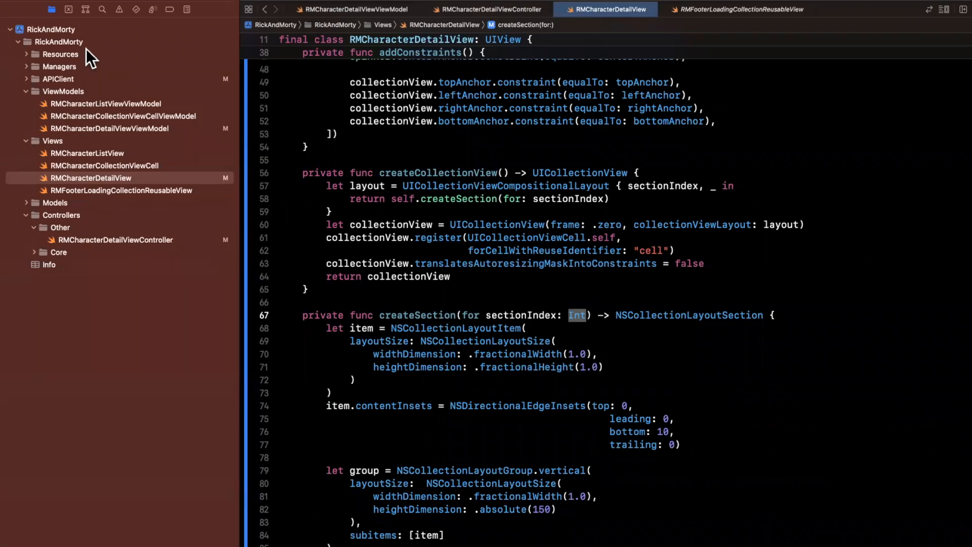
{"action": "mouse_move", "coordinate": [87, 98]}
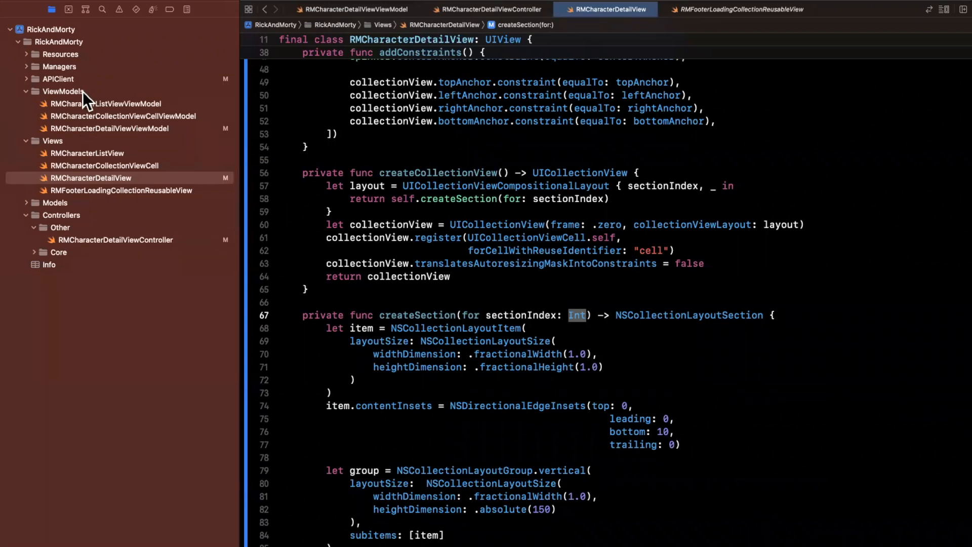
{"action": "left_click", "coordinate": [62, 91]}
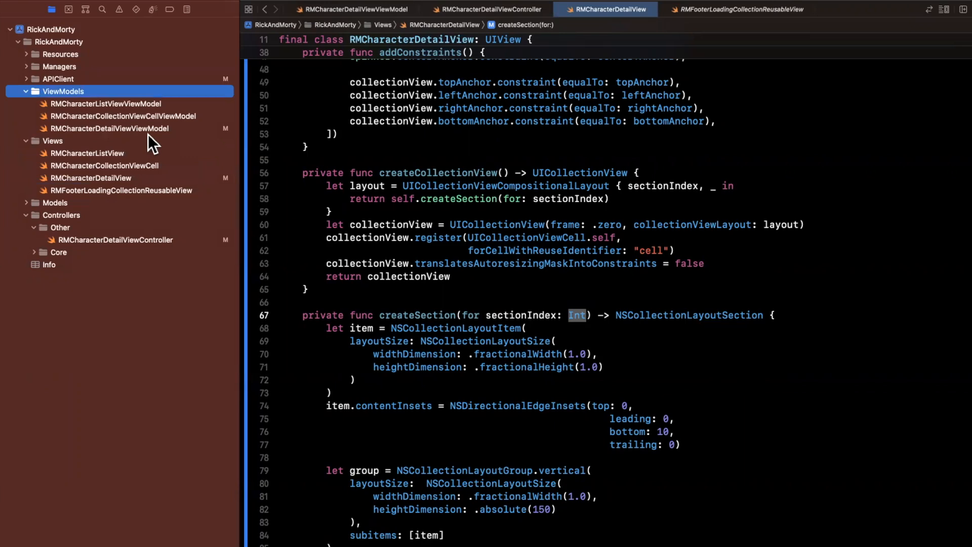
{"action": "mouse_move", "coordinate": [113, 144]}
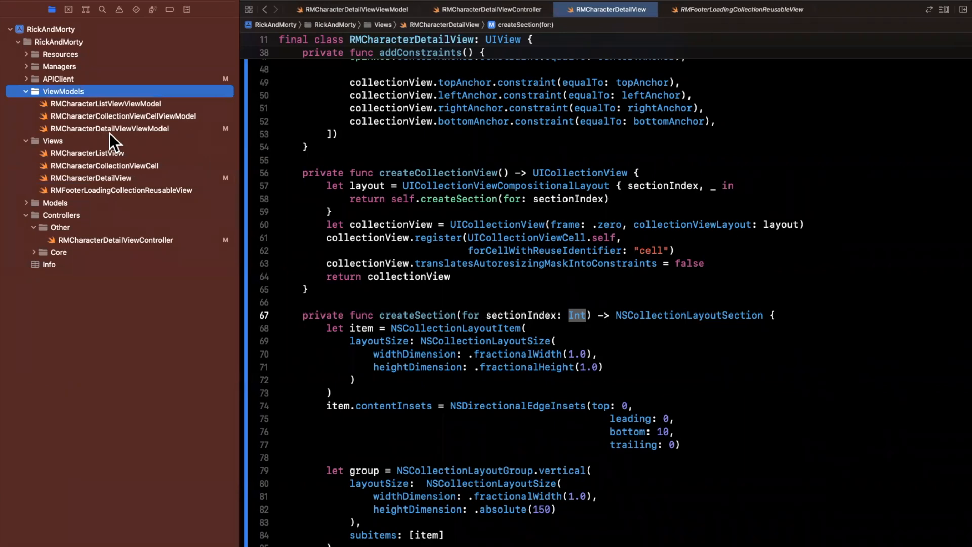
- In RMCharacterDetailViewViewModel, write the SectionType enum with photo, information and episodes cases
{"action": "left_click", "coordinate": [110, 128]}
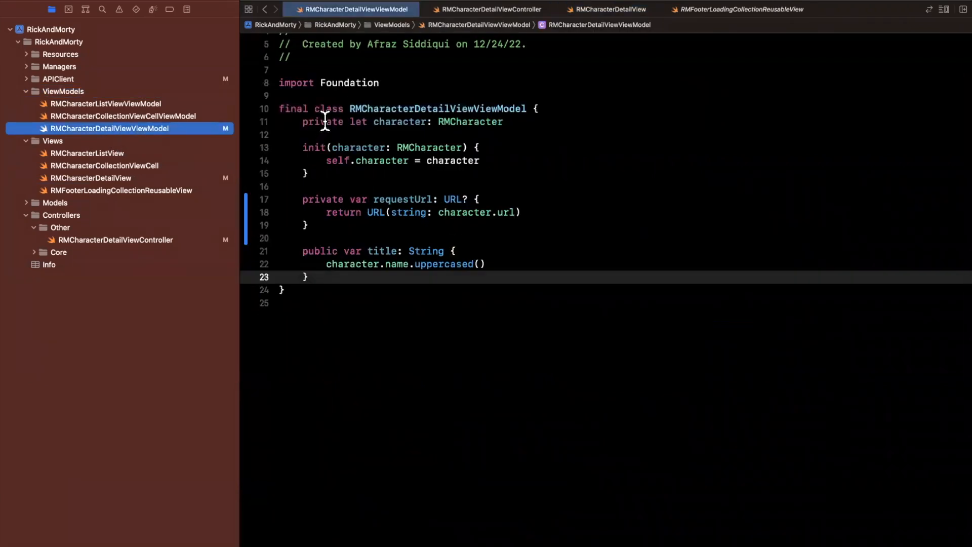
{"action": "type", "text": "enum SectionType {"}
{"action": "type", "text": "case"}
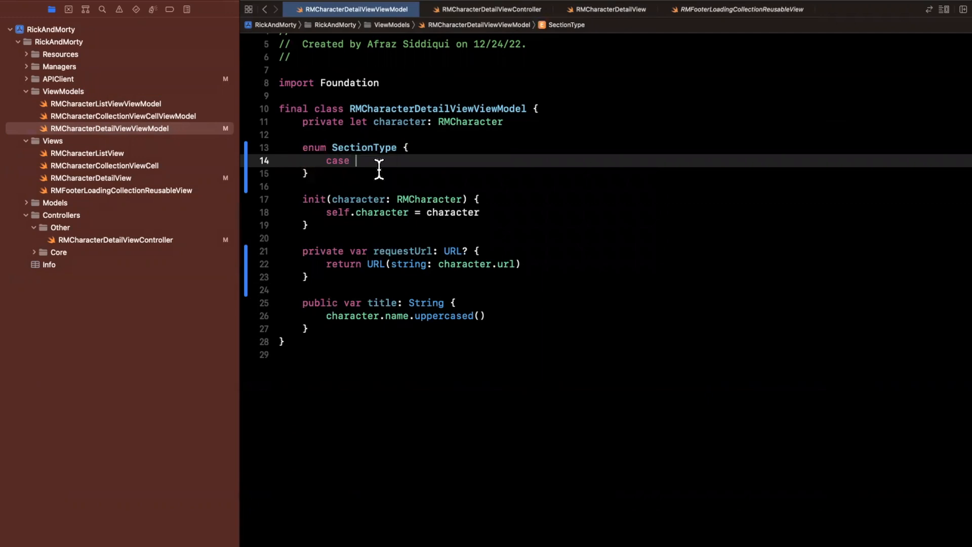
{"action": "type", "text": "photo"}
{"action": "type", "text": "case"}
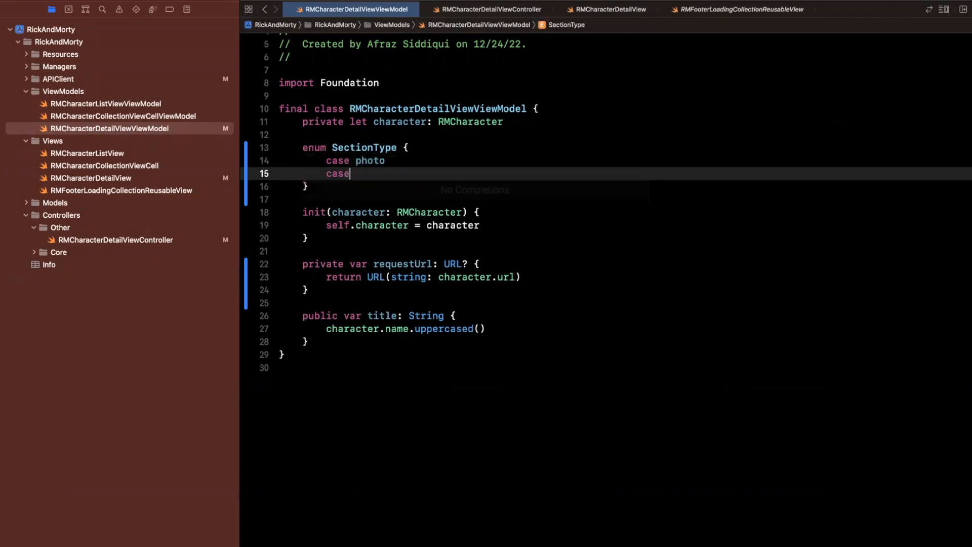
{"action": "type", "text": "information"}
{"action": "type", "text": "cas"}
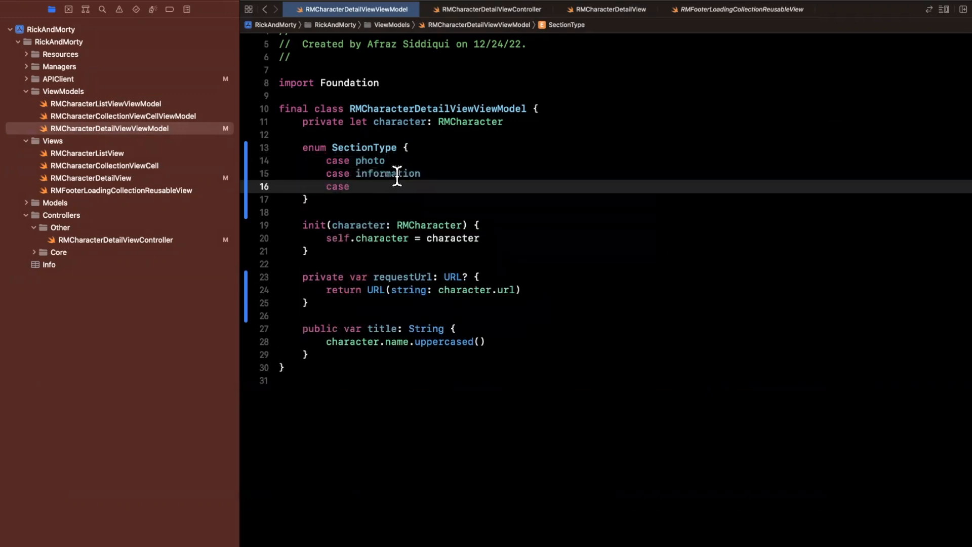
{"action": "type", "text": "episodes"}
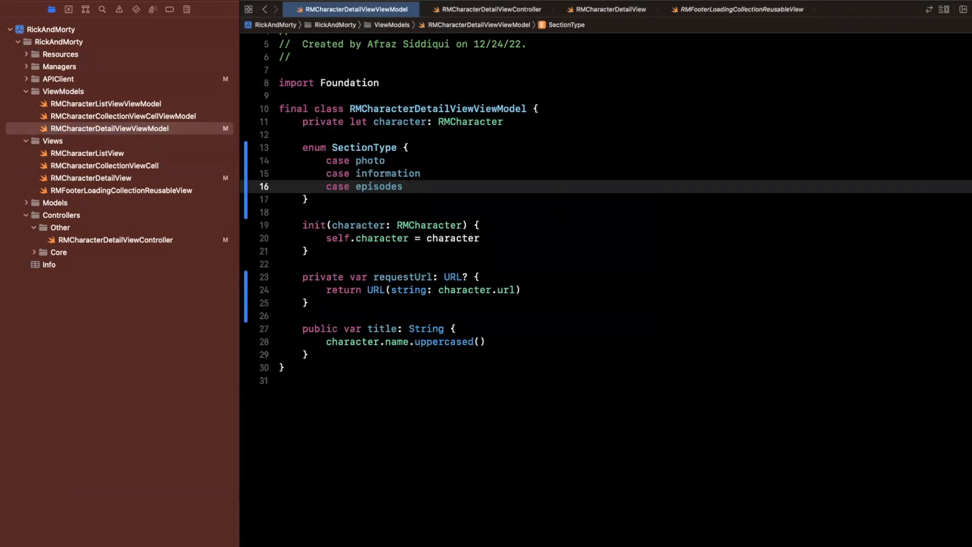
{"action": "double_click", "coordinate": [363, 147]}
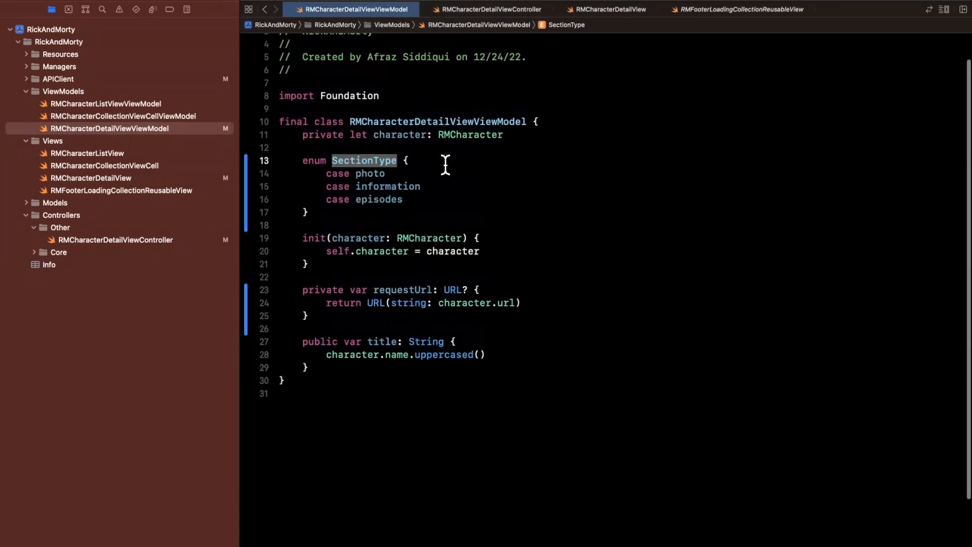
{"action": "mouse_move", "coordinate": [467, 177]}
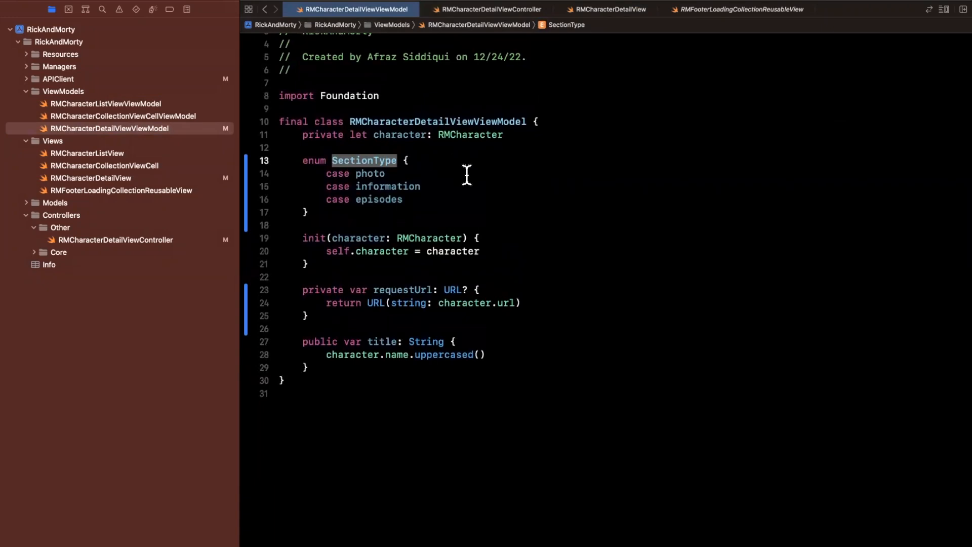
{"action": "mouse_move", "coordinate": [489, 169]}
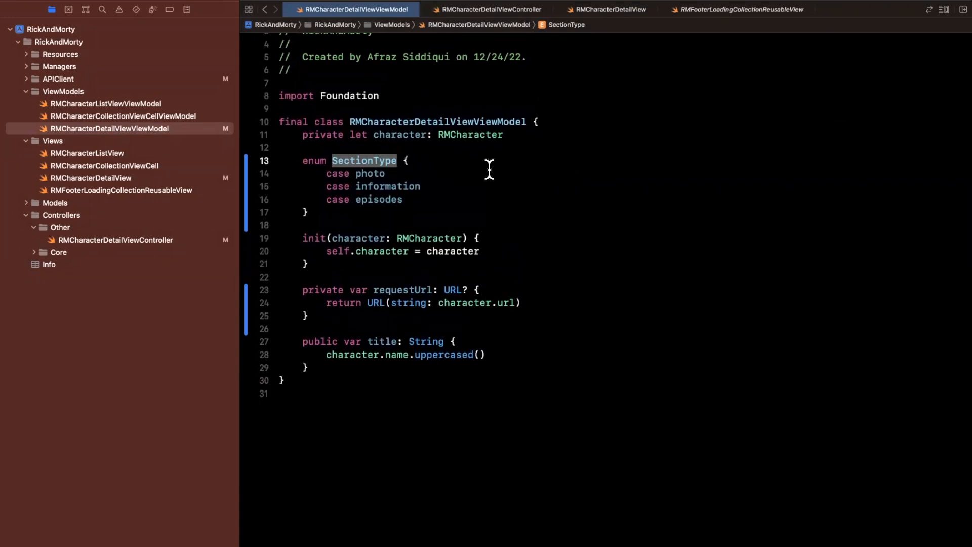
{"action": "mouse_move", "coordinate": [349, 166]}
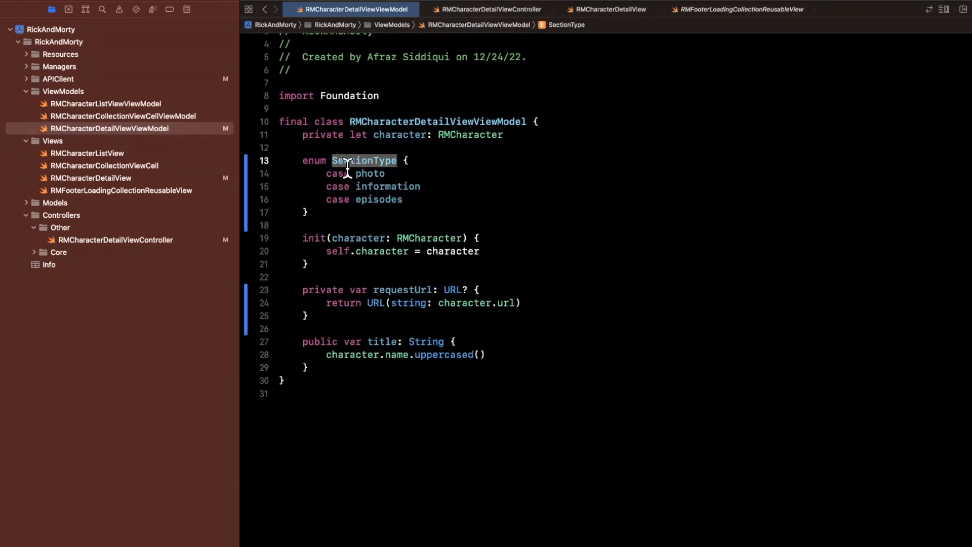
- Make SectionType CaseIterable and add 'public let sections = SectionType.allCases' with a MARK comment
{"action": "type", "text": ": CaseIterable"}
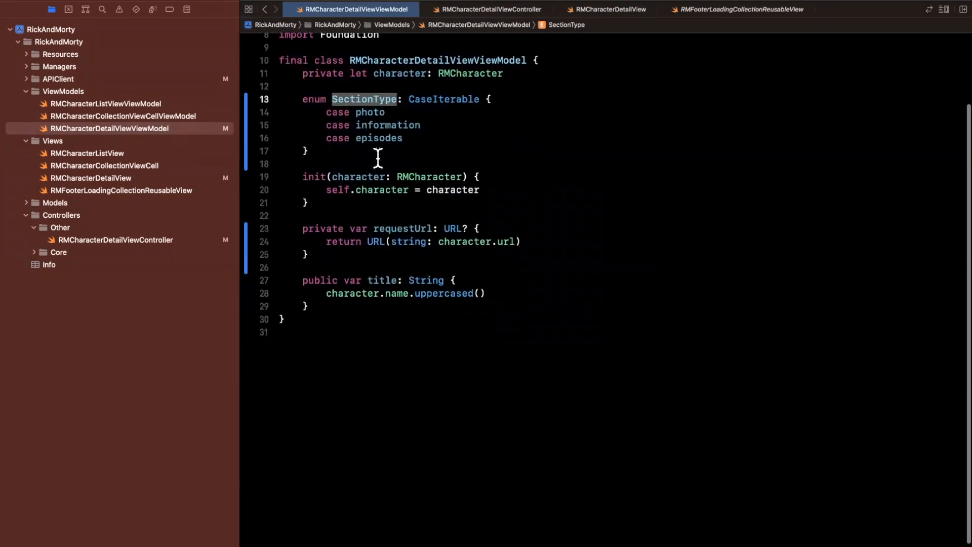
{"action": "type", "text": "p"}
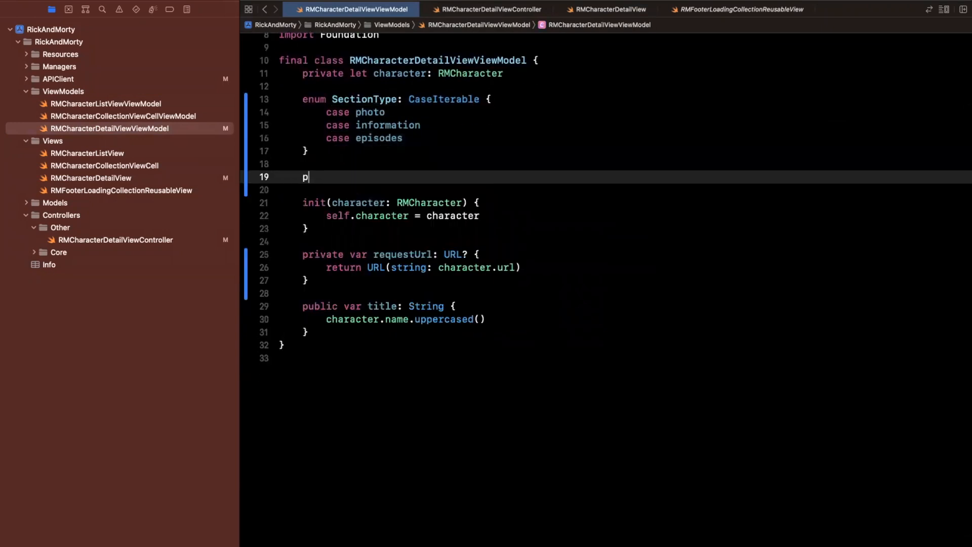
{"action": "type", "text": "ublic let se"}
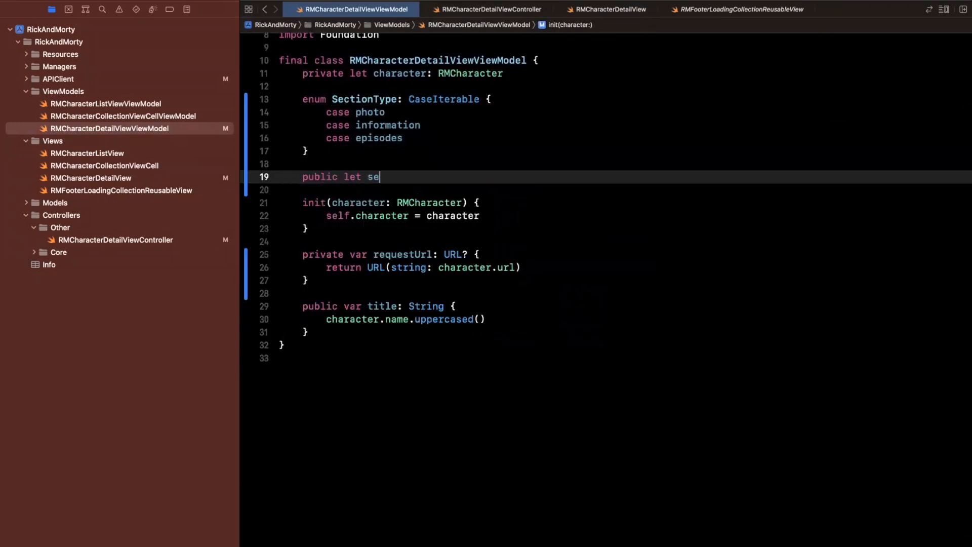
{"action": "type", "text": "ctions = SectionType"}
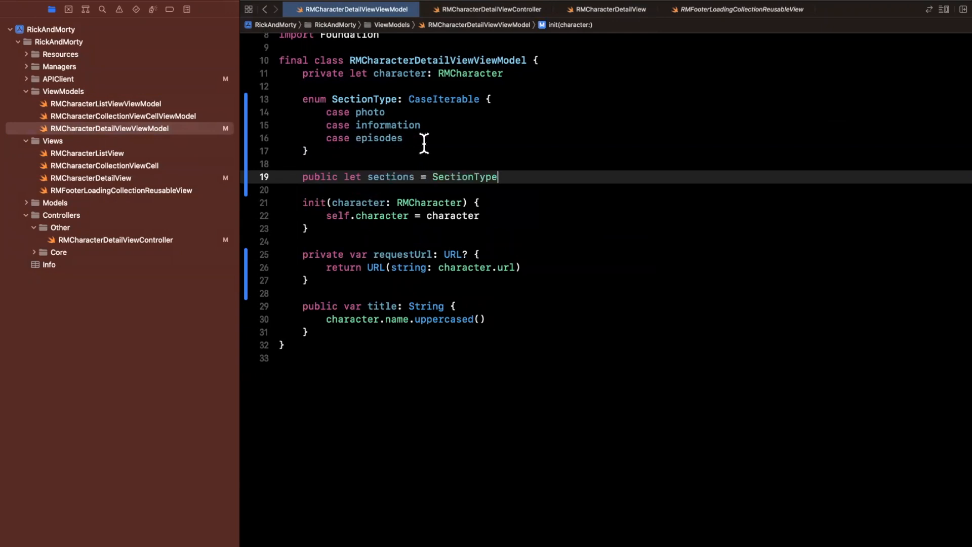
{"action": "type", "text": ".AllCases"}
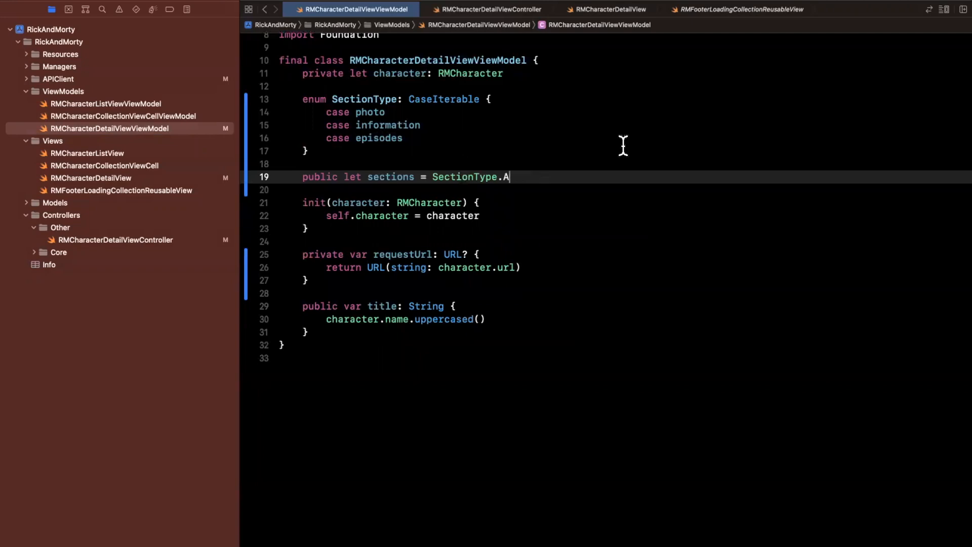
{"action": "type", "text": "llCases"}
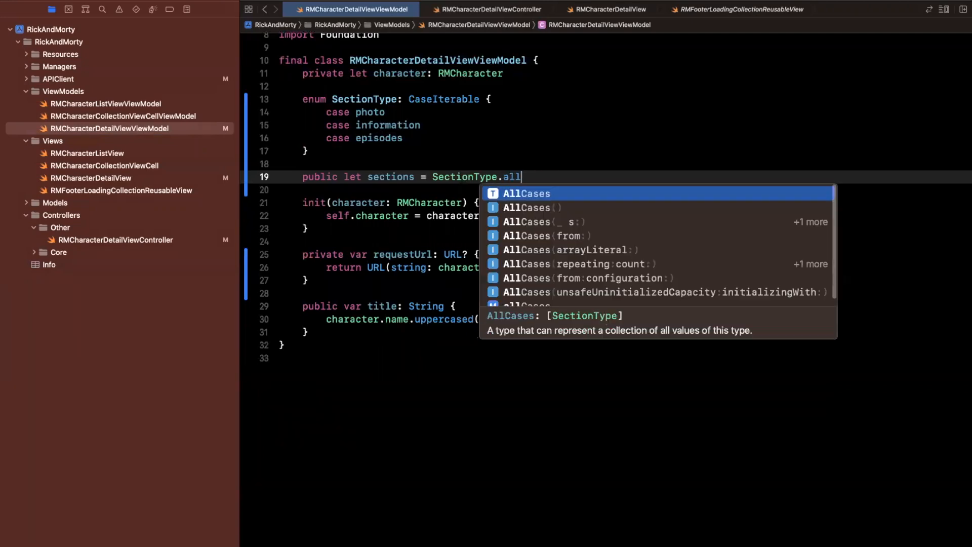
{"action": "type", "text": "cases"}
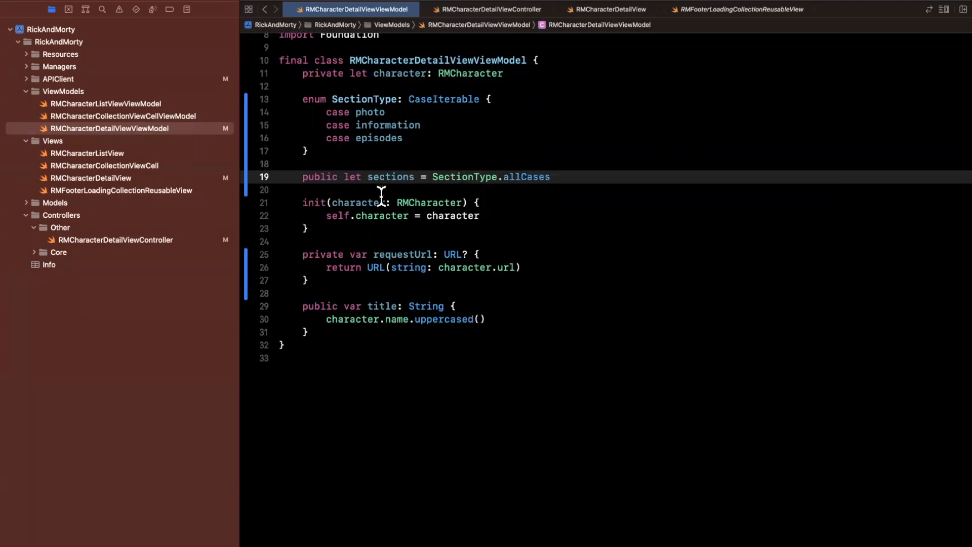
{"action": "type", "text": "// MARK"}
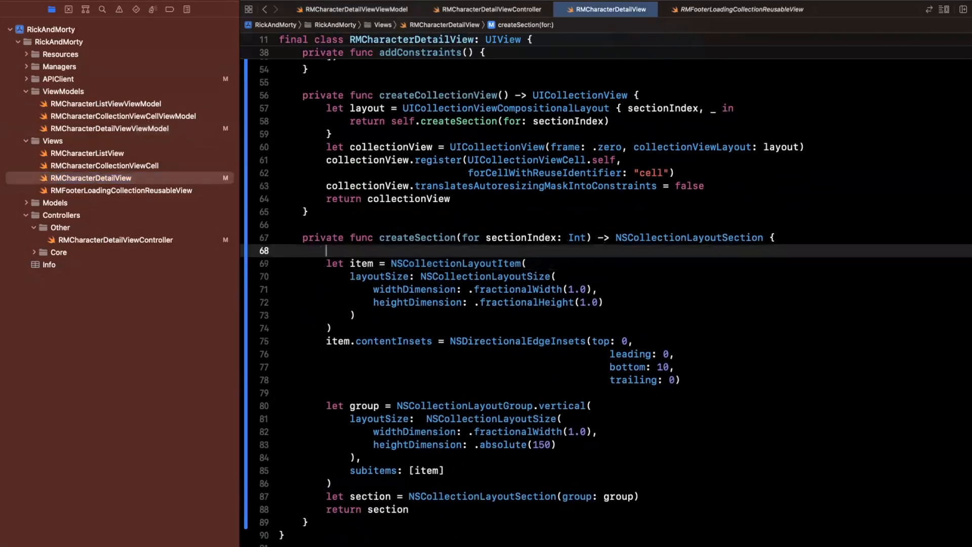
- Add an unfinished 'let sectionTypes = viewm' line at the top of createSection(for:)
{"action": "type", "text": "let sections"}
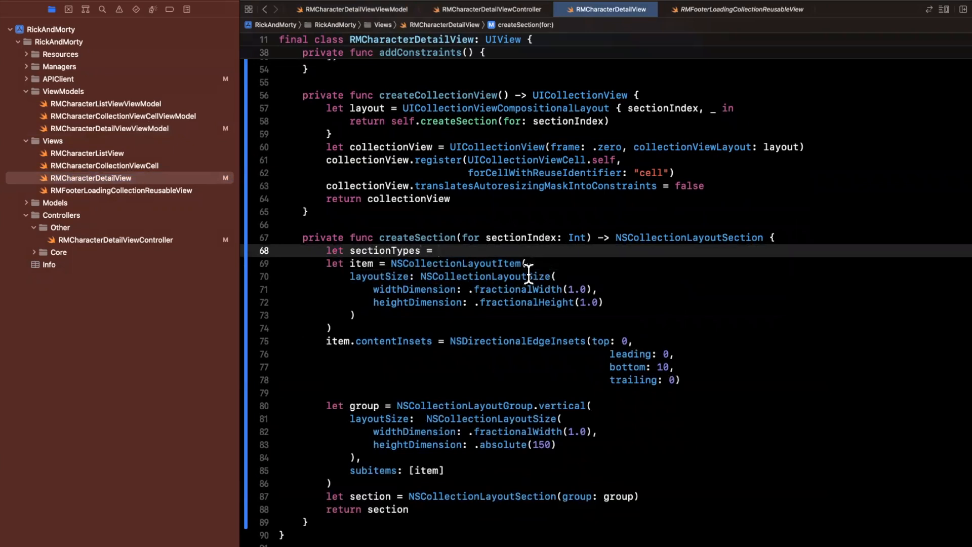
{"action": "type", "text": "viewm"}
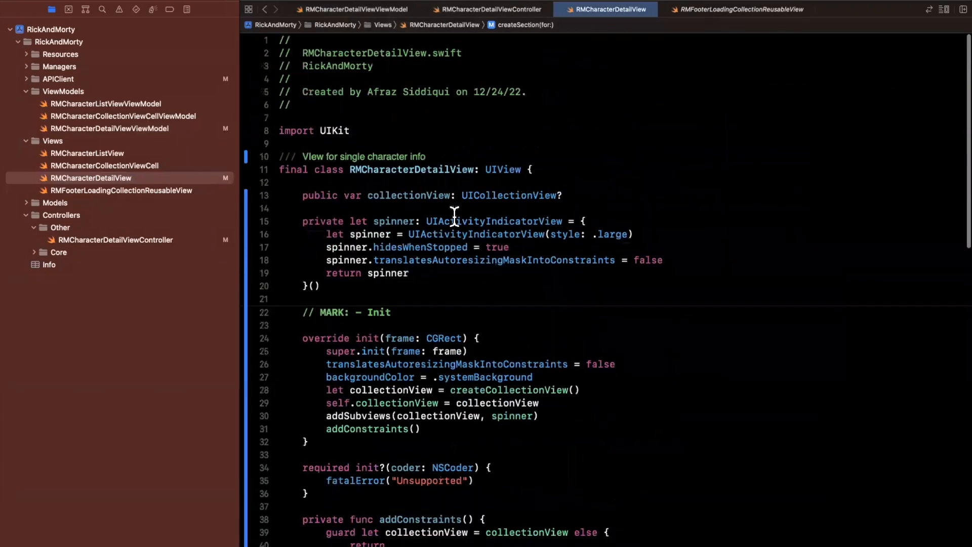
{"action": "scroll", "scroll_direction": "down", "scroll_amount": 3}
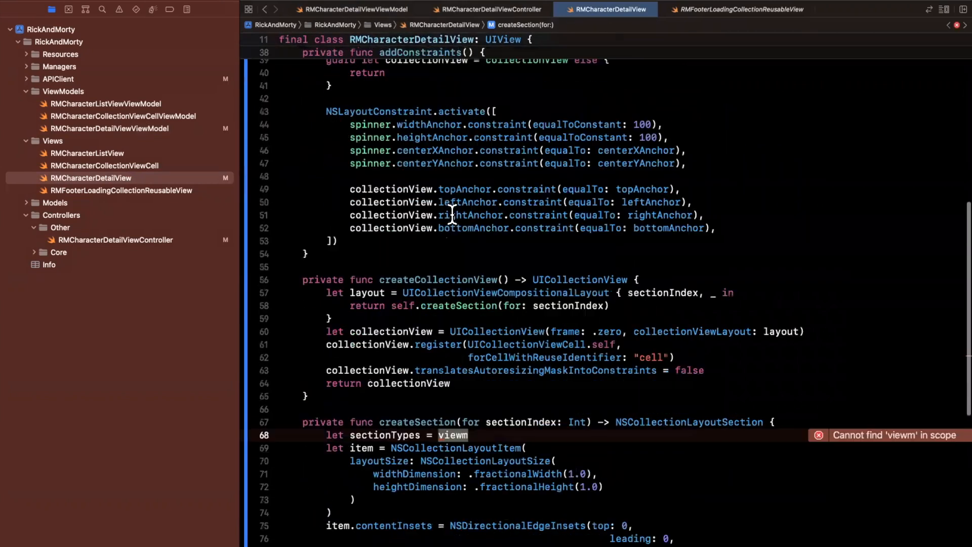
{"action": "scroll", "scroll_direction": "down", "scroll_amount": 3}
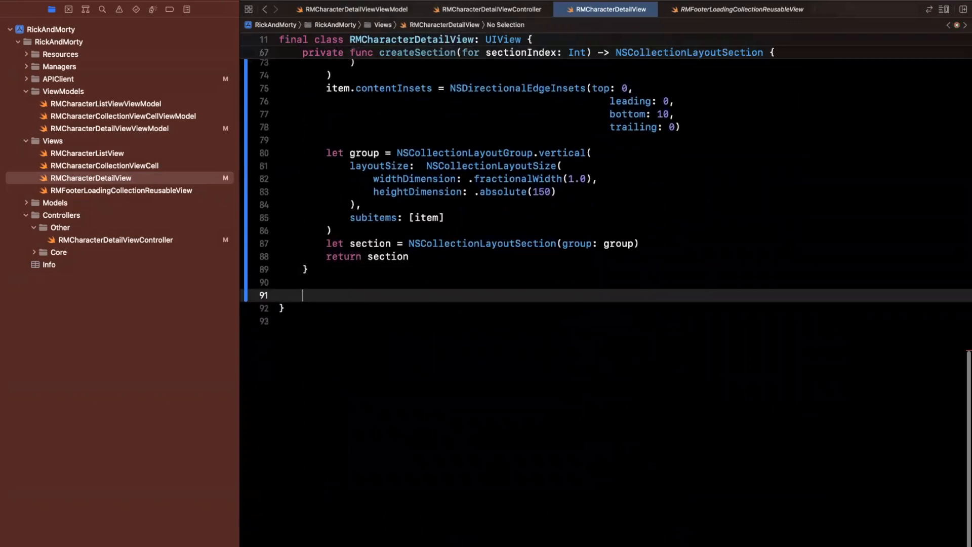
- Add an empty 'public func configure(with viewModel: RMCharacterDetailViewViewModel)' at the view's bottom
{"action": "type", "text": "public func"}
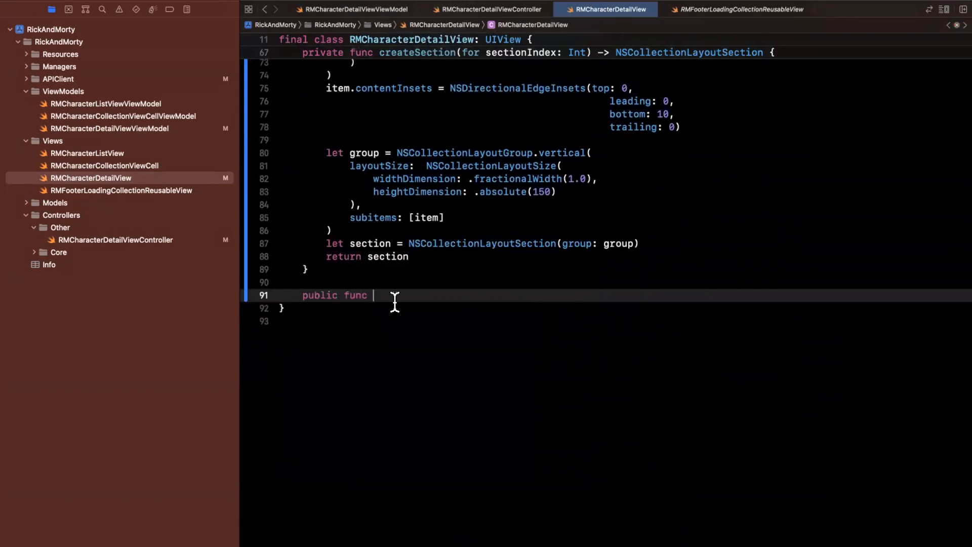
{"action": "type", "text": "configure(with )"}
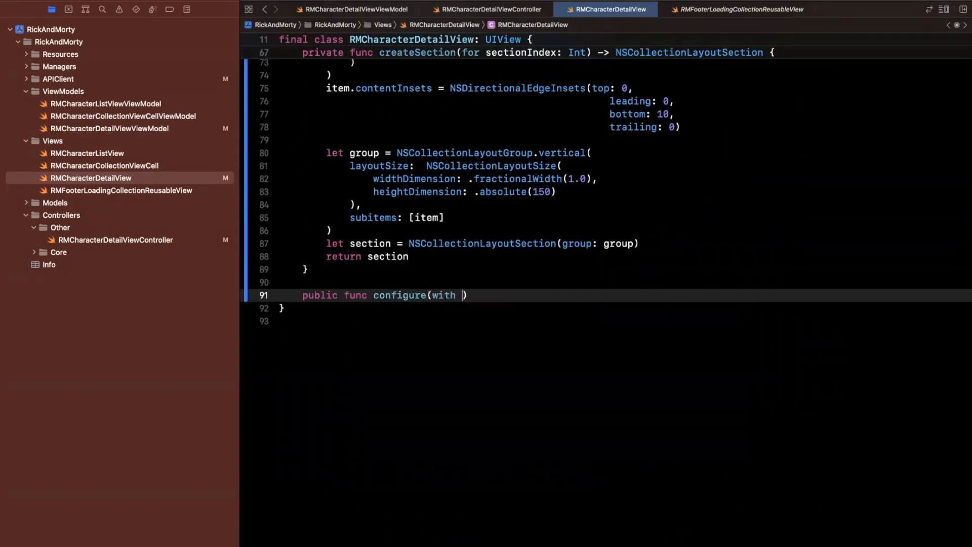
{"action": "type", "text": "viewModel:"}
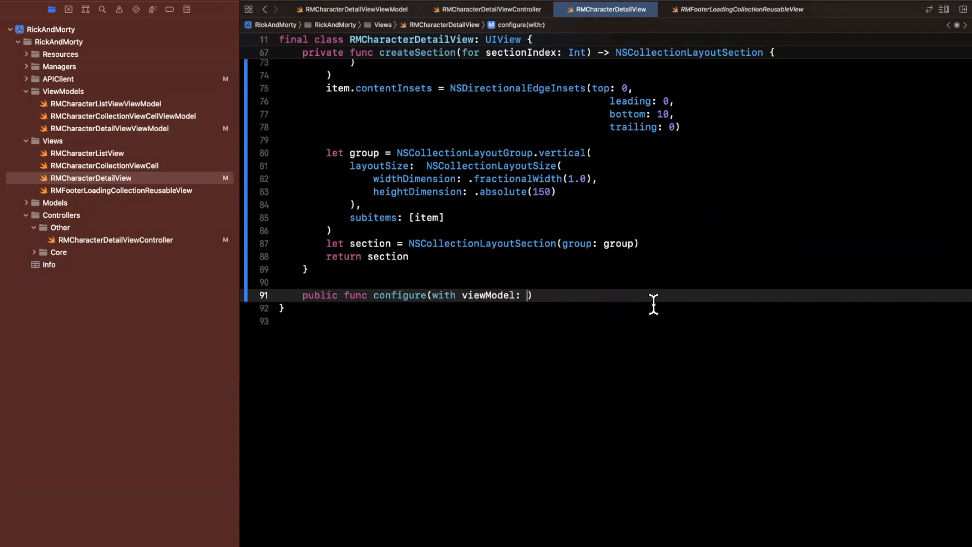
{"action": "type", "text": "RMCharacterd"}
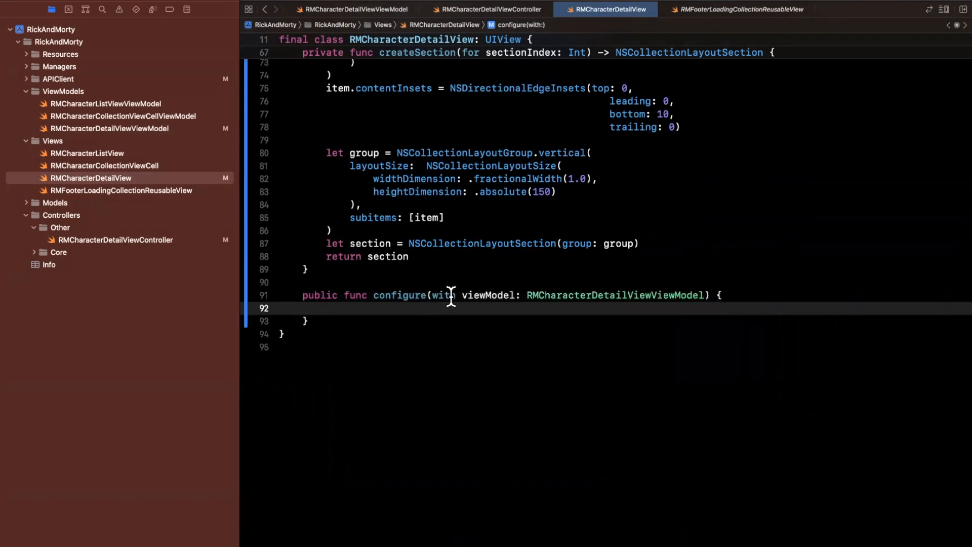
{"action": "double_click", "coordinate": [488, 295]}
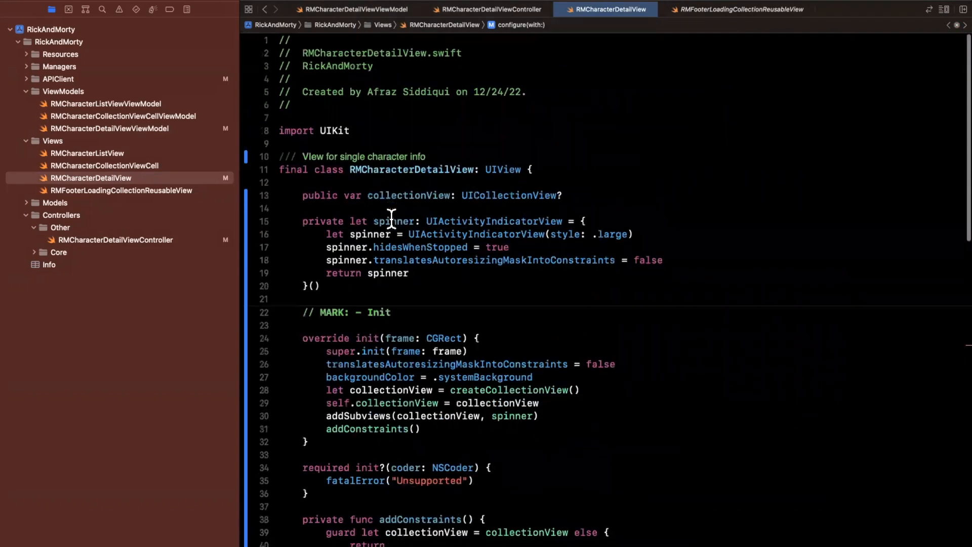
- Store a private viewModel and make init(frame:viewModel:) assign self.viewModel before super.init
{"action": "type", "text": "private var viewModel: RMCharacterDetailViewViewModel"}
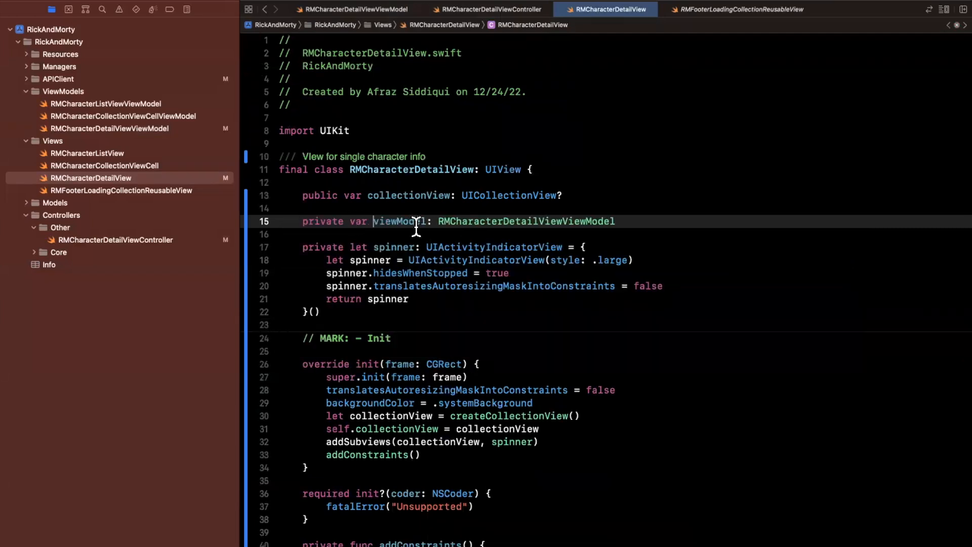
{"action": "type", "text": "?"}
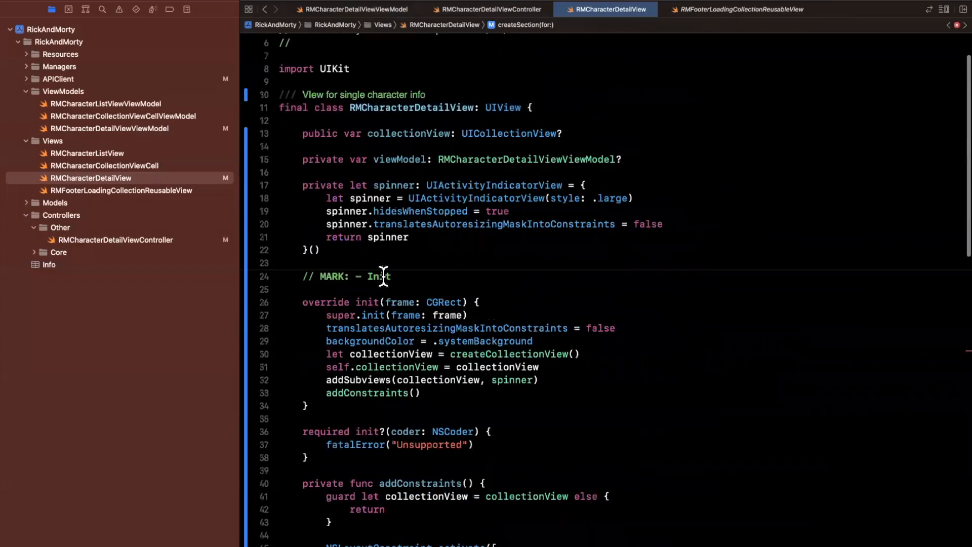
{"action": "scroll", "scroll_direction": "down", "scroll_amount": 3}
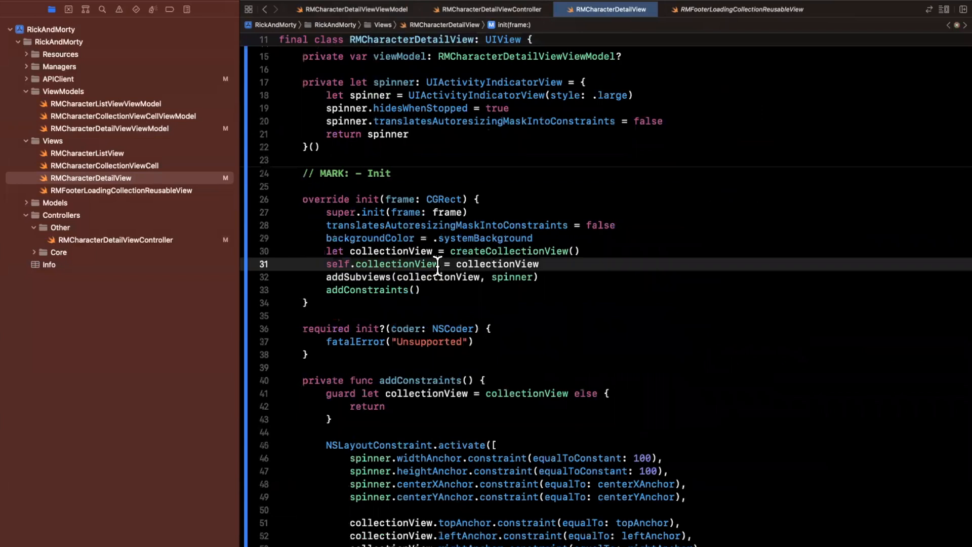
{"action": "scroll", "scroll_direction": "down", "scroll_amount": 3}
{"action": "type", "text": "let"}
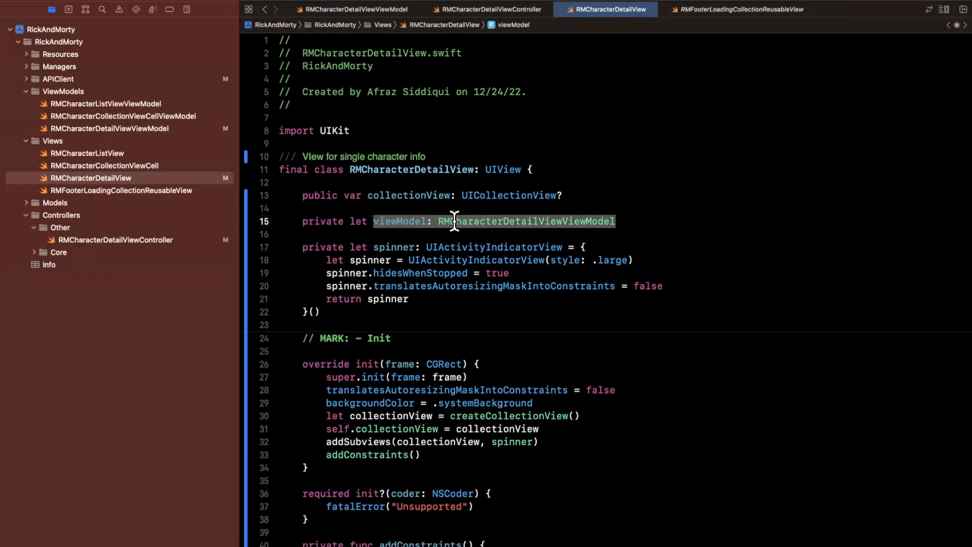
{"action": "scroll", "scroll_direction": "down", "scroll_amount": 3}
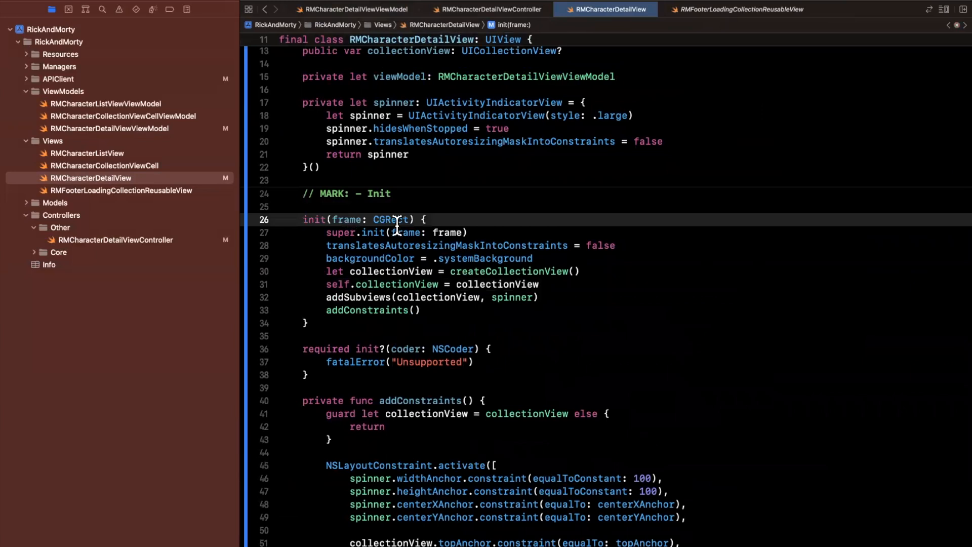
{"action": "type", "text": ", viewModel: RMCharacterDetailViewViewModel"}
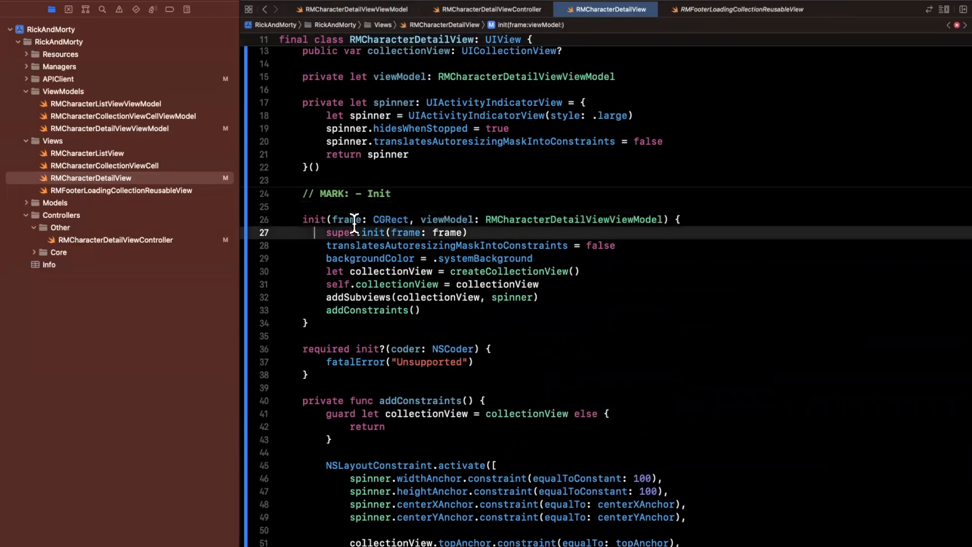
{"action": "type", "text": "self.viewModel = v"}
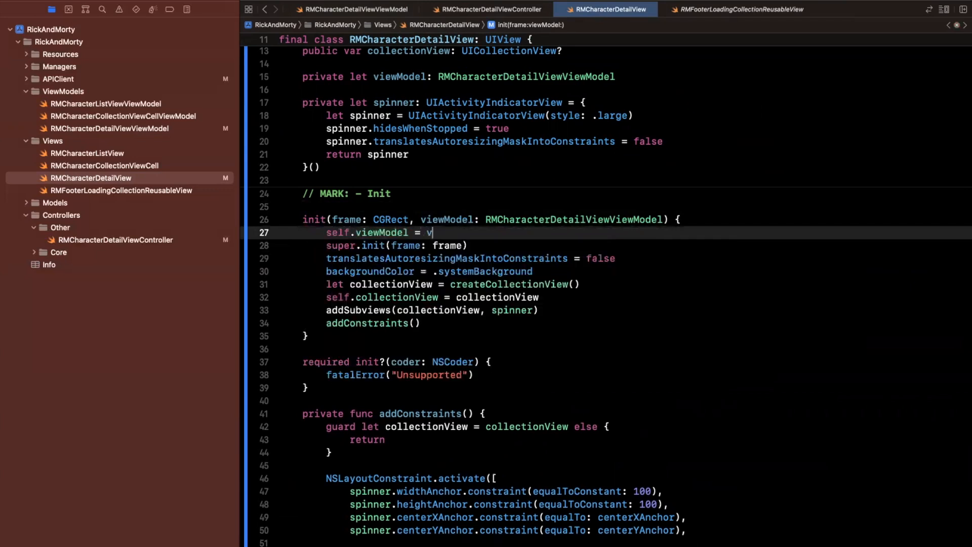
{"action": "type", "text": "iewModel"}
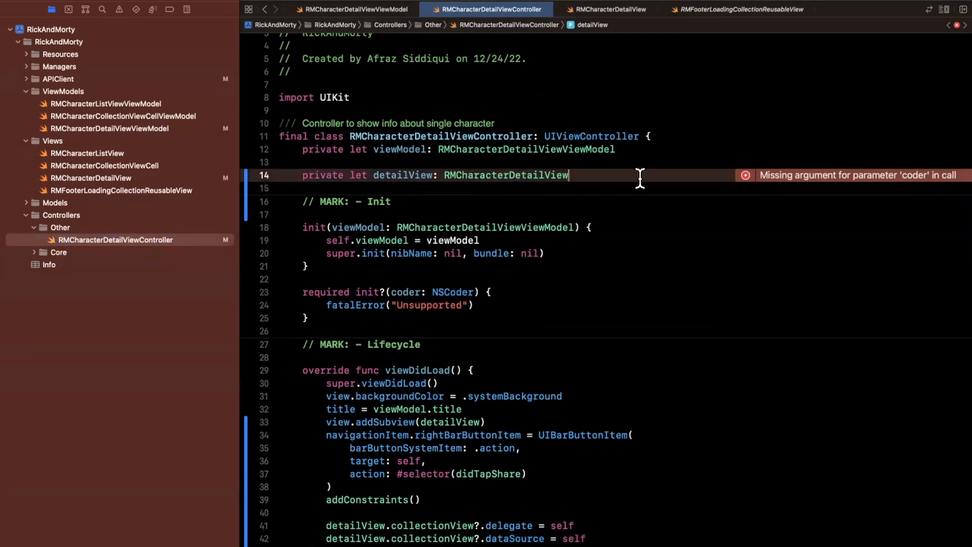
- Create the controller's detailView with RMCharacterDetailView(frame: .zero, viewModel: viewModel)
{"action": "double_click", "coordinate": [505, 174]}
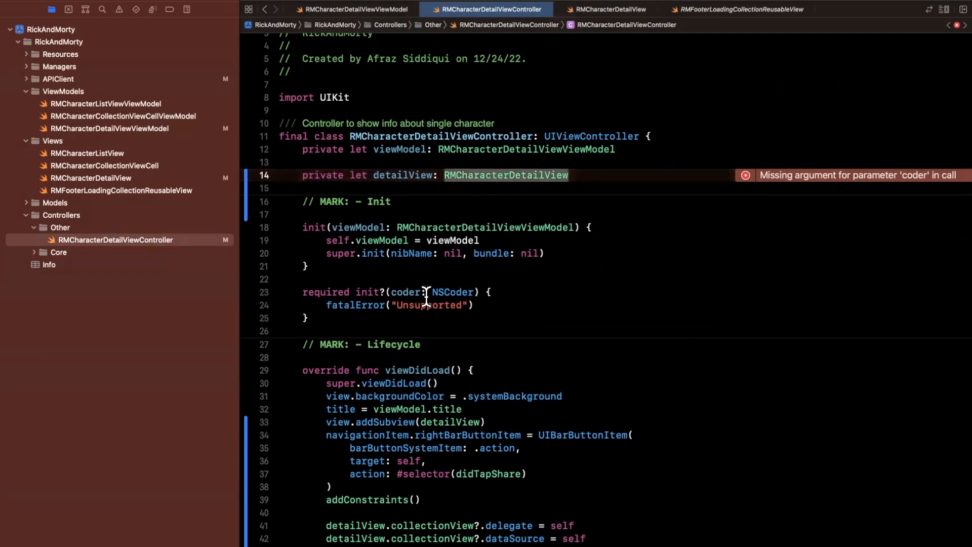
{"action": "type", "text": "self"}
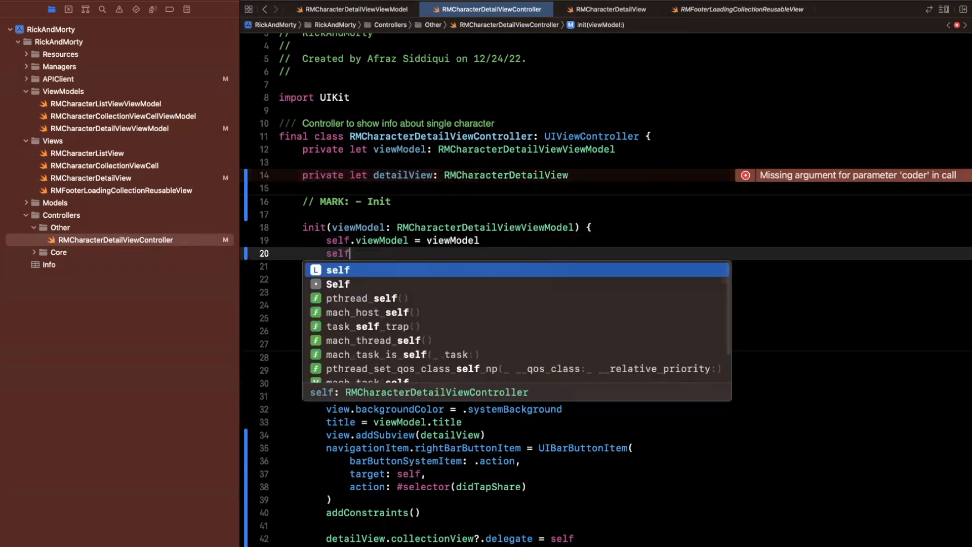
{"action": "type", "text": ".detailView = RMCharacterDetailView("}
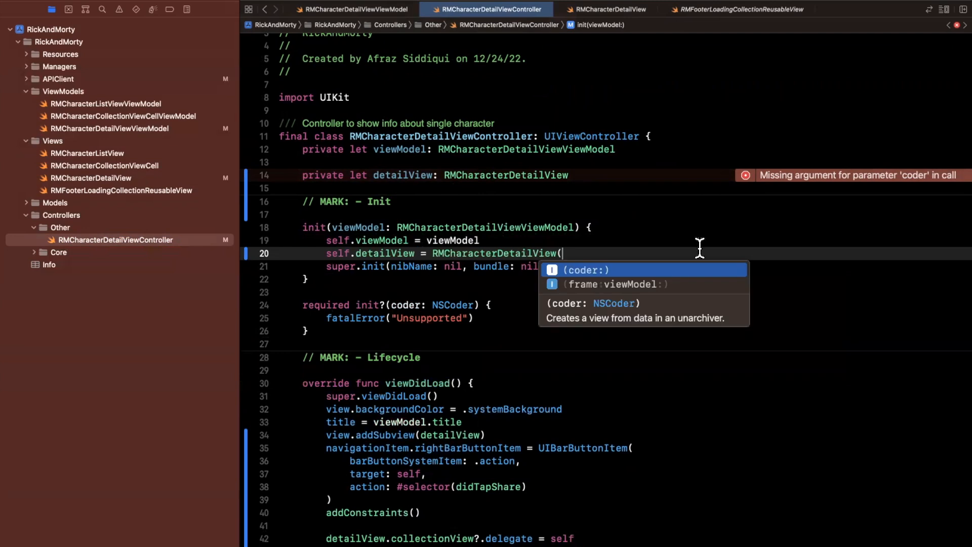
{"action": "left_click", "coordinate": [612, 284]}
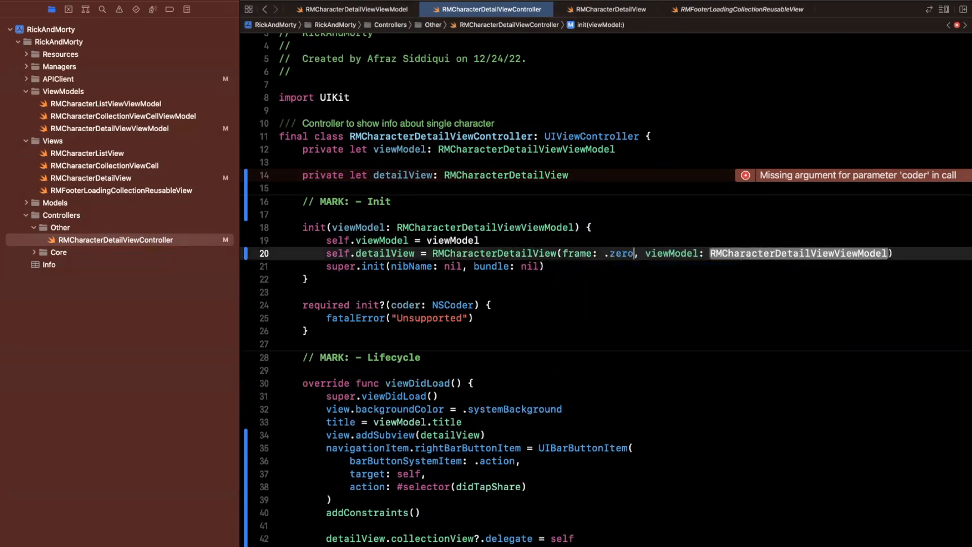
{"action": "type", "text": "viewModel"}
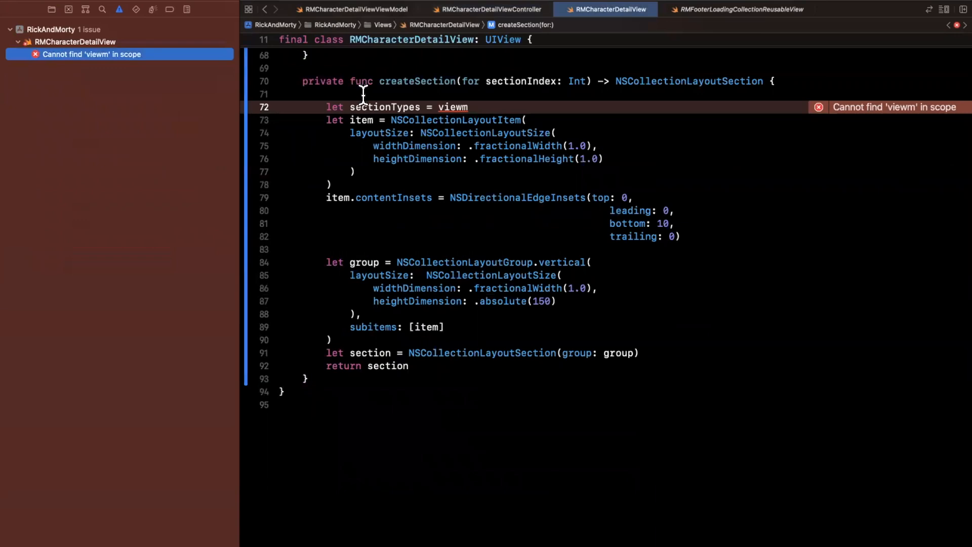
- Set sectionTypes to viewModel.sections and switch on sectionTypes[sectionIndex]
{"action": "double_click", "coordinate": [453, 107]}
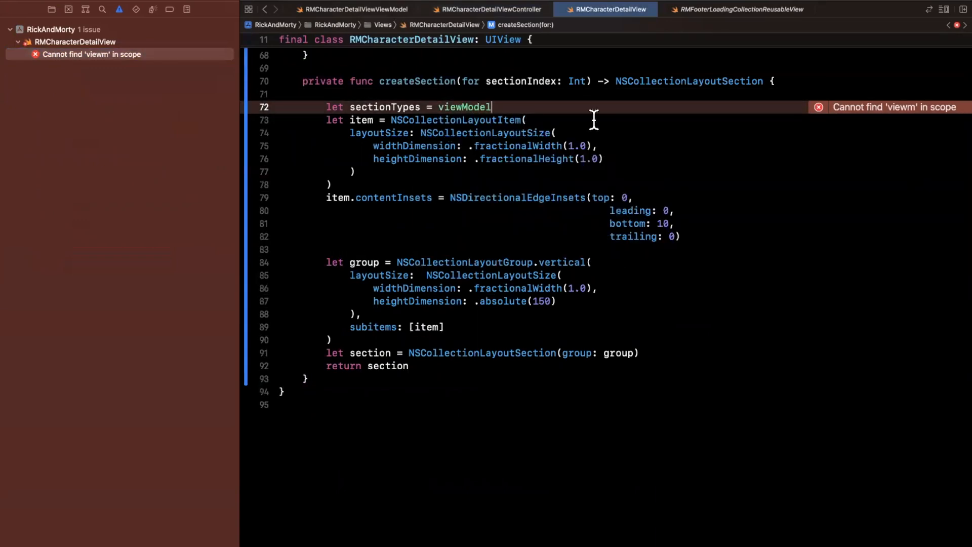
{"action": "type", "text": ".sections"}
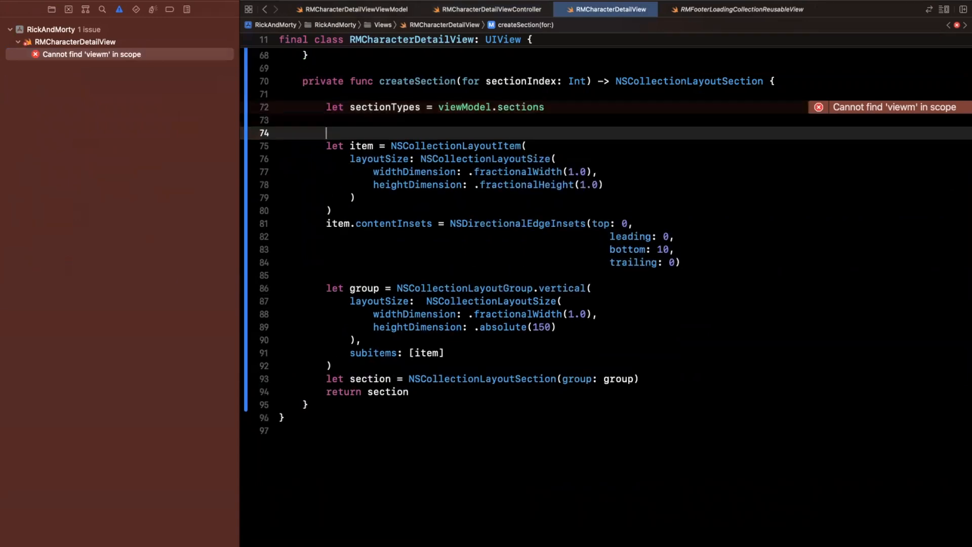
{"action": "type", "text": "switch"}
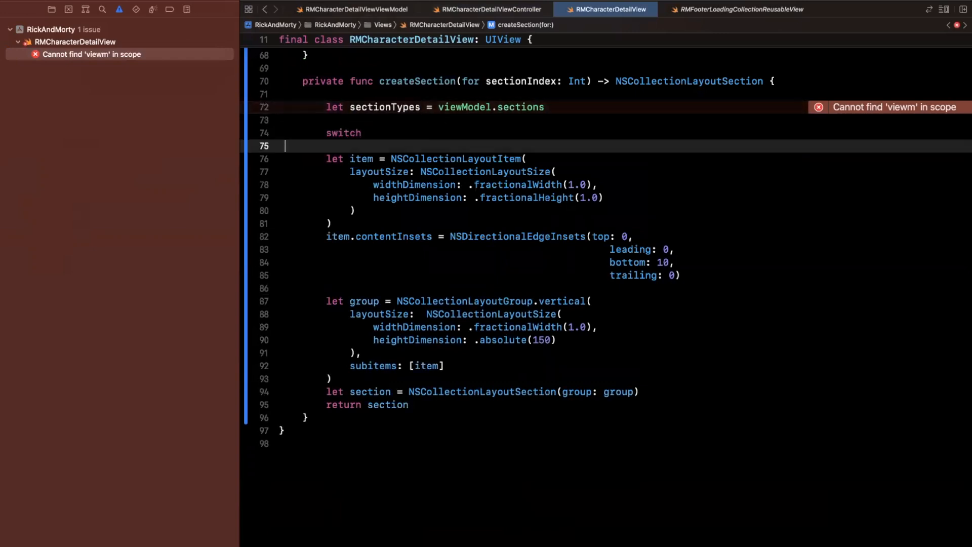
{"action": "type", "text": "sectionTypes[]"}
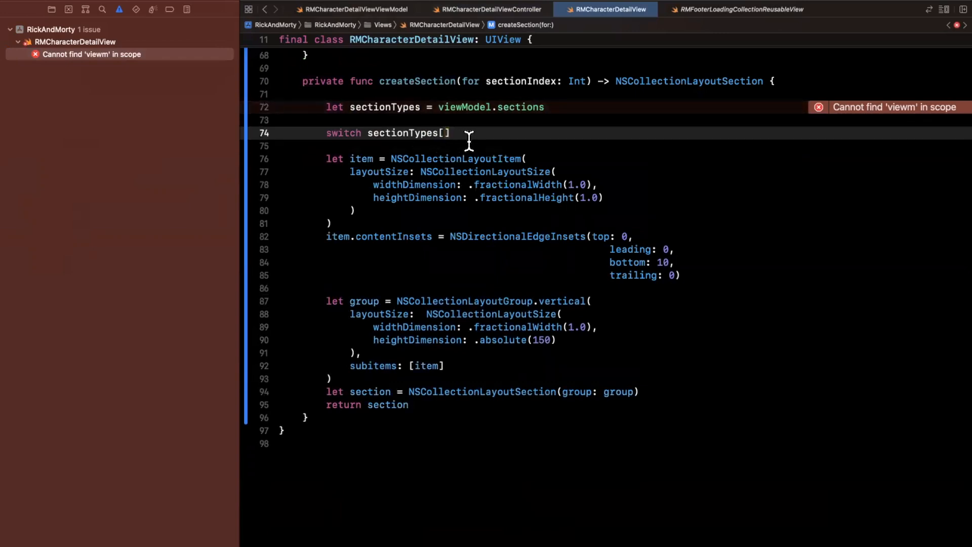
{"action": "type", "text": "sectionIndex"}
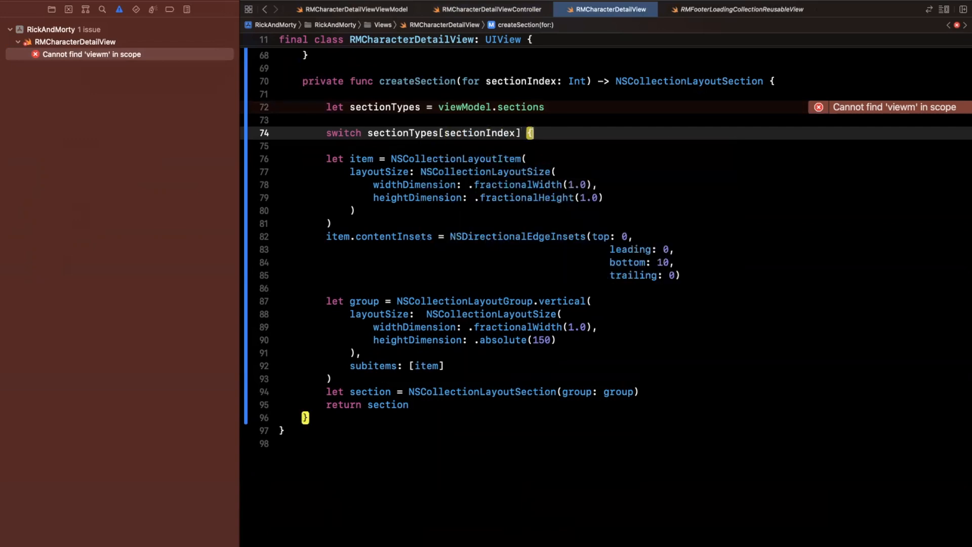
{"action": "type", "text": "ca"}
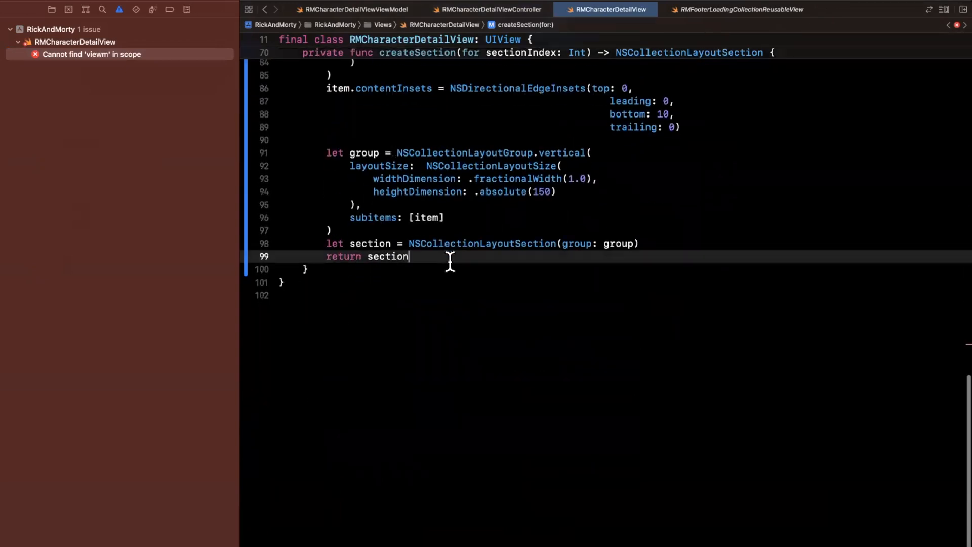
{"action": "scroll", "scroll_direction": "up", "scroll_amount": 3}
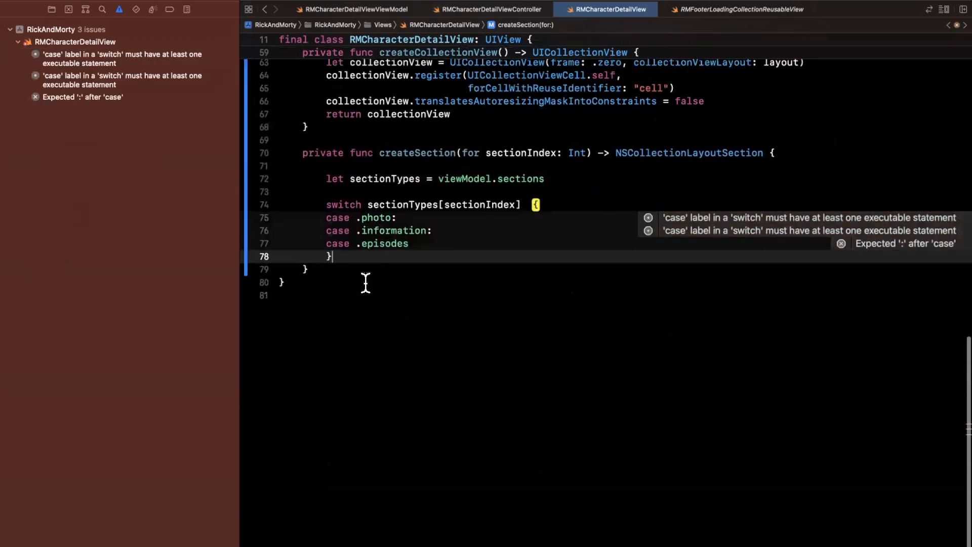
- Move the layout code into 'private func createPhotoSectionLayout() -> NSCollectionLayoutSection' and duplicate it
{"action": "type", "text": "private fun"}
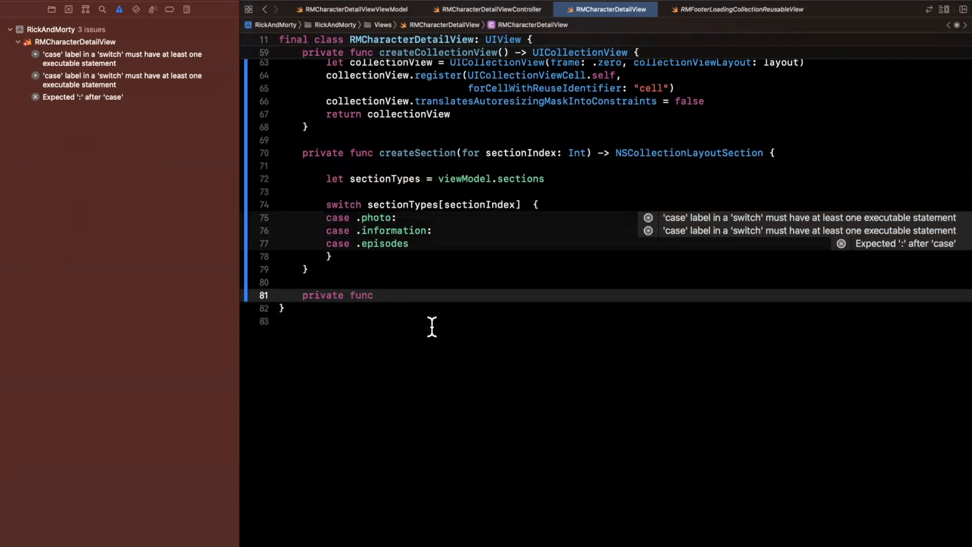
{"action": "type", "text": "createPhoto"}
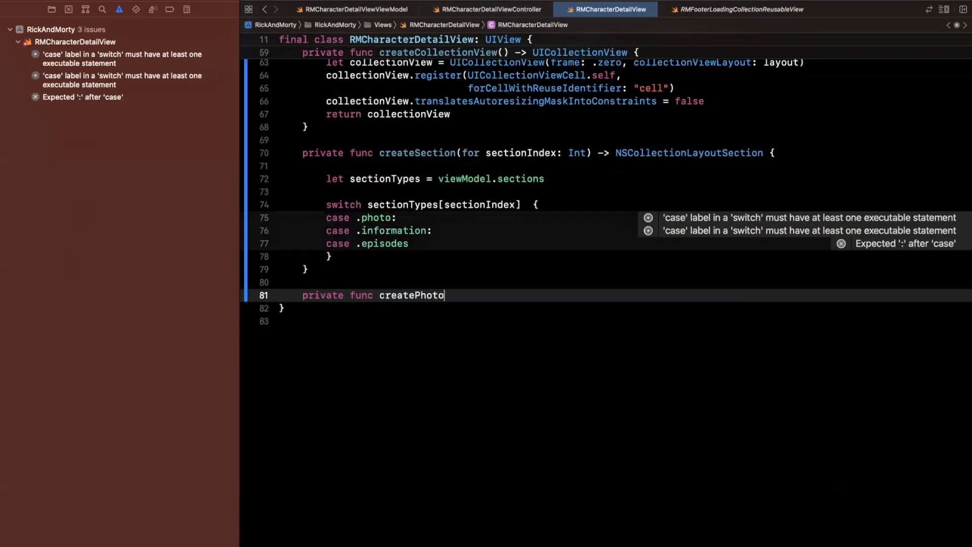
{"action": "type", "text": "SectionLayout() {"}
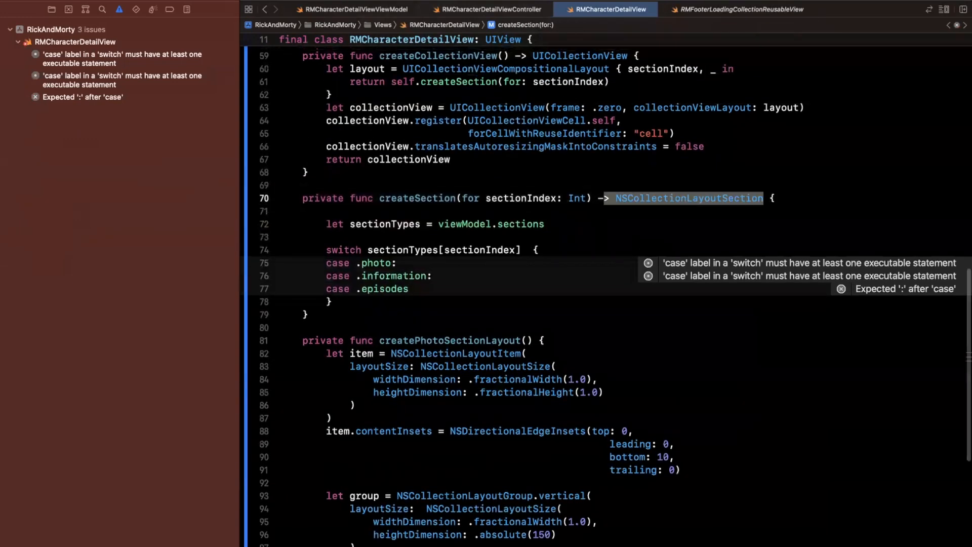
{"action": "type", "text": "-> NSCollectionLayoutSection"}
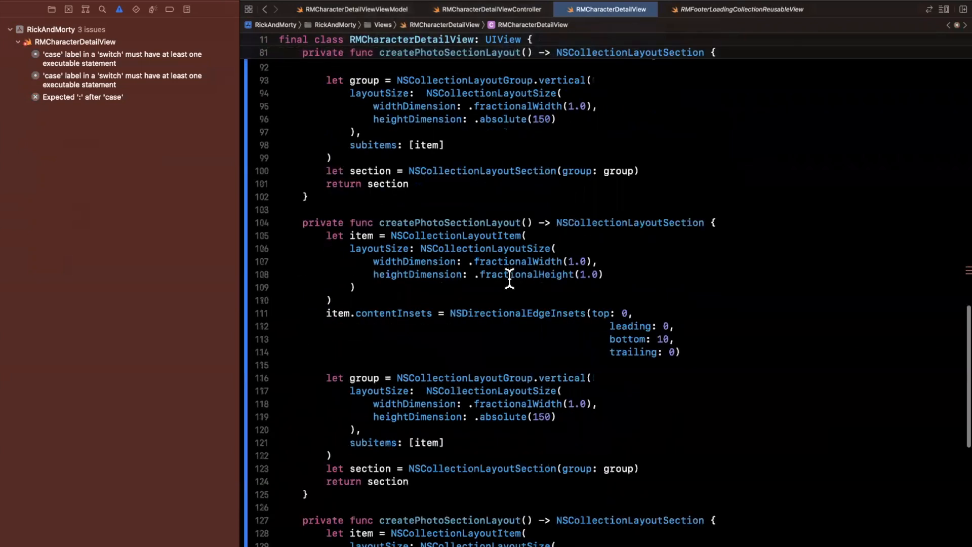
{"action": "double_click", "coordinate": [431, 222]}
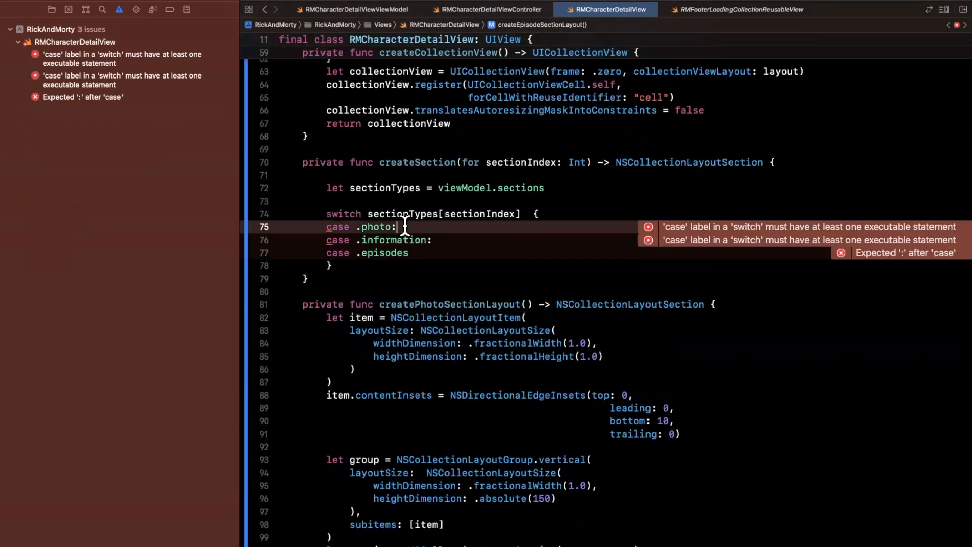
- Return the photo, info and episode layout functions from their cases and add the missing colon
{"action": "type", "text": "return createPhotoSectionLayout()"}
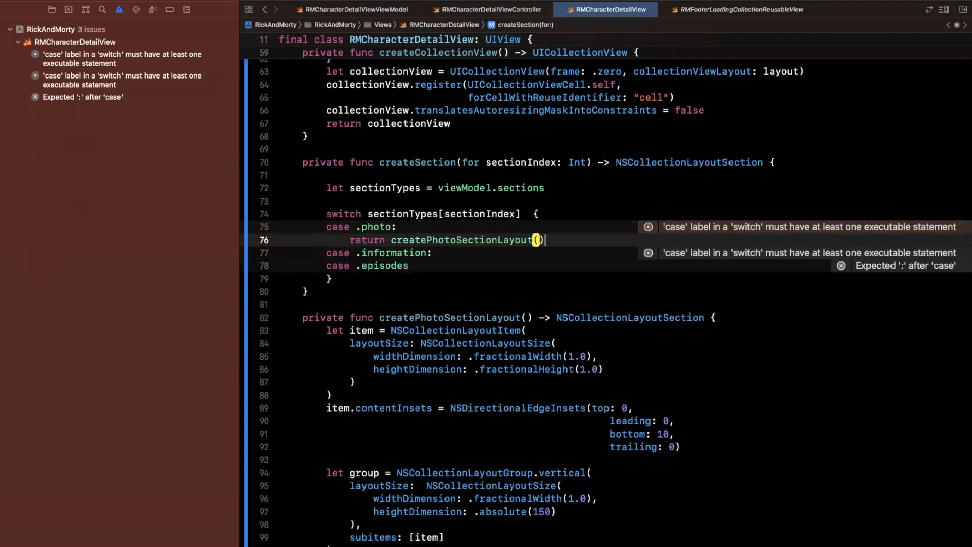
{"action": "type", "text": "return createInfoectionLayout("}
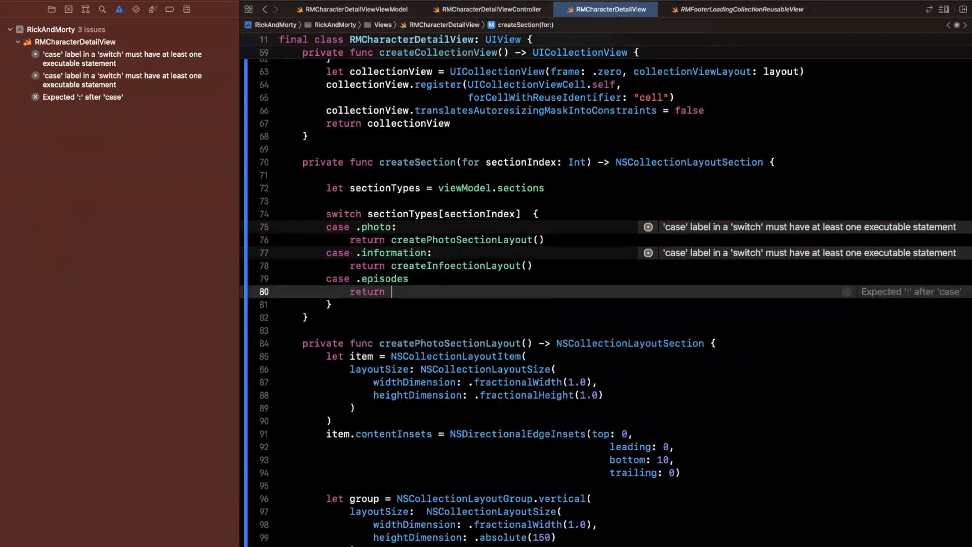
{"action": "type", "text": "createep"}
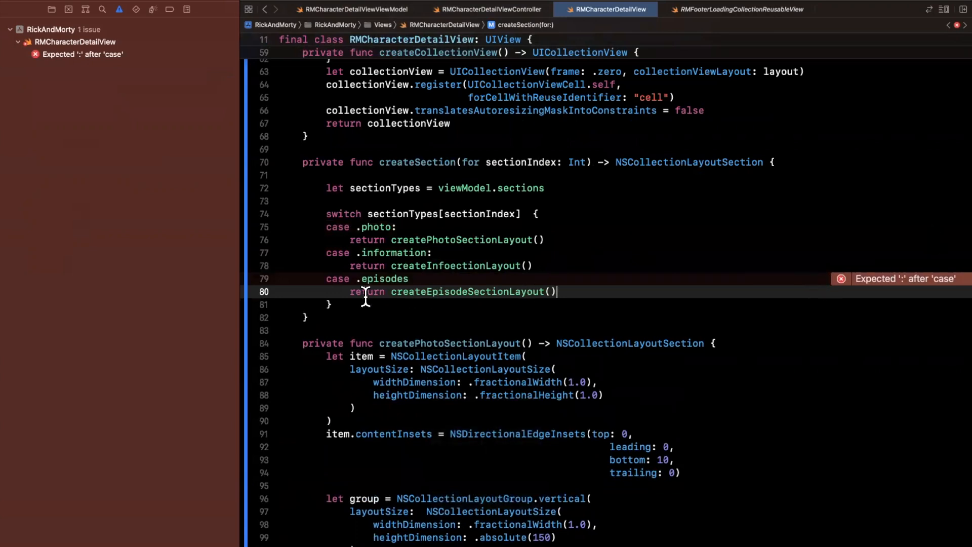
{"action": "type", "text": ":"}
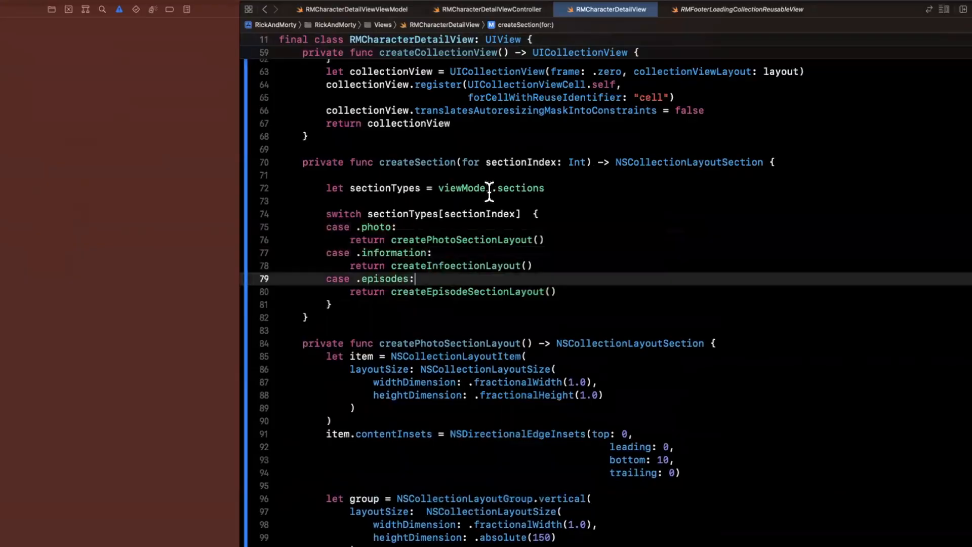
{"action": "left_click", "coordinate": [49, 10]}
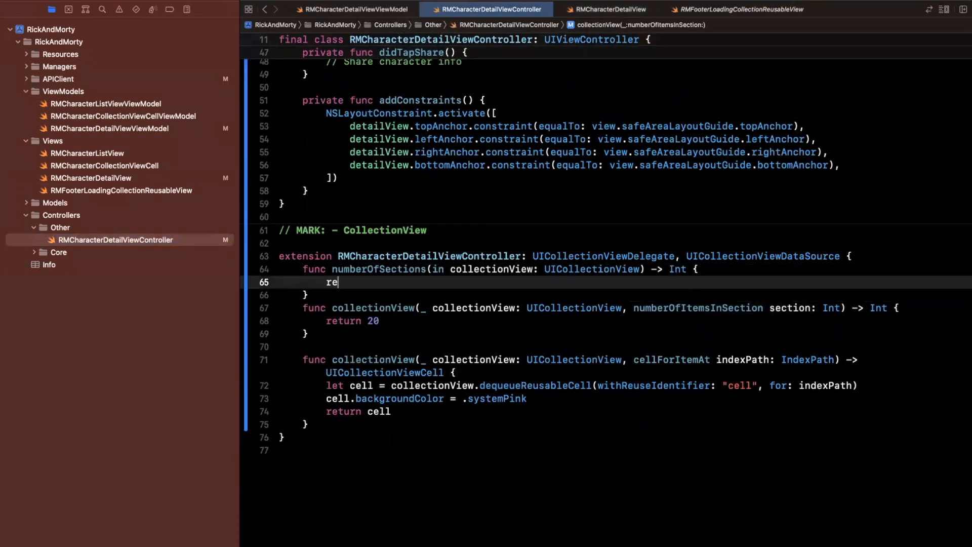
- Return viewModel.sections.count sections and colour cells systemPink or systemBlue by indexPath.section
{"action": "type", "text": "code"}
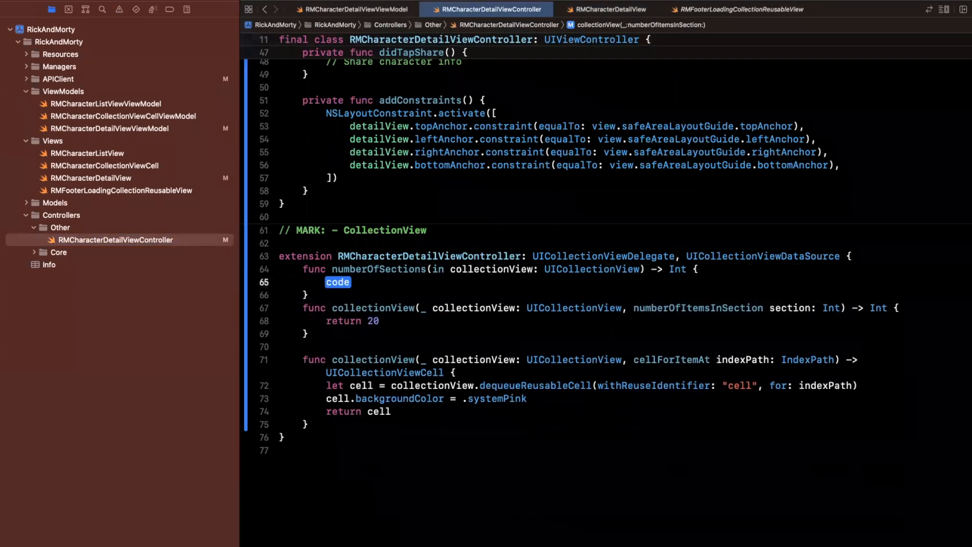
{"action": "type", "text": "return viewM"}
{"action": "left_click", "coordinate": [352, 321]}
{"action": "type", "text": "1"}
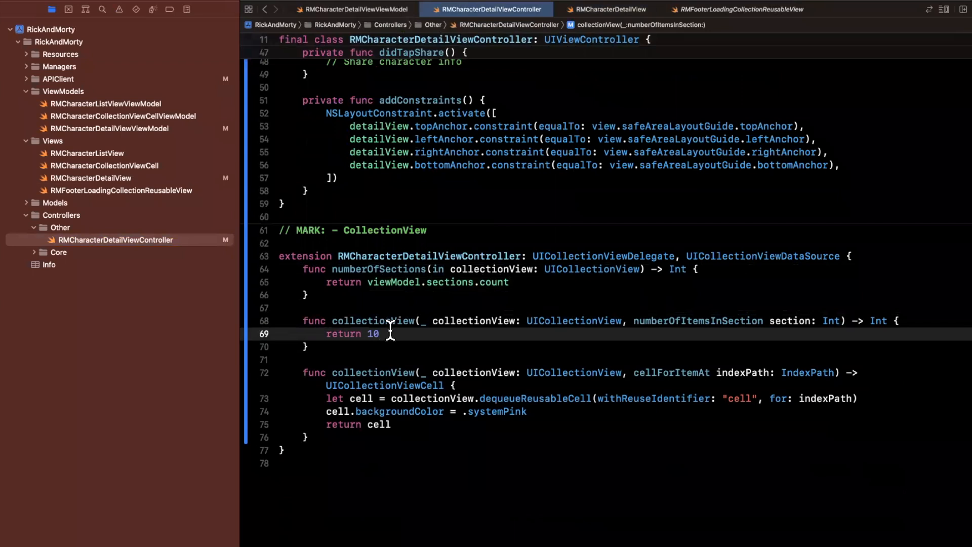
{"action": "mouse_move", "coordinate": [557, 414]}
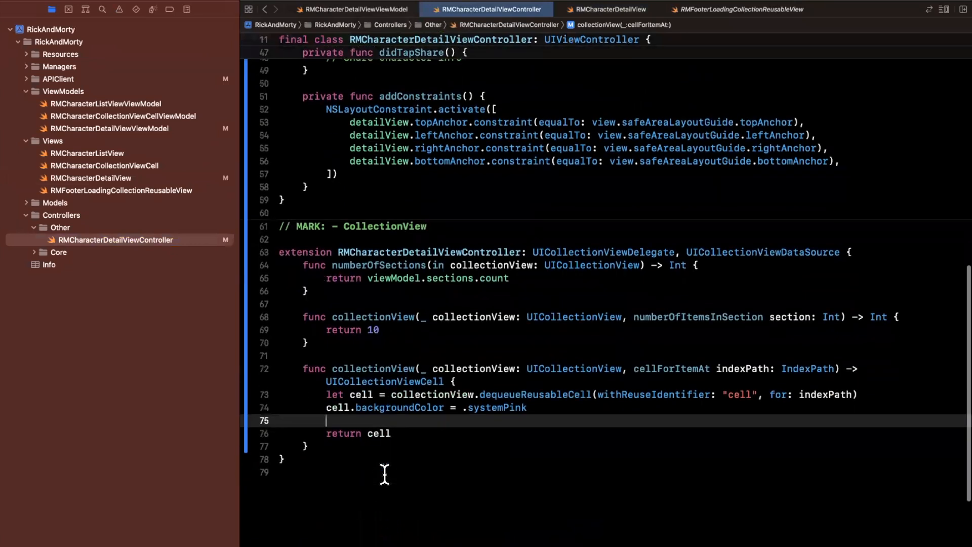
{"action": "type", "text": "if section"}
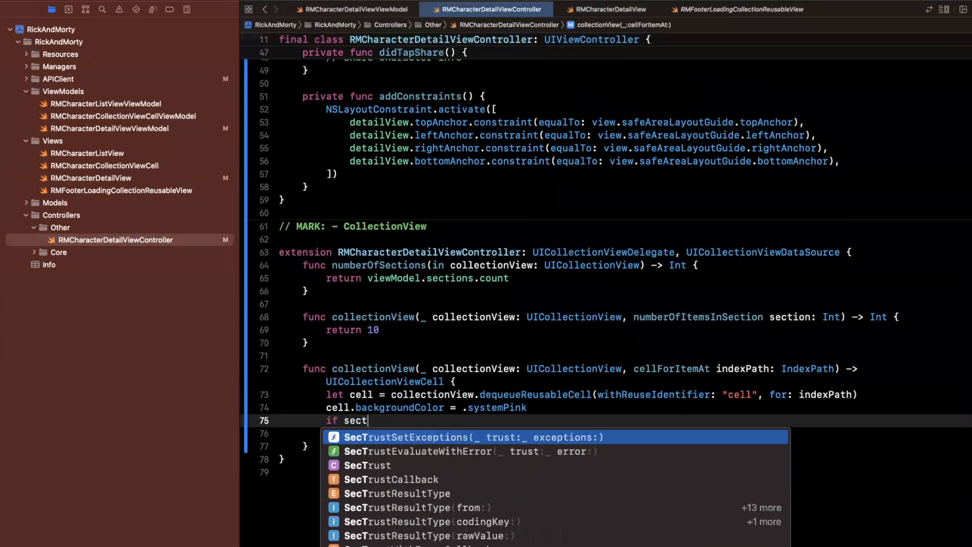
{"action": "type", "text": "indexPath."}
{"action": "type", "text": "} e"}
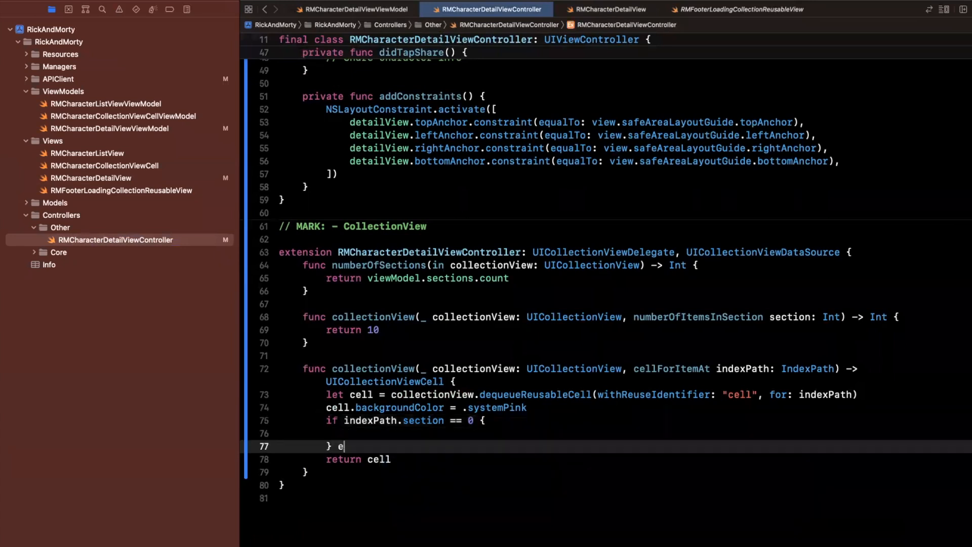
{"action": "type", "text": "lse if indexPath.section == 0 {"}
{"action": "type", "text": "} else {"}
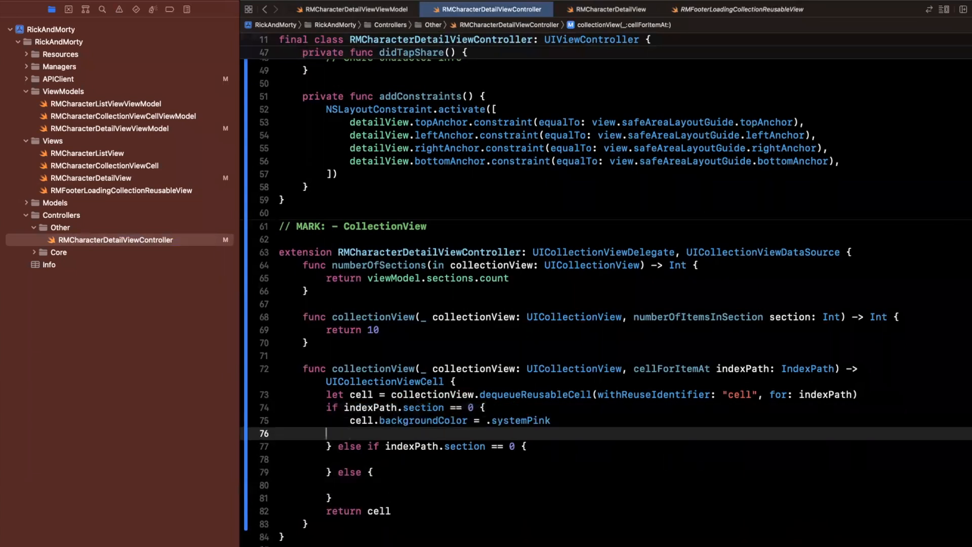
{"action": "type", "text": "cell.backgroundColor = .systemPink"}
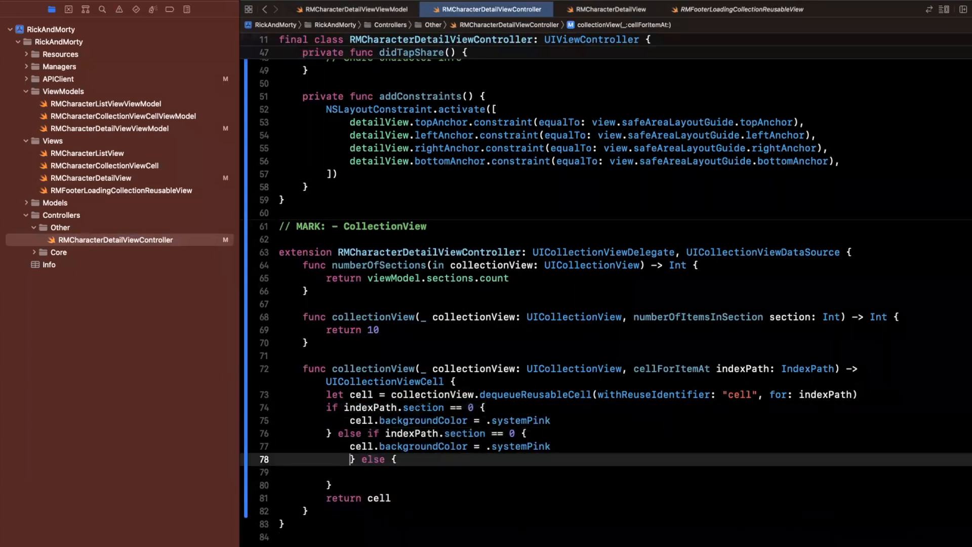
{"action": "type", "text": "cell.backgroundColor = .systemPink"}
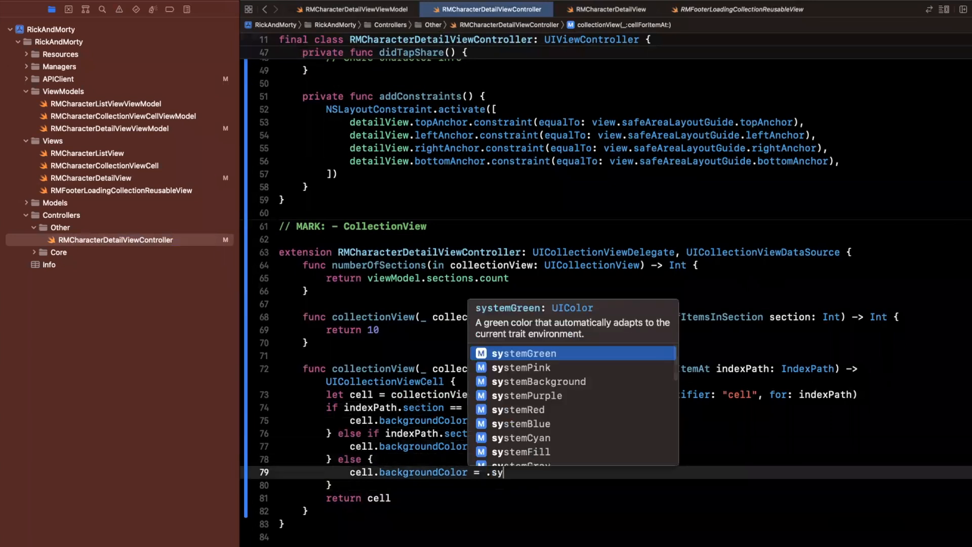
{"action": "type", "text": "stemBlue"}
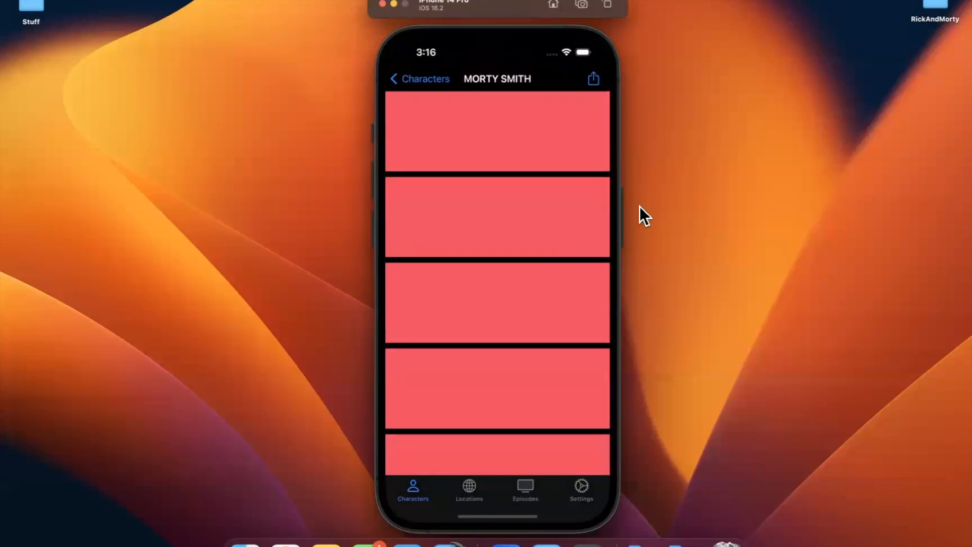
{"action": "mouse_move", "coordinate": [711, 133]}
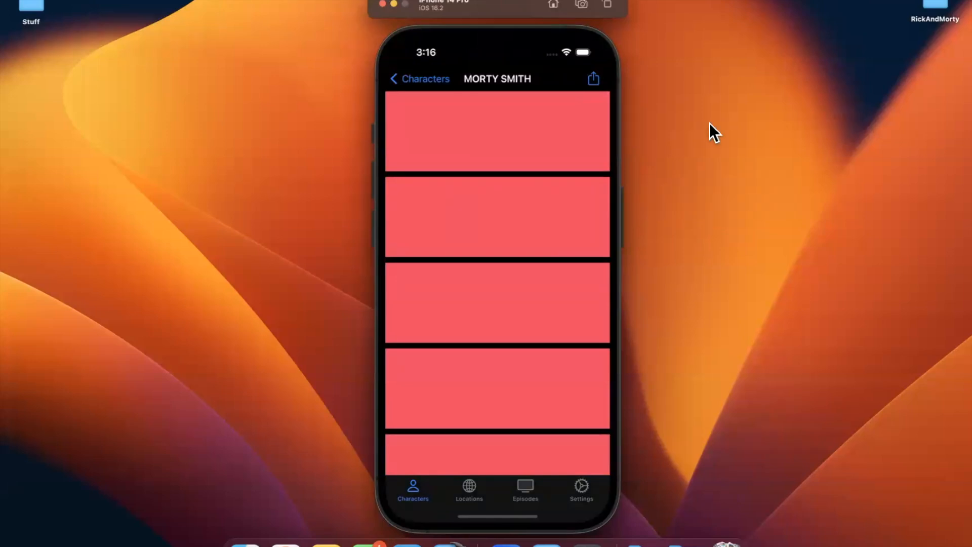